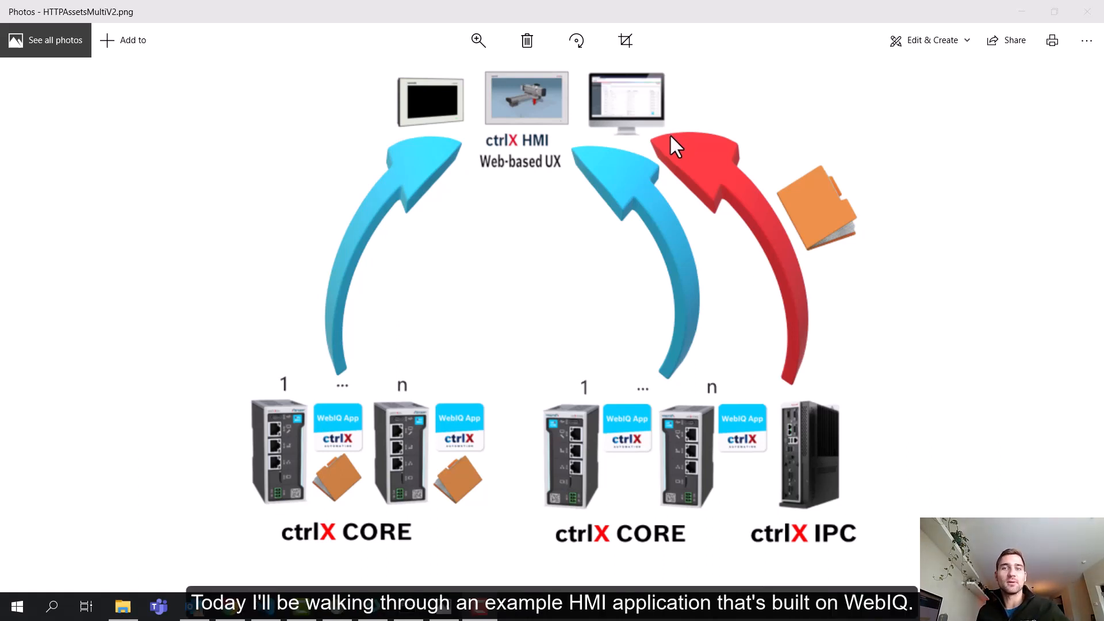
pyautogui.moveTo(658, 138)
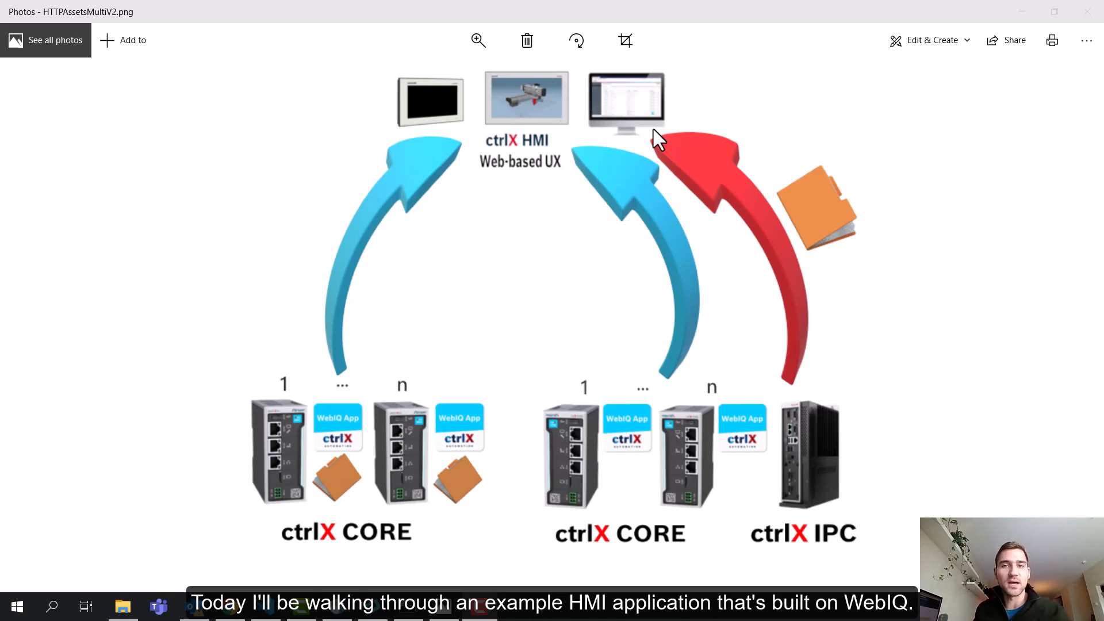
pyautogui.moveTo(679, 134)
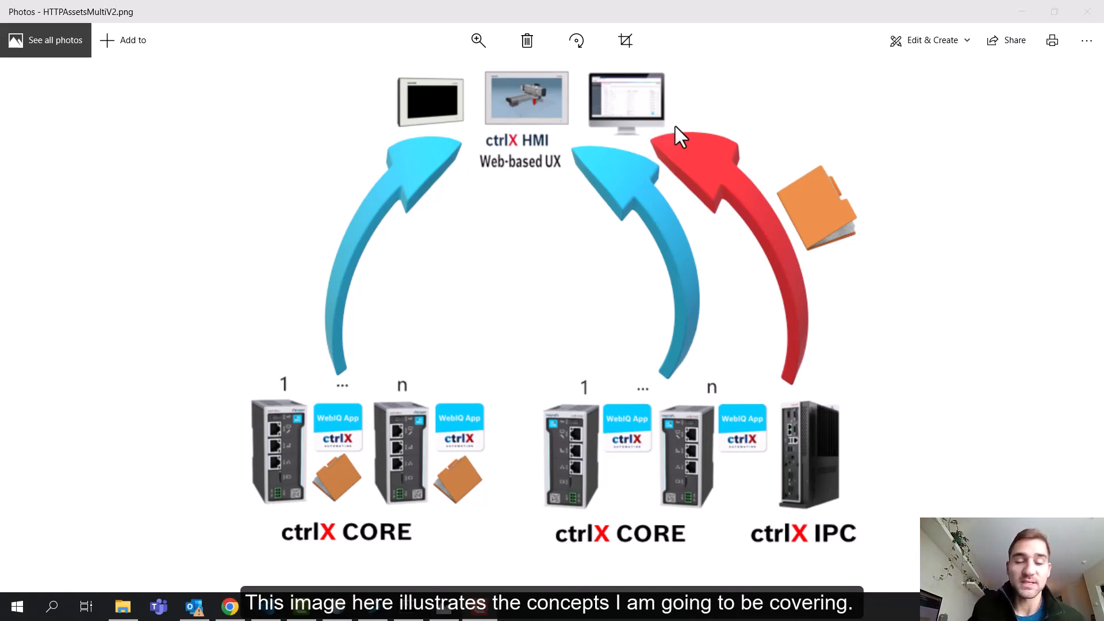
pyautogui.moveTo(434, 283)
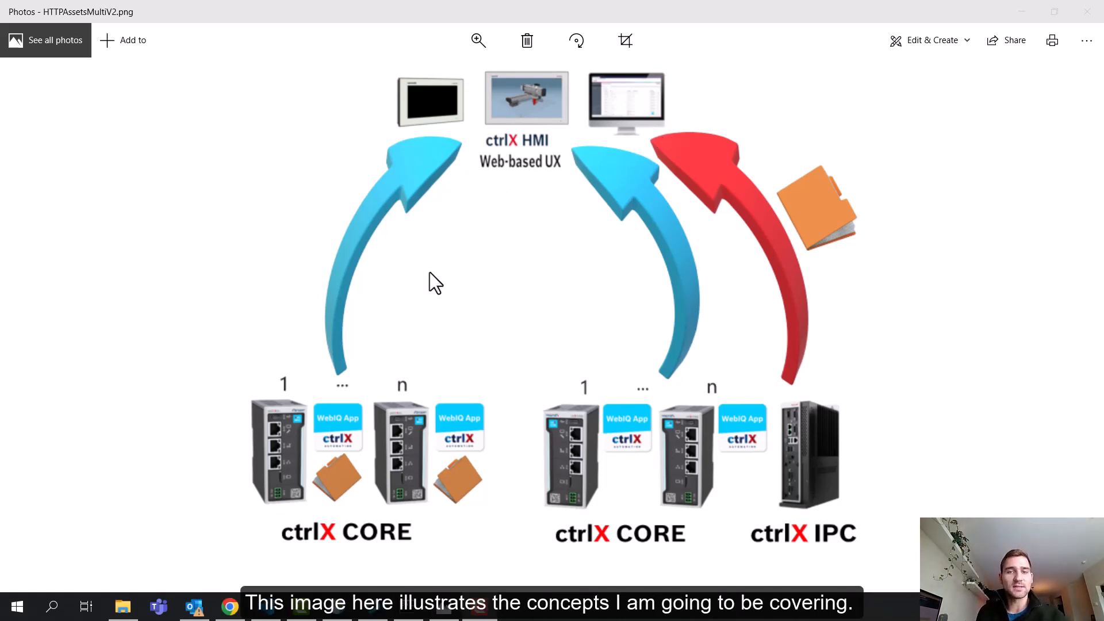
pyautogui.moveTo(449, 285)
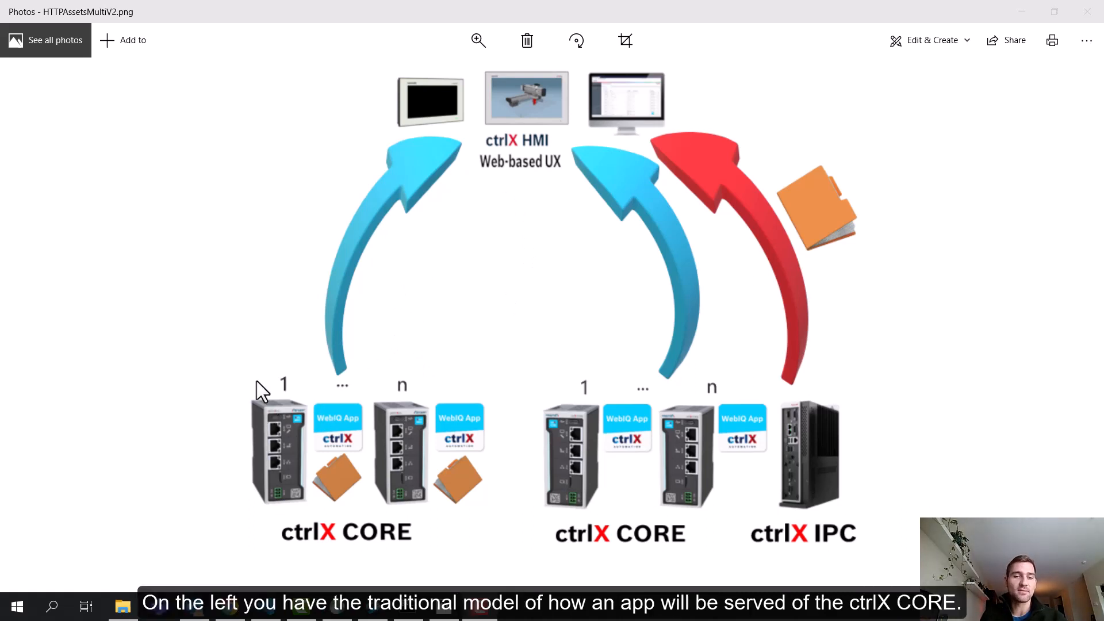
pyautogui.moveTo(484, 542)
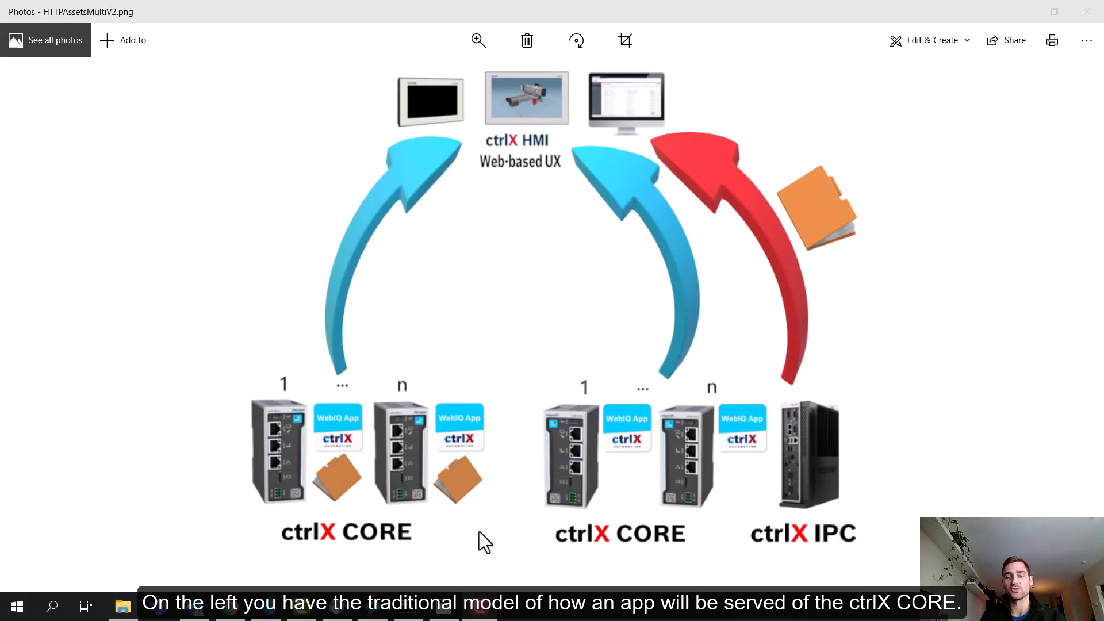
pyautogui.moveTo(348, 436)
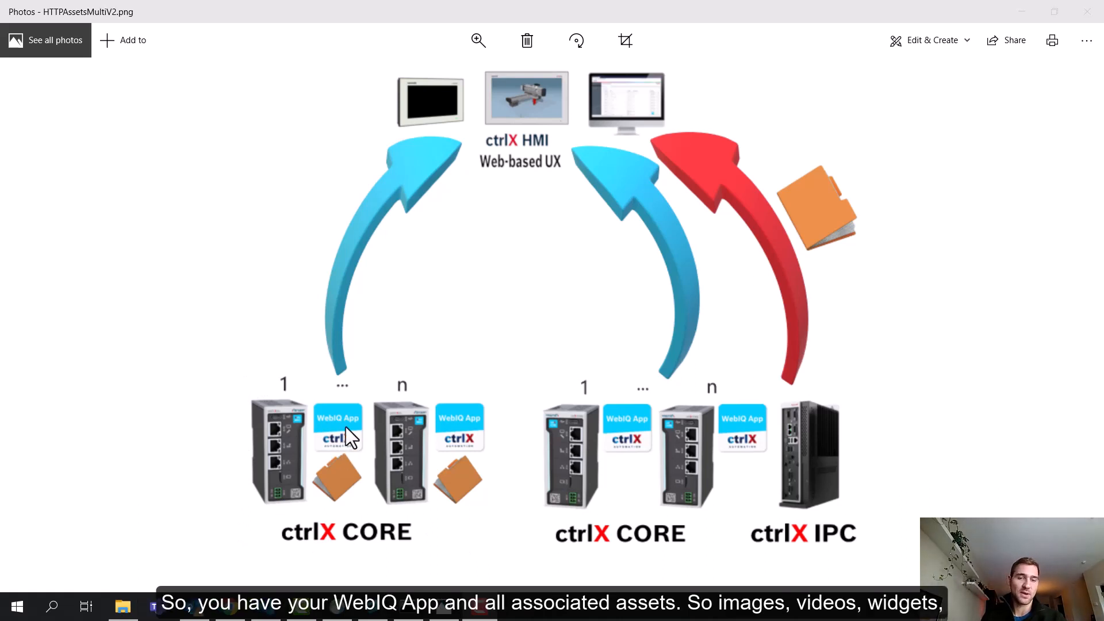
pyautogui.moveTo(363, 521)
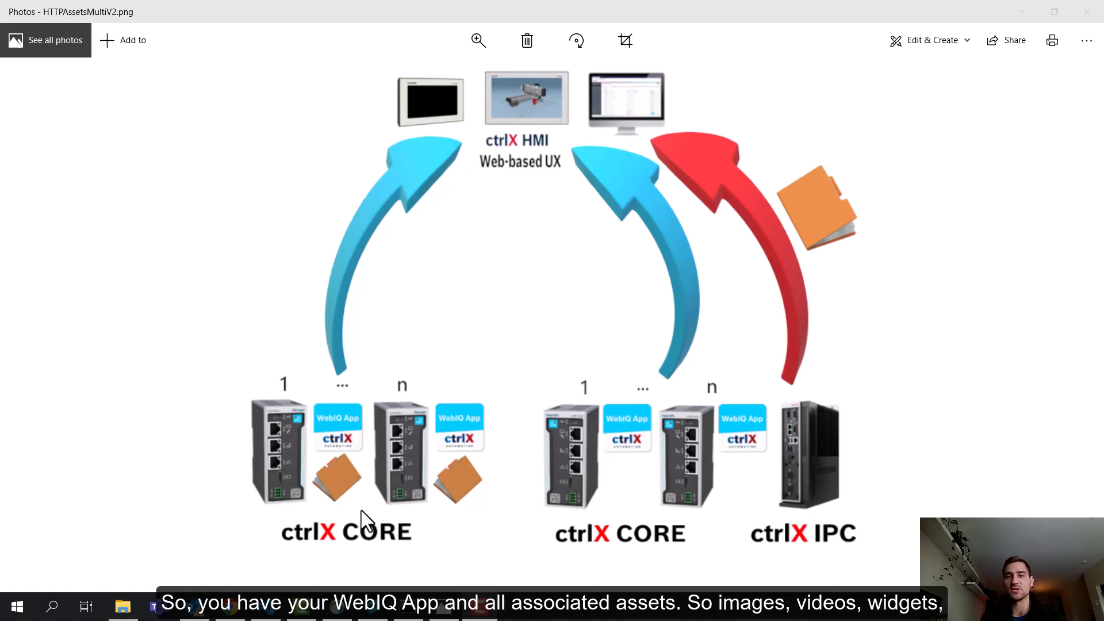
pyautogui.moveTo(352, 501)
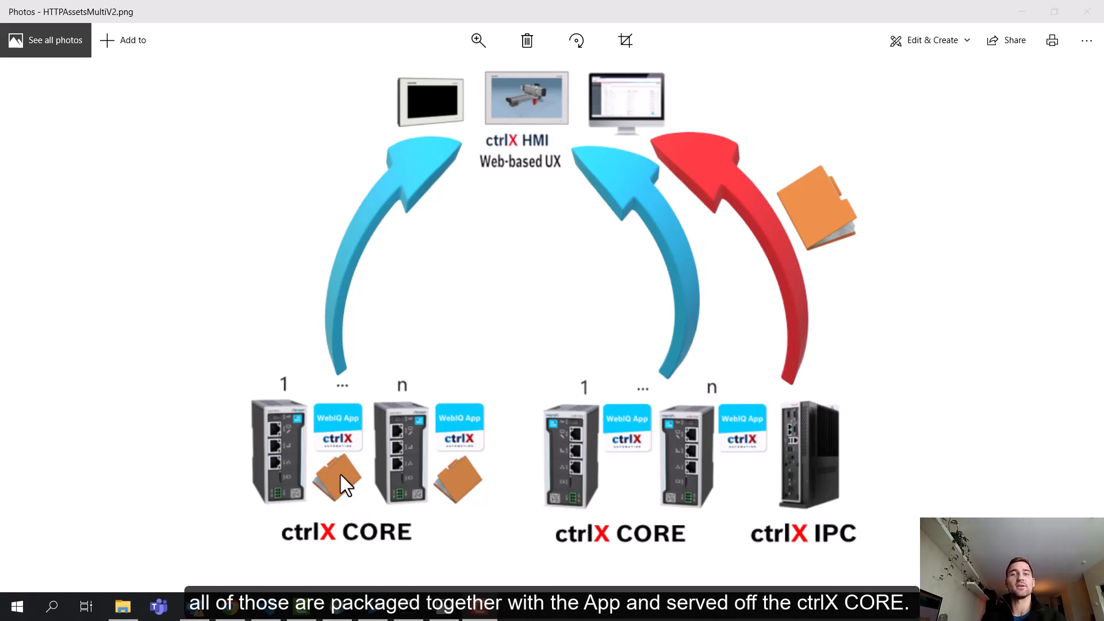
pyautogui.moveTo(326, 420)
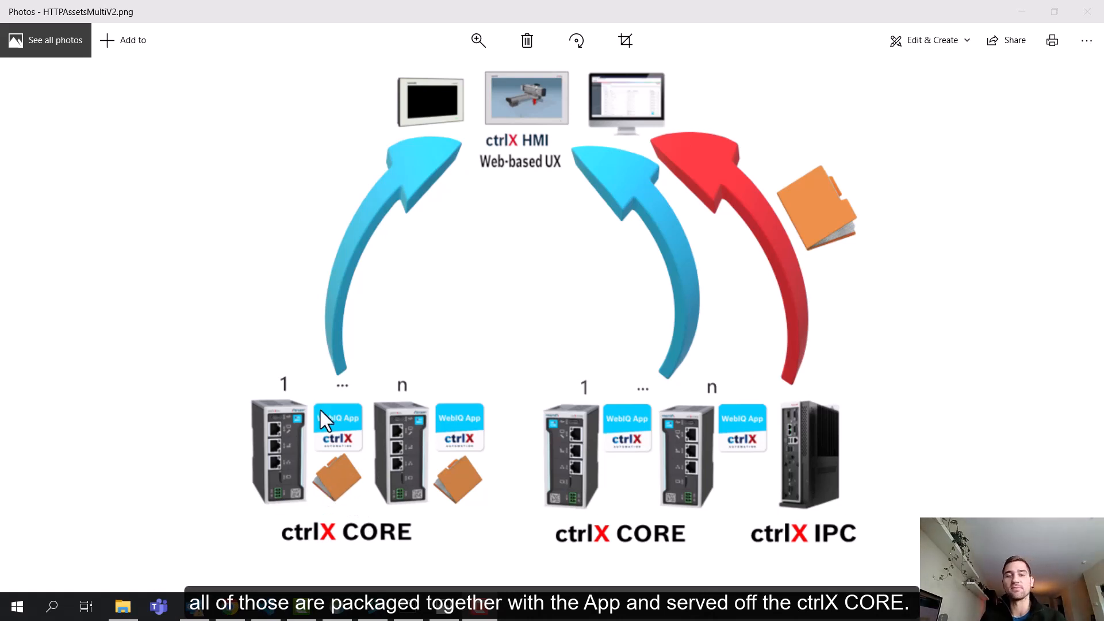
pyautogui.moveTo(305, 453)
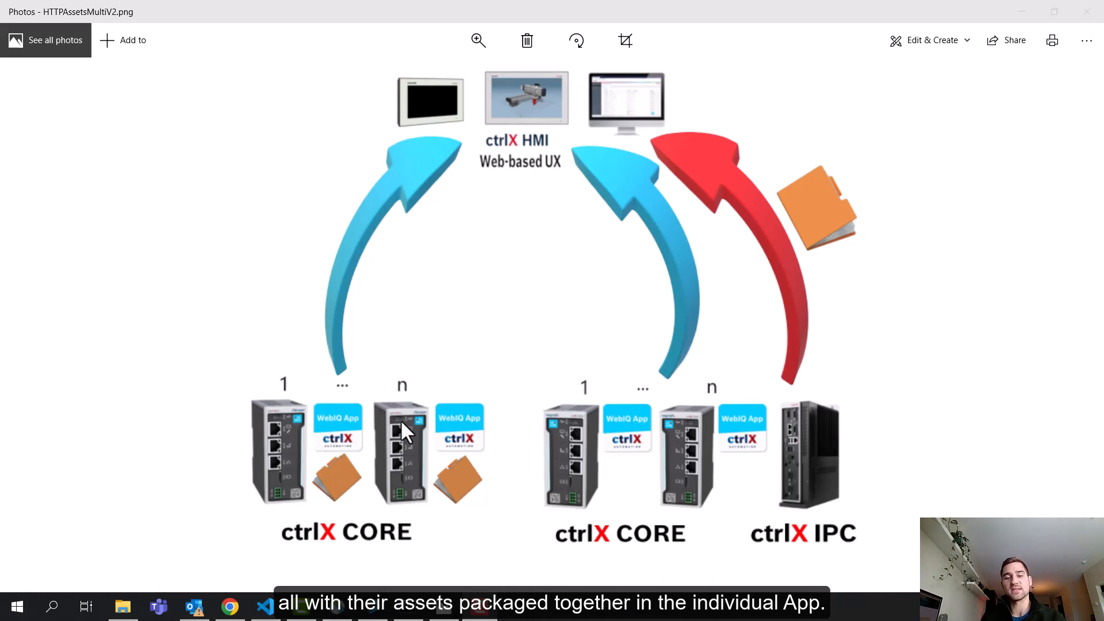
pyautogui.moveTo(363, 442)
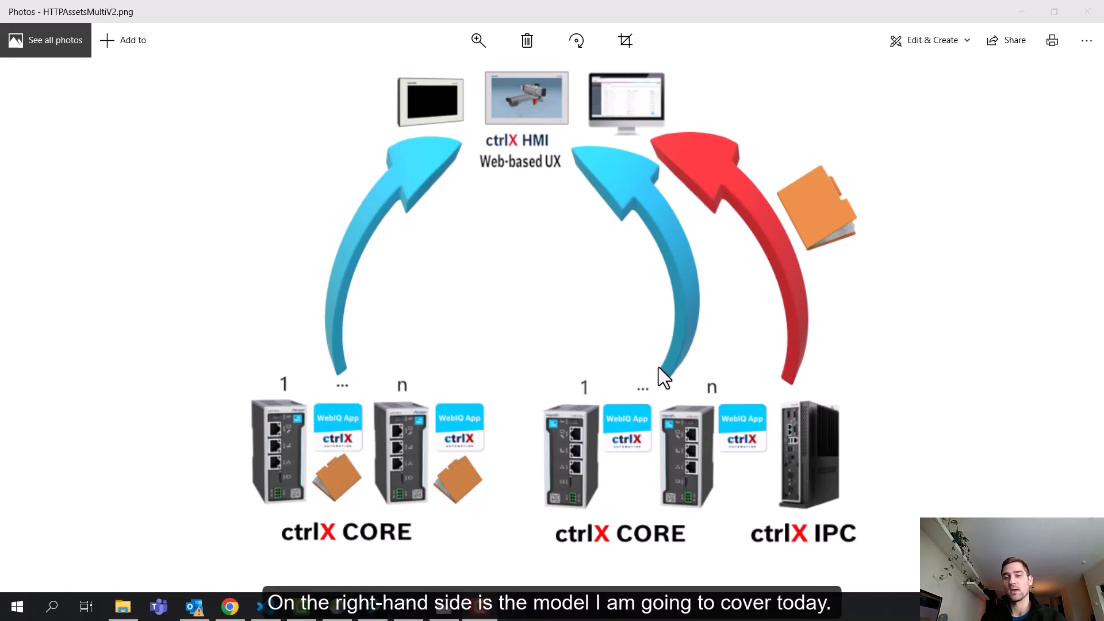
pyautogui.moveTo(774, 395)
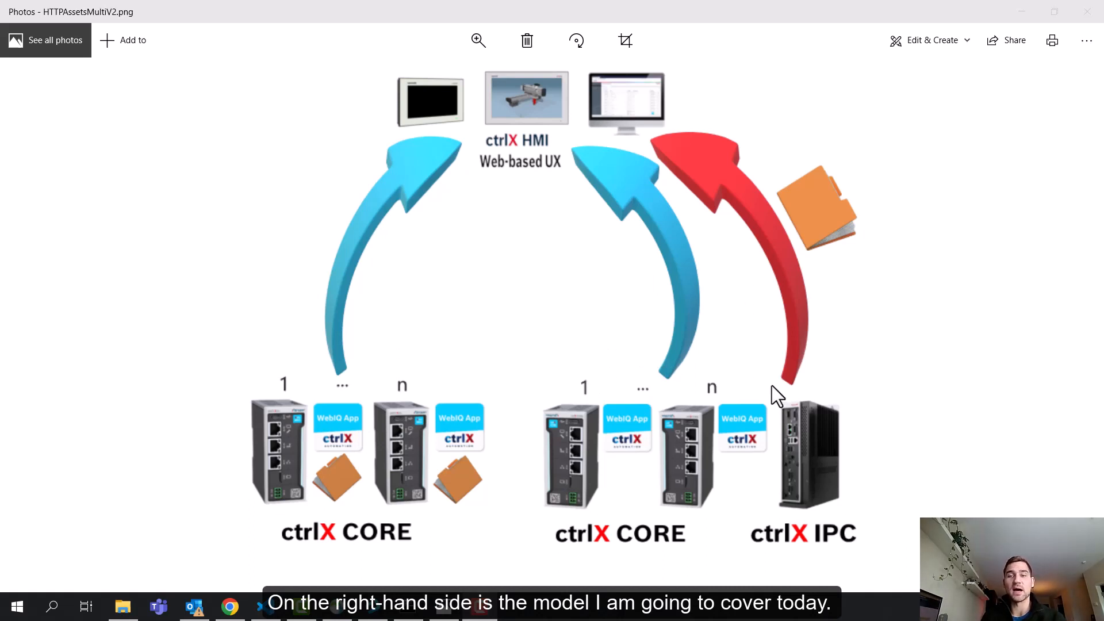
pyautogui.moveTo(687, 369)
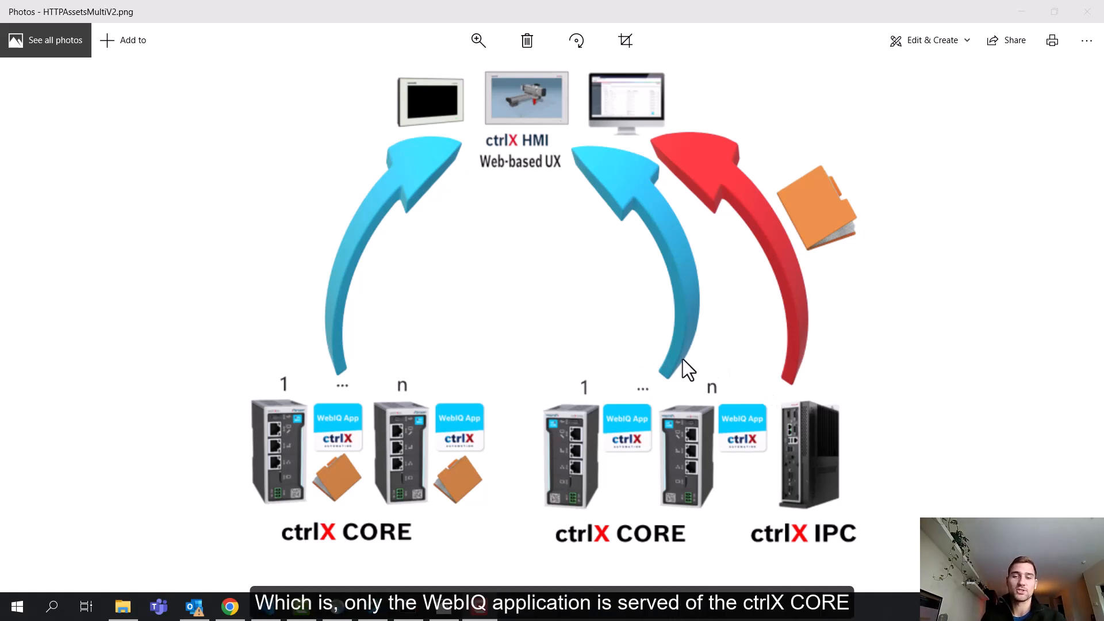
pyautogui.moveTo(732, 508)
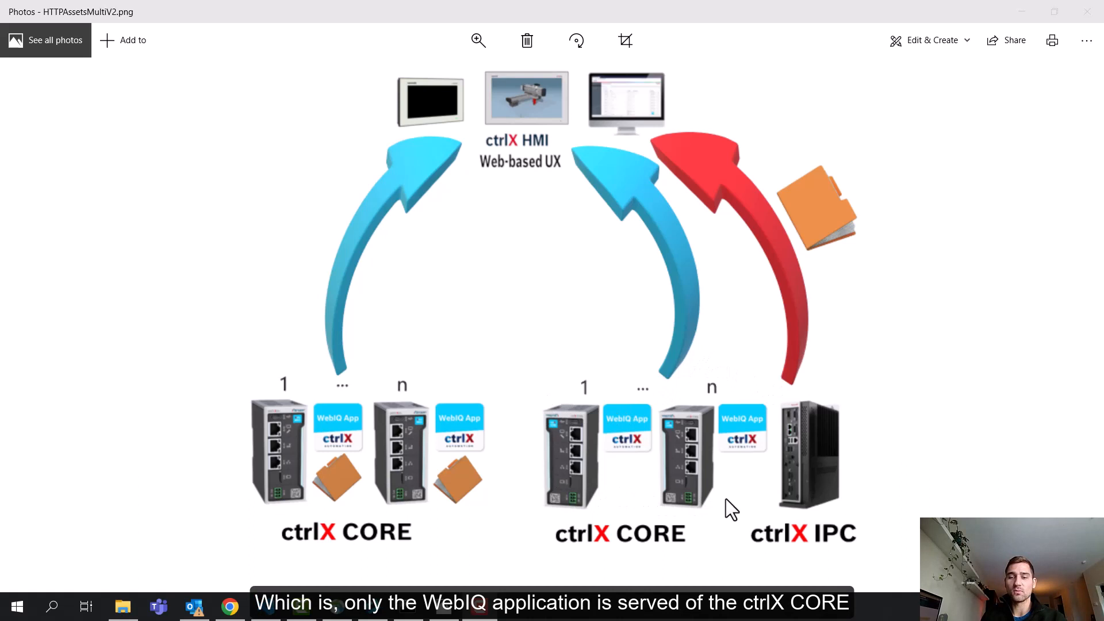
pyautogui.moveTo(710, 462)
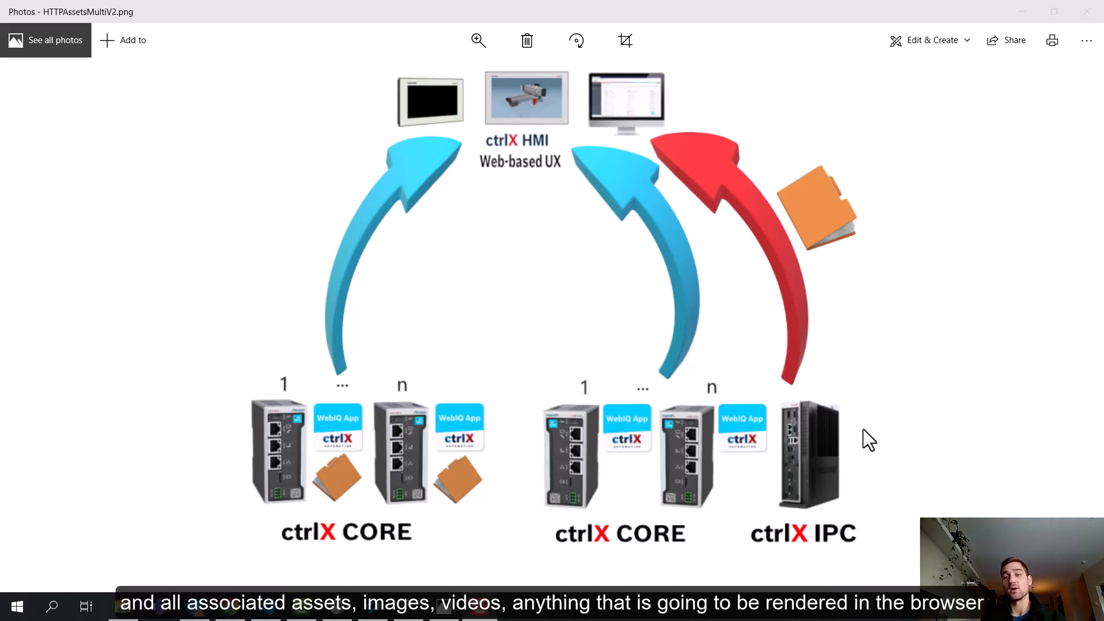
pyautogui.moveTo(875, 449)
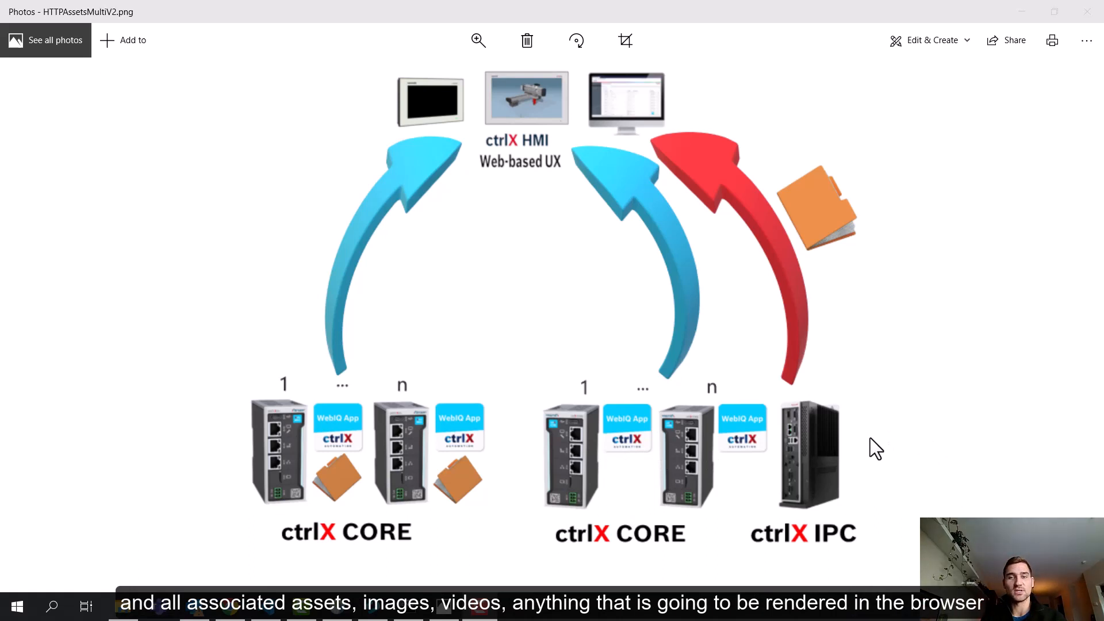
pyautogui.moveTo(796, 257)
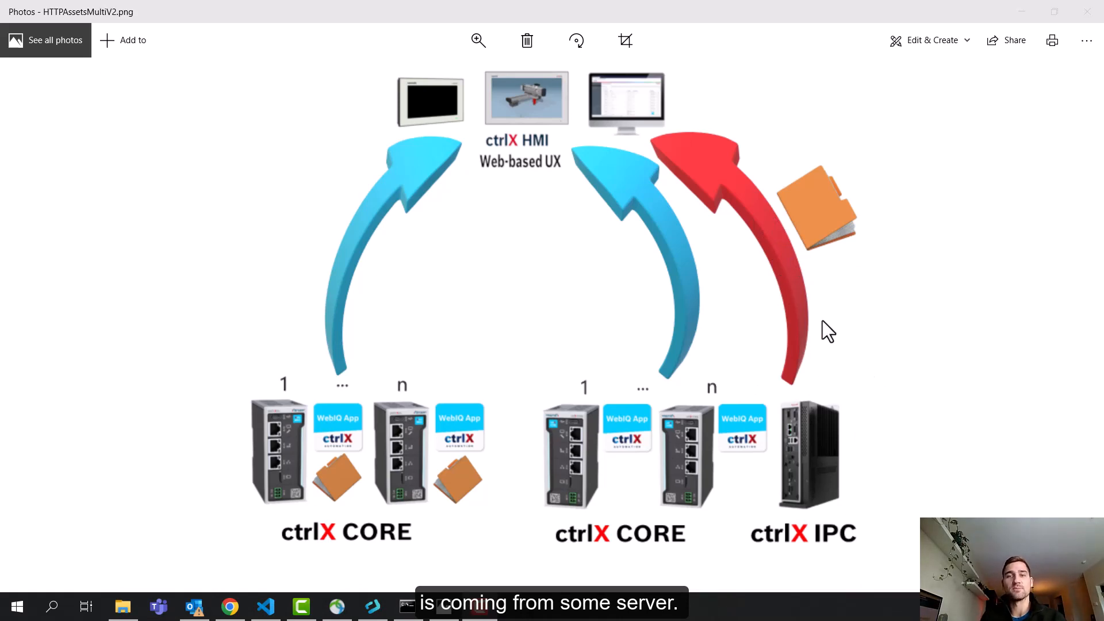
pyautogui.moveTo(502, 312)
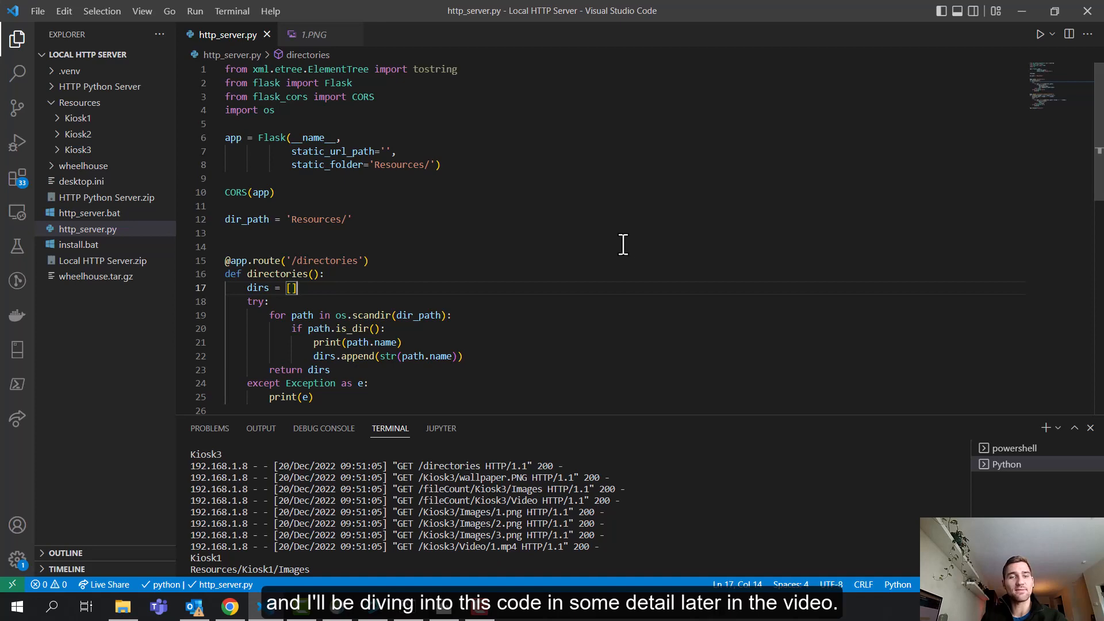
pyautogui.moveTo(614, 218)
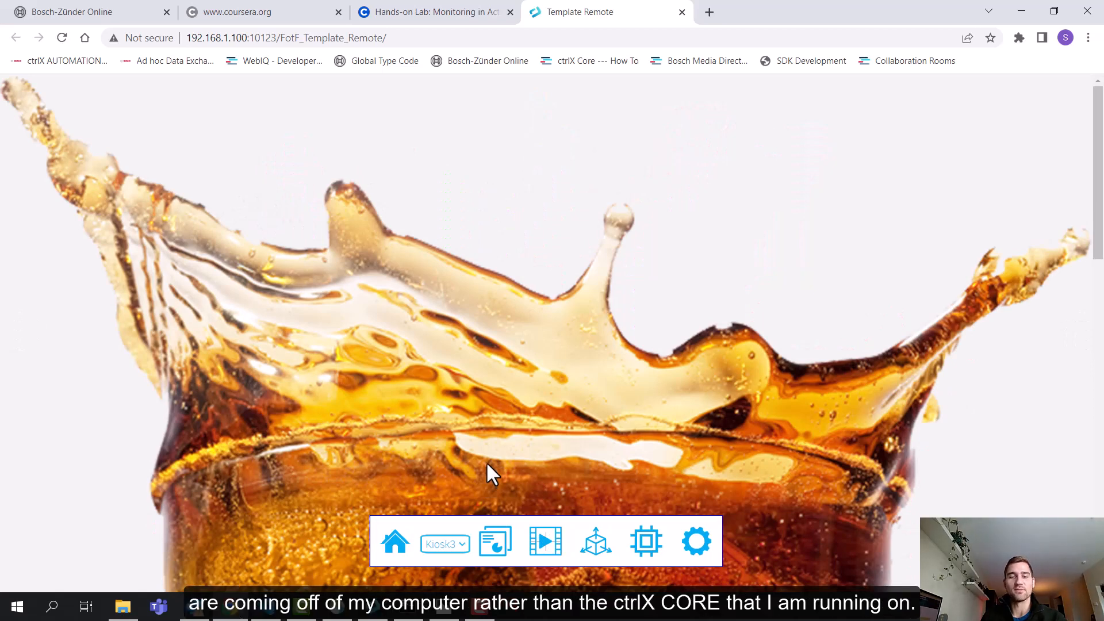
pyautogui.moveTo(511, 380)
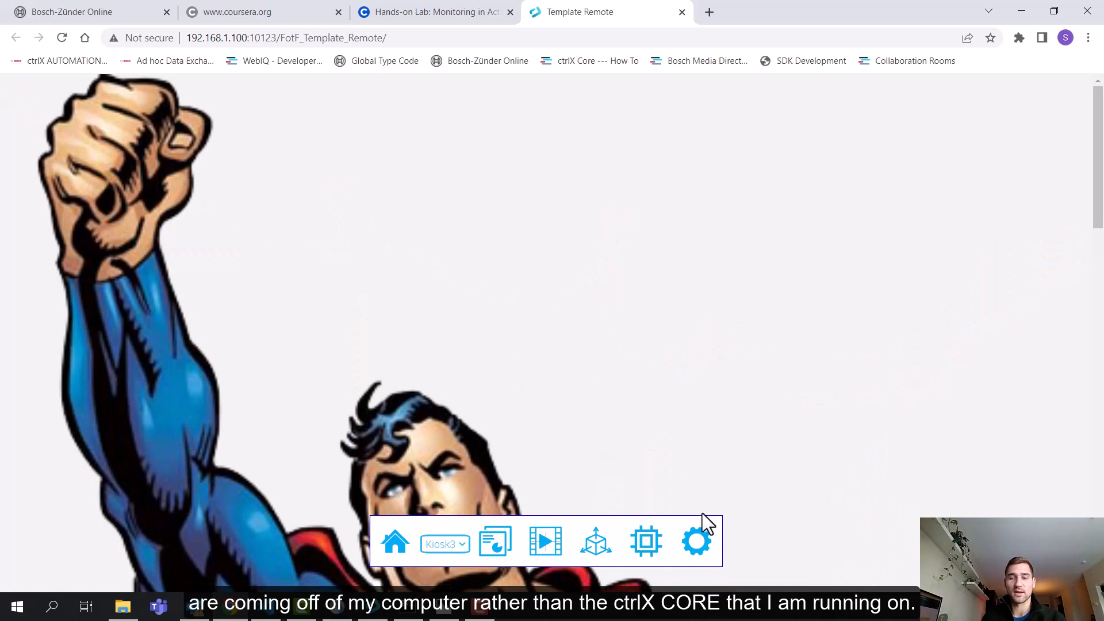
# - Check REST server IP 192.168.1.8 and port 5000 in settings, then view Kiosk1's slides
pyautogui.click(696, 541)
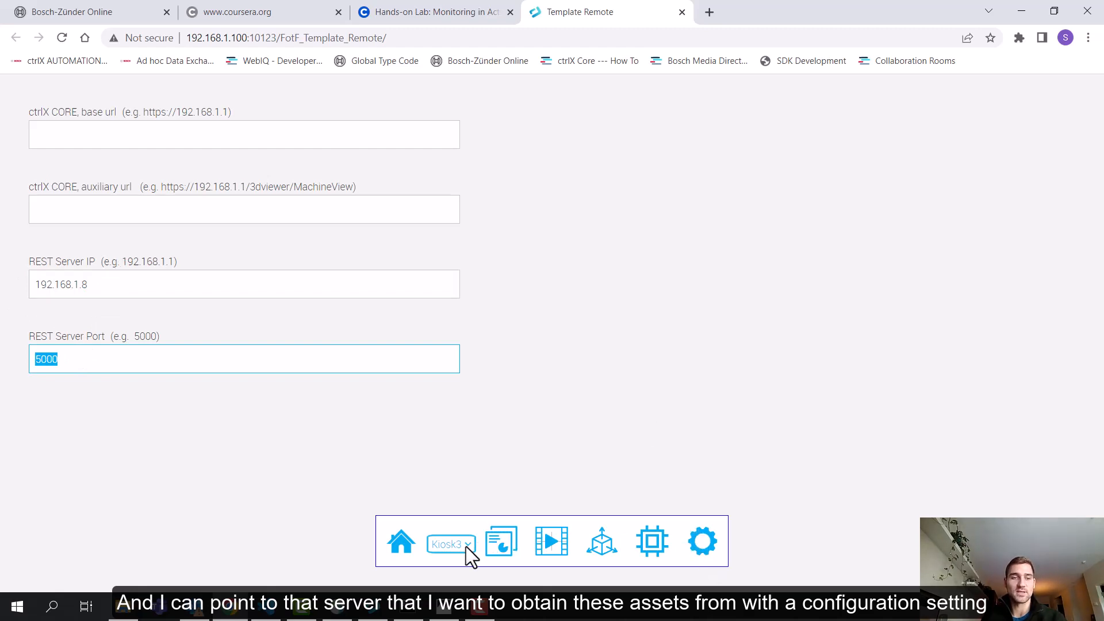
pyautogui.click(445, 543)
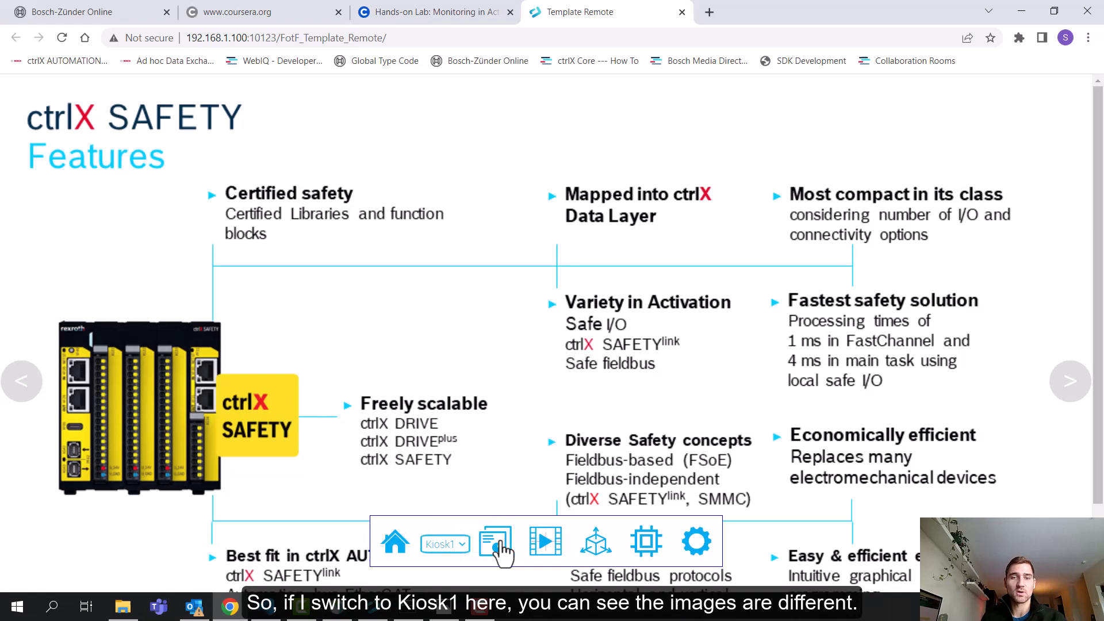
pyautogui.moveTo(616, 442)
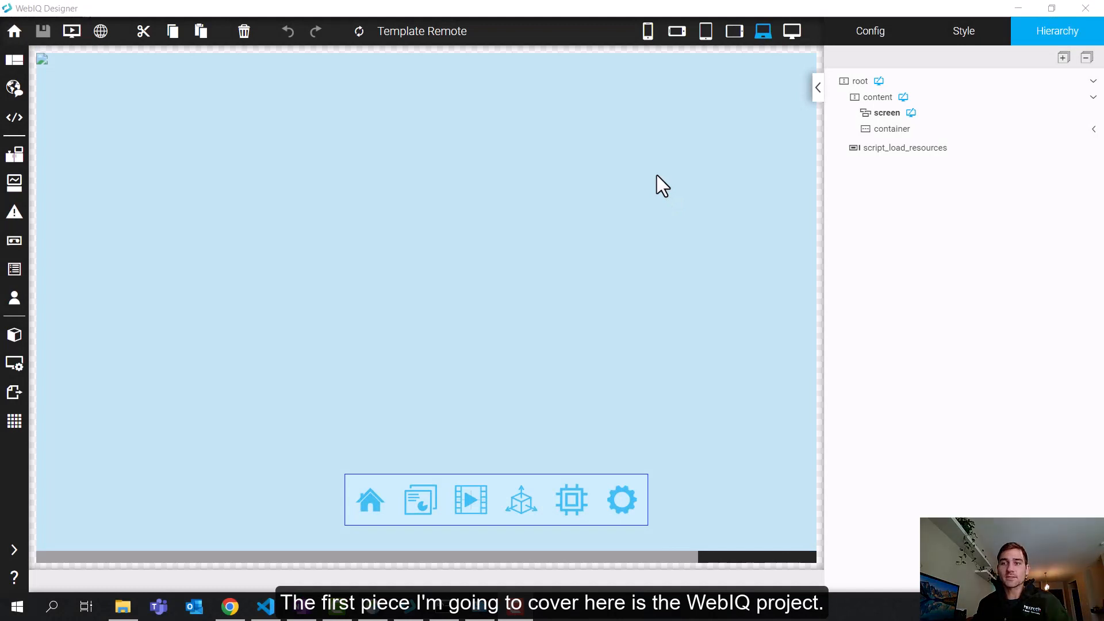
pyautogui.moveTo(671, 176)
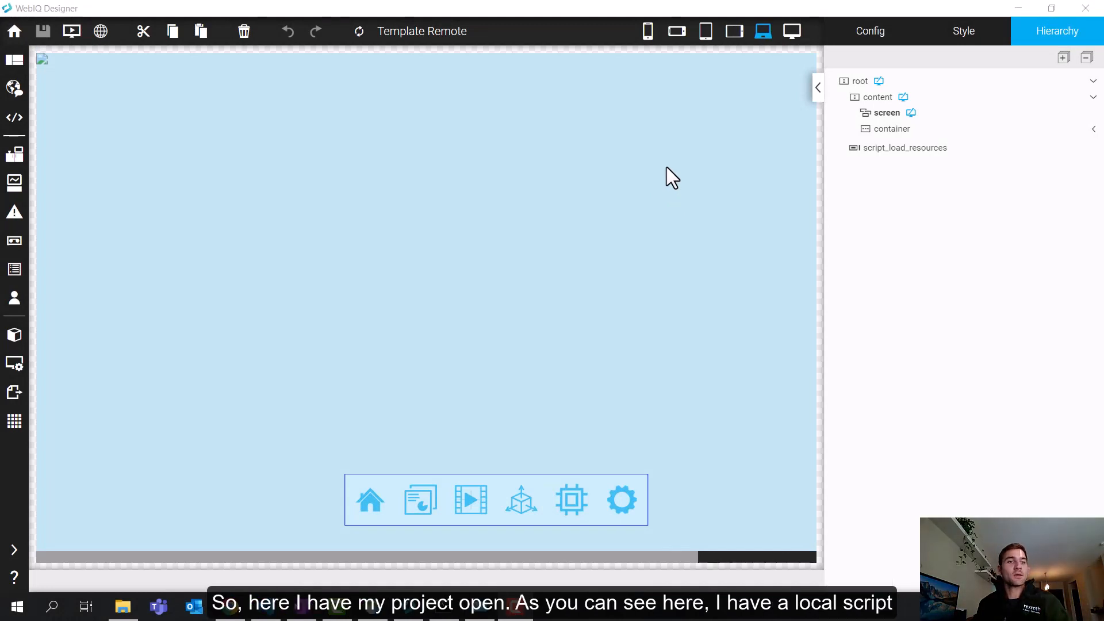
pyautogui.moveTo(644, 209)
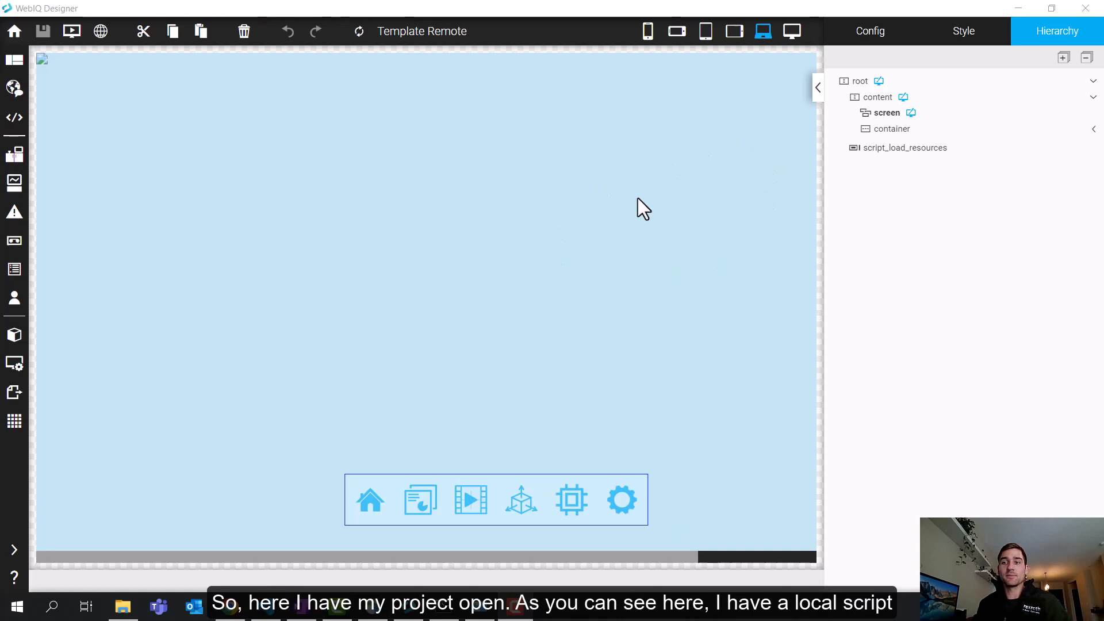
# - Select script_load_resources and use its Config settings to list local scripts in Code Manager
pyautogui.click(904, 147)
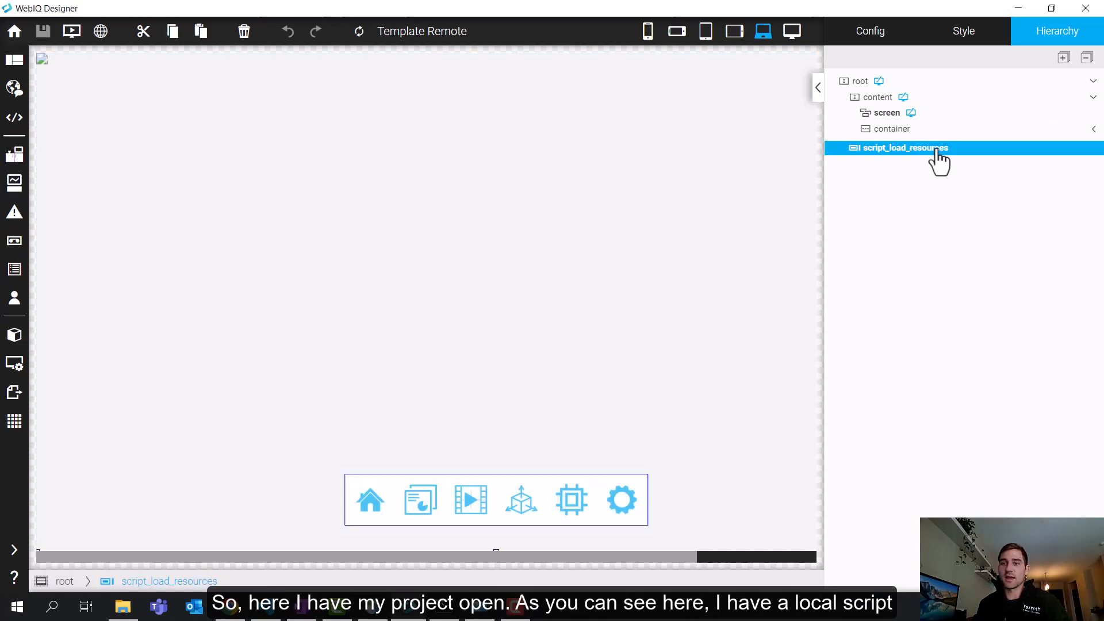
pyautogui.click(963, 31)
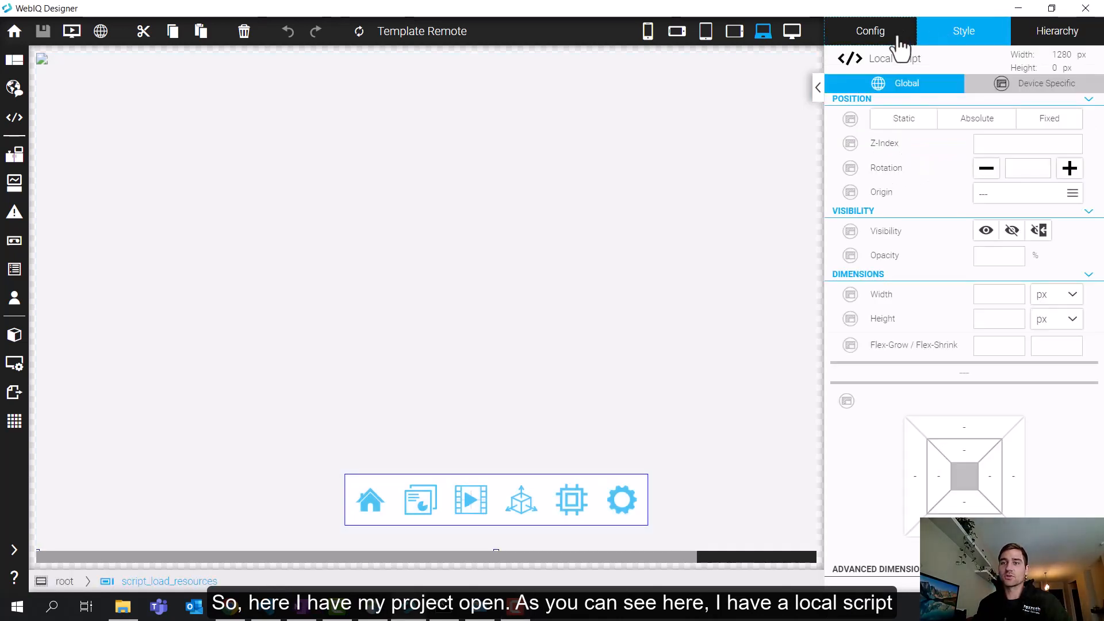
pyautogui.click(870, 31)
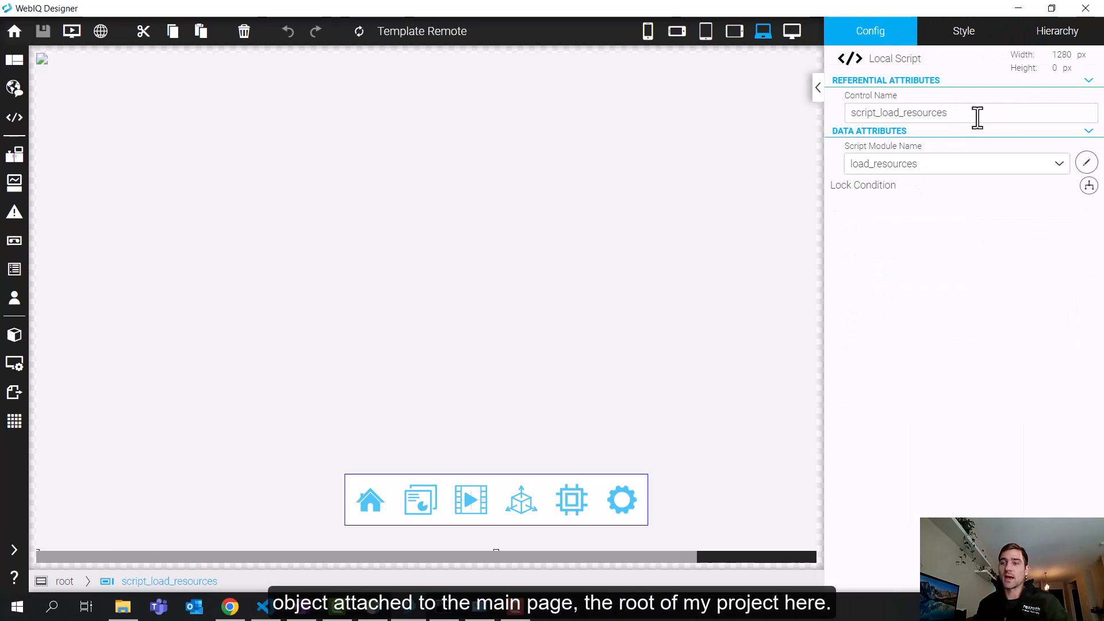
pyautogui.click(1056, 31)
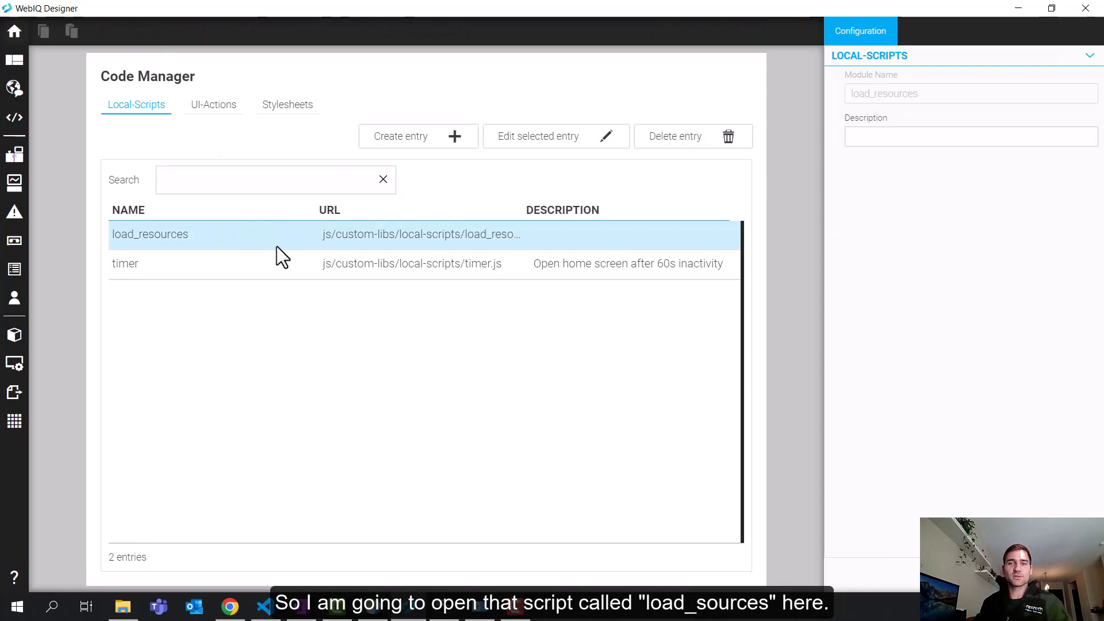
# - Open load_resources, scroll to loadImages, and highlight the imageCount variable and loop condition
pyautogui.doubleClick(150, 234)
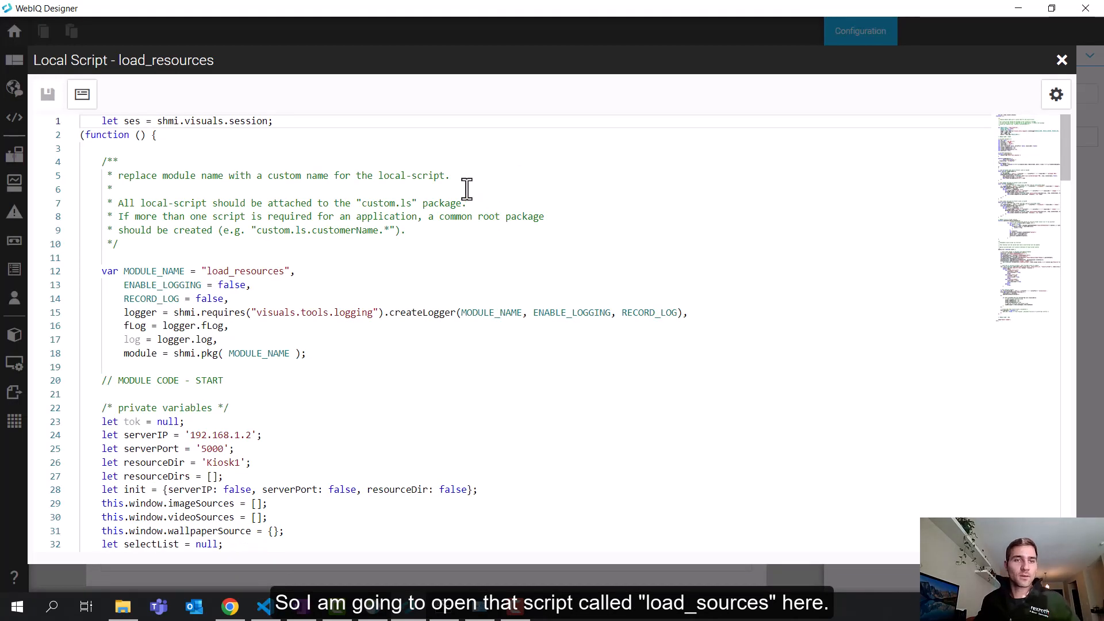
pyautogui.moveTo(427, 207)
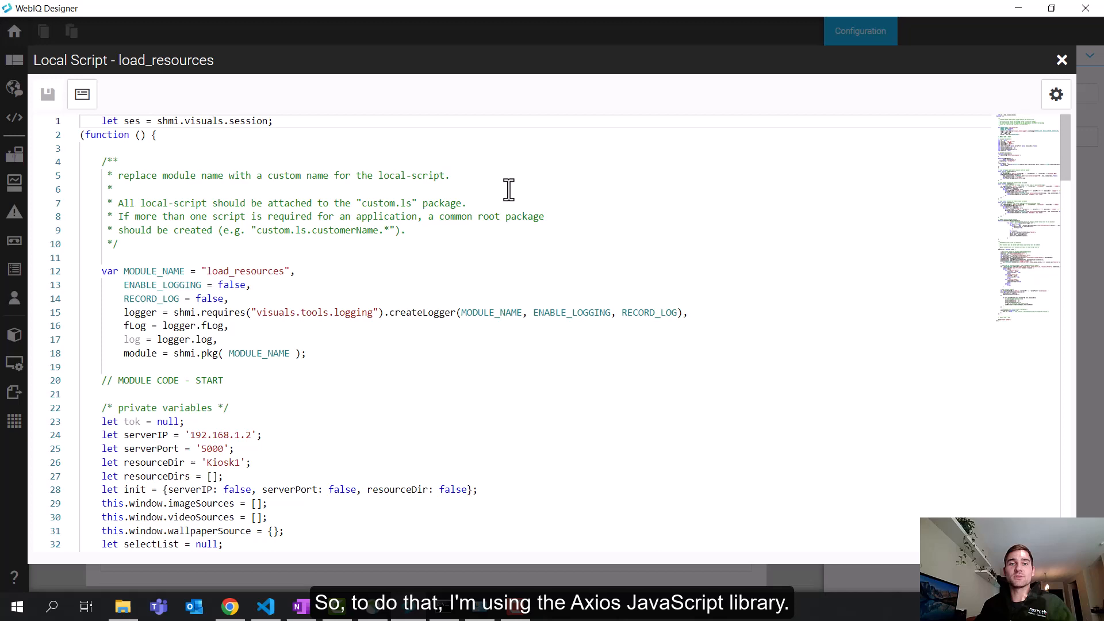
pyautogui.moveTo(688, 167)
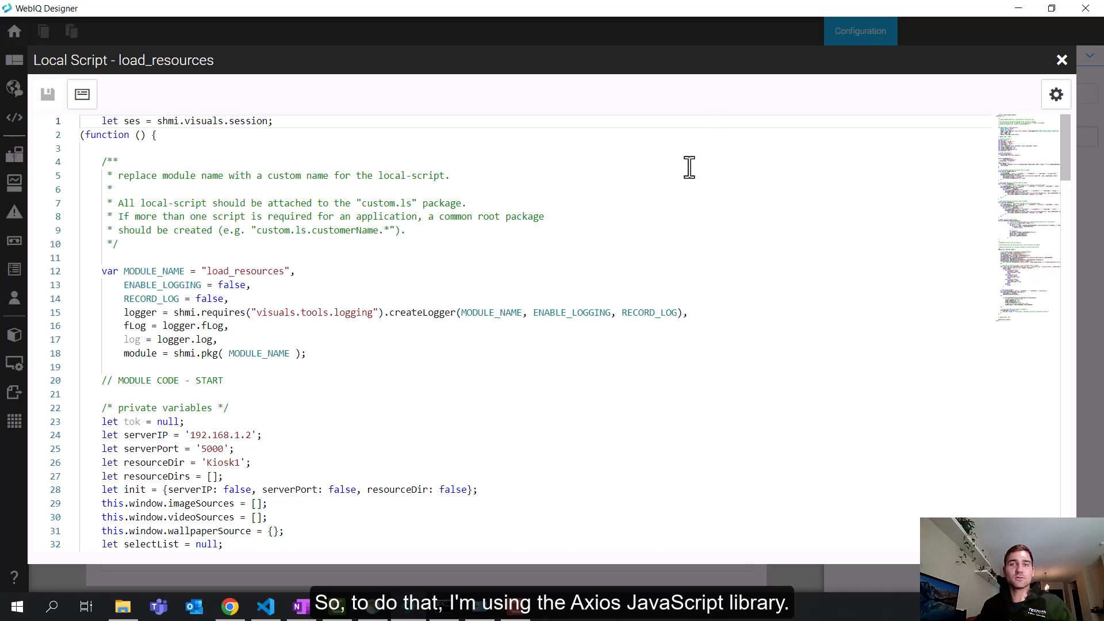
pyautogui.scroll(-3)
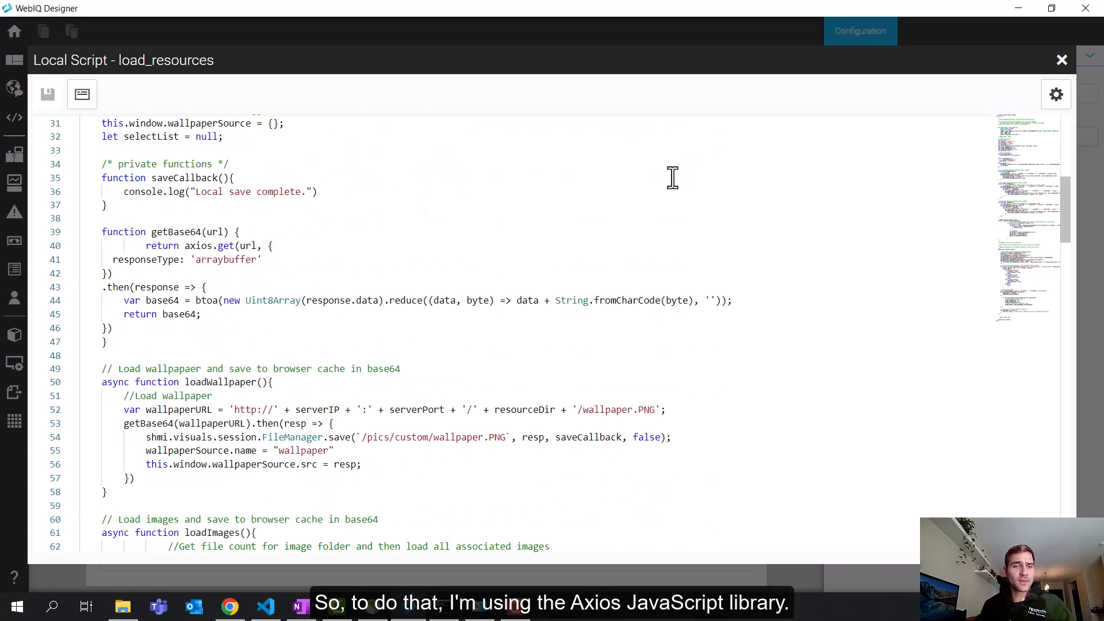
pyautogui.scroll(-3)
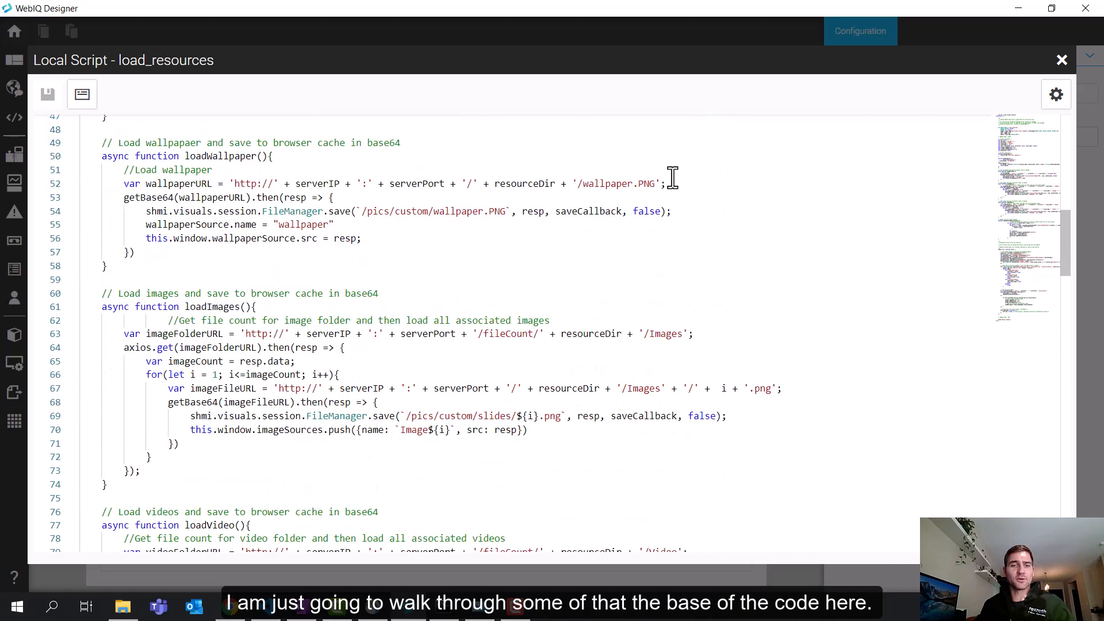
pyautogui.scroll(-3)
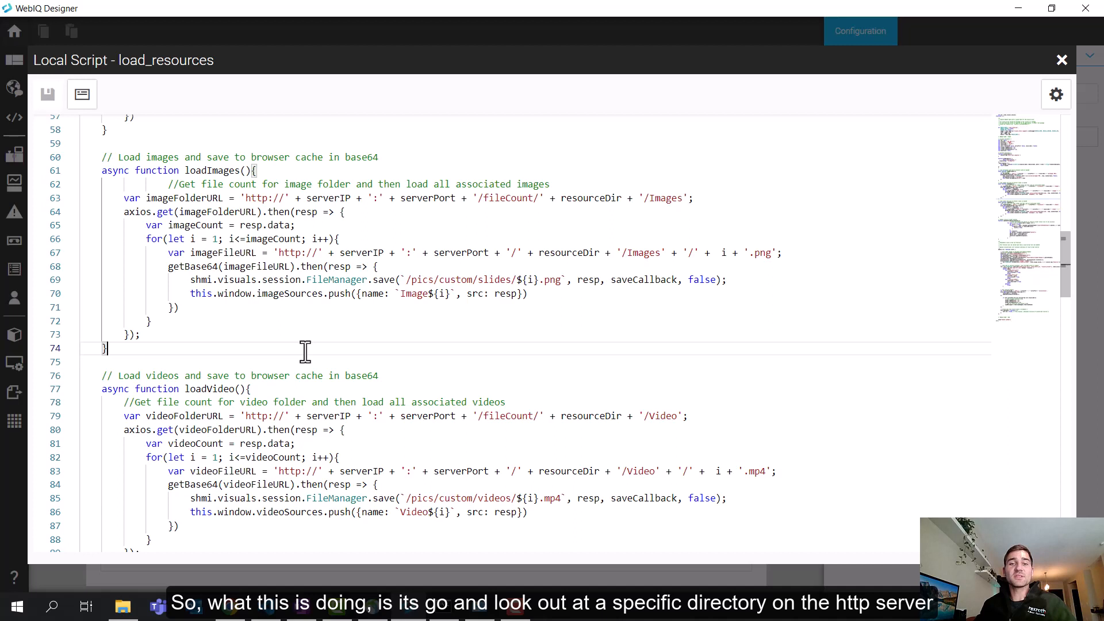
pyautogui.moveTo(287, 338)
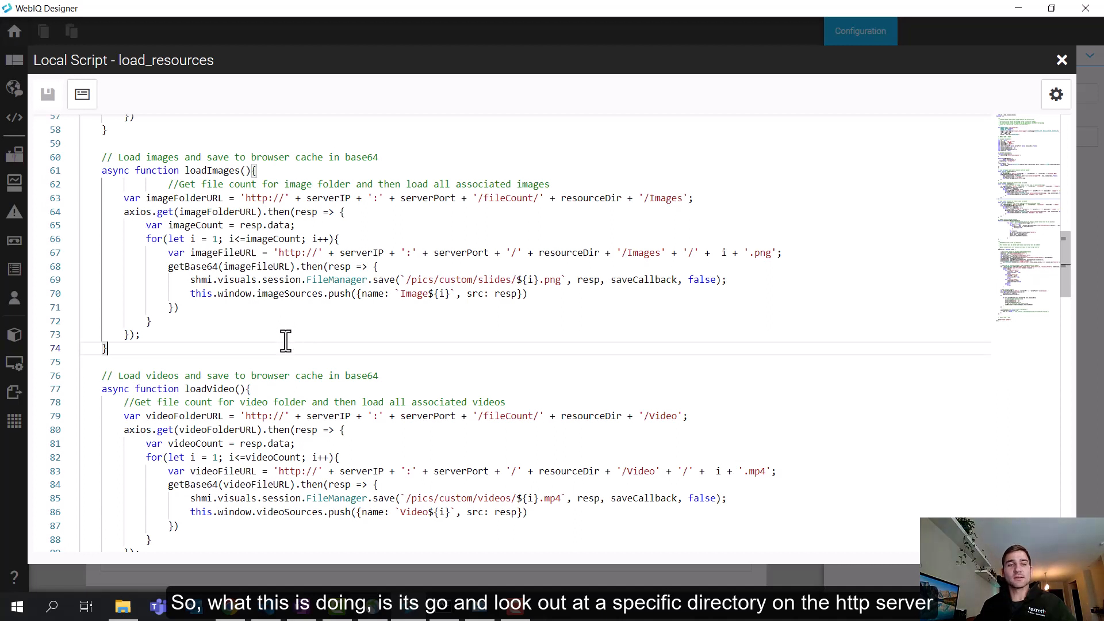
pyautogui.moveTo(285, 308)
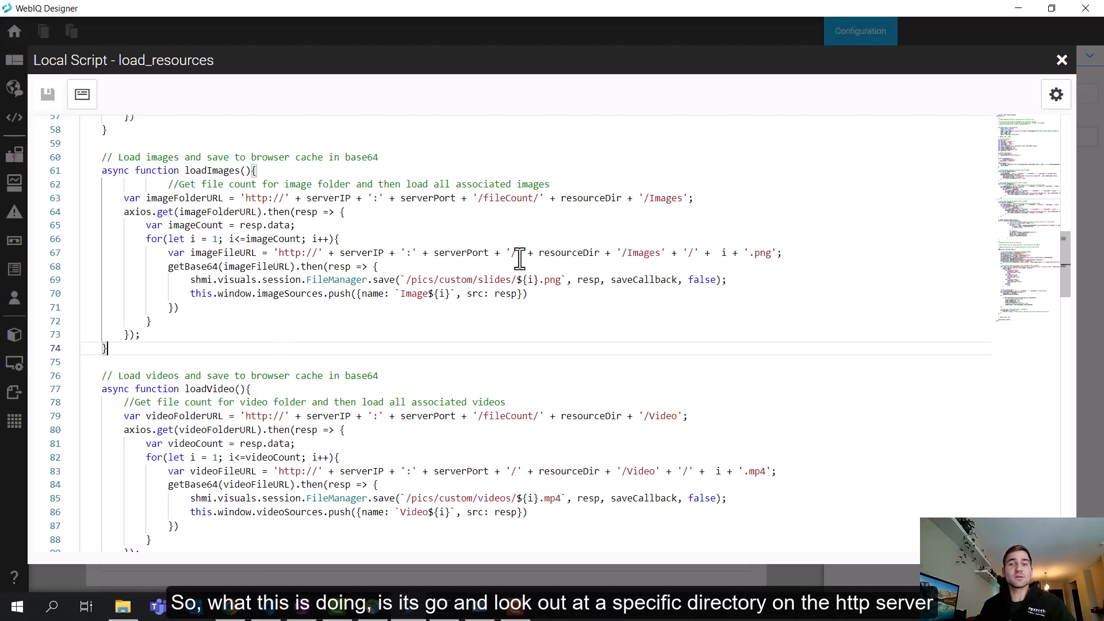
pyautogui.moveTo(490, 219)
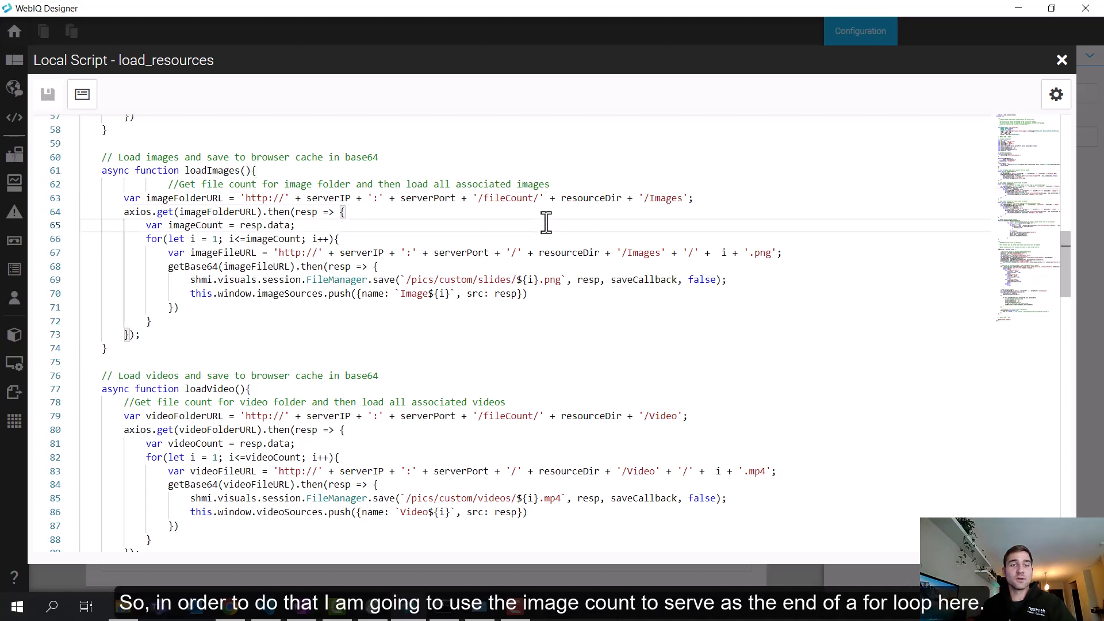
pyautogui.moveTo(697, 197)
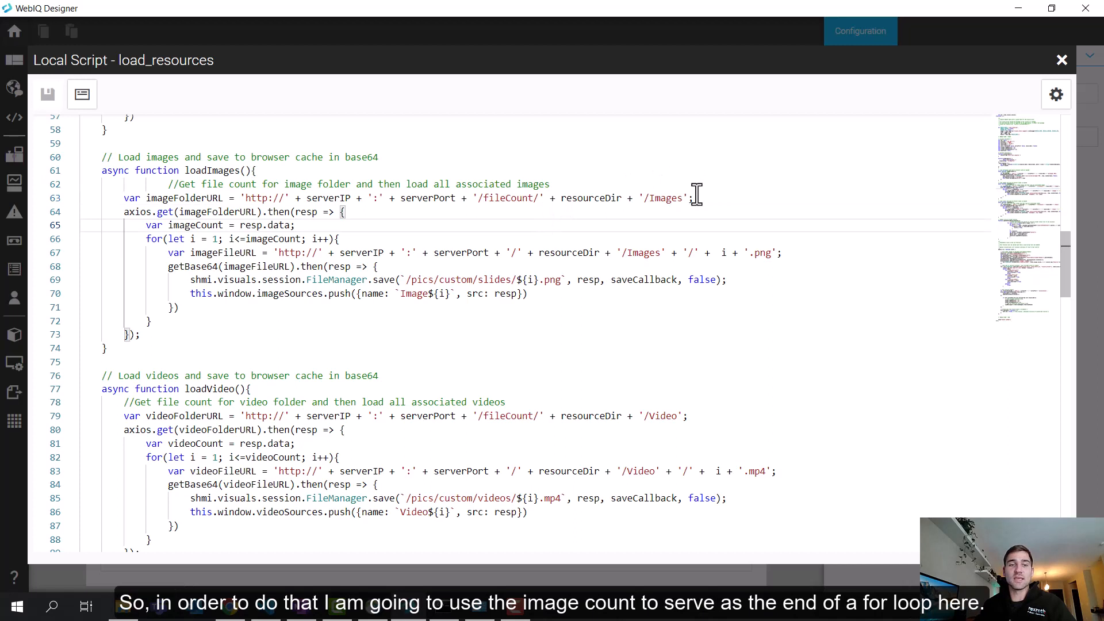
pyautogui.doubleClick(194, 224)
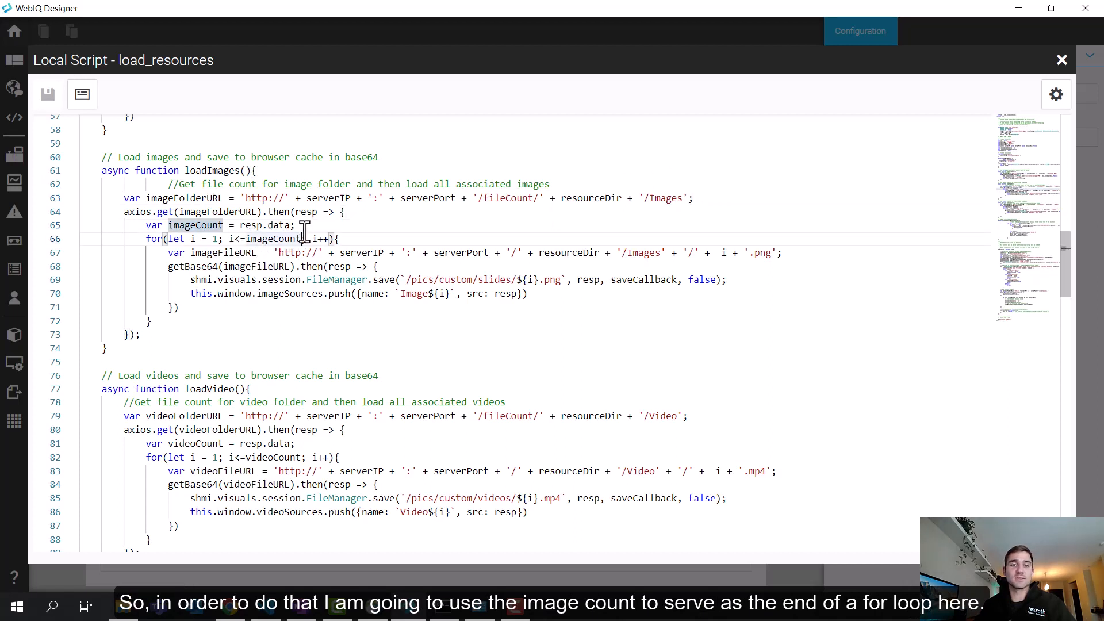
pyautogui.doubleClick(275, 239)
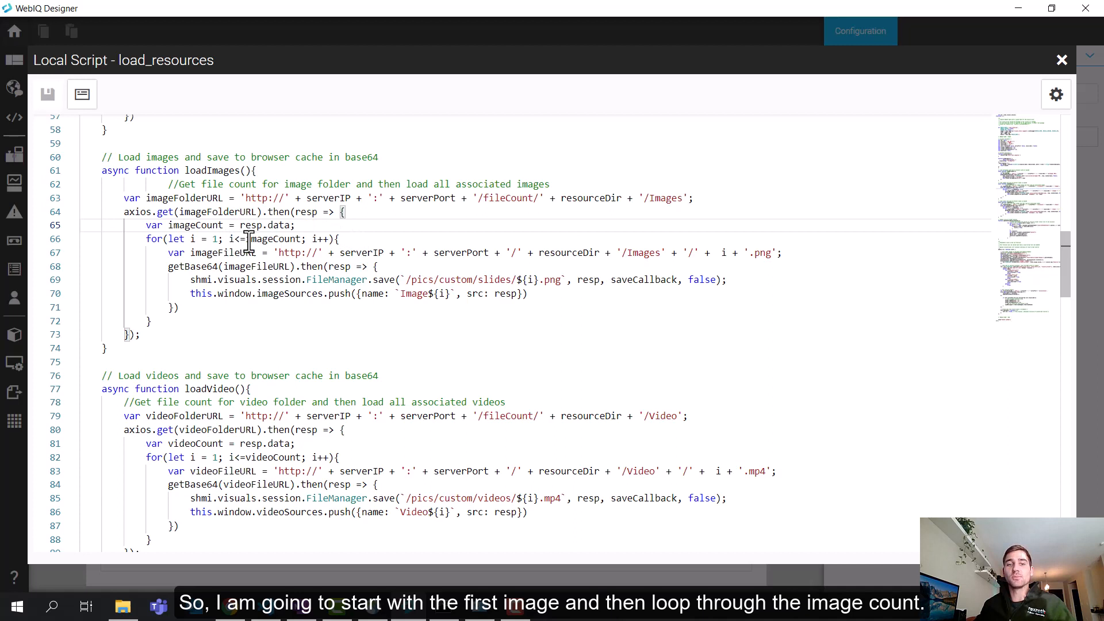
pyautogui.doubleClick(273, 239)
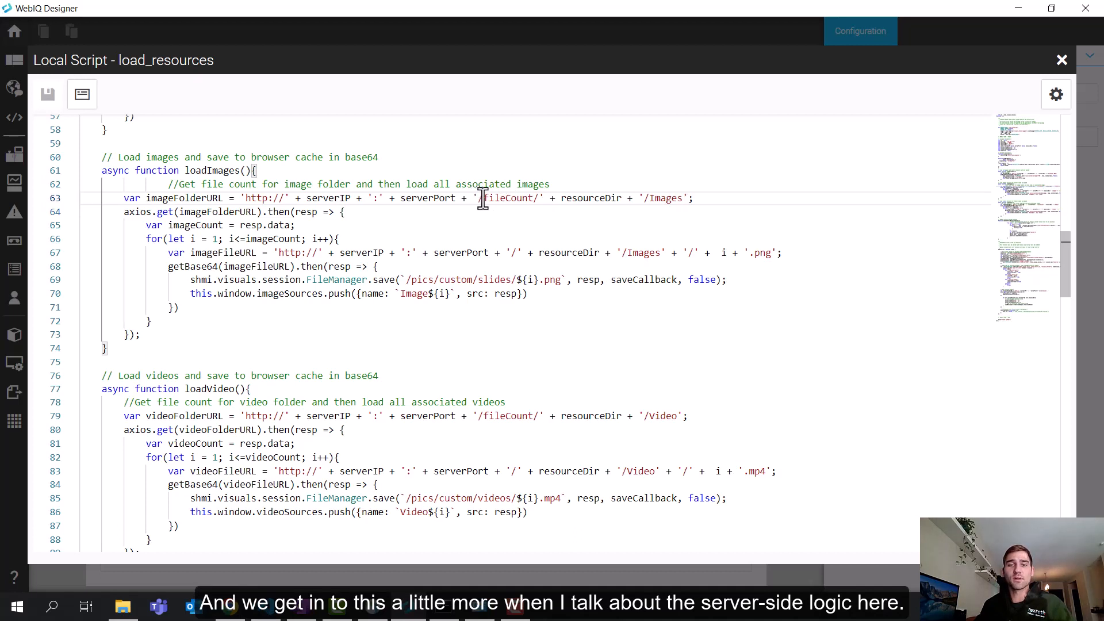
pyautogui.moveTo(357, 212)
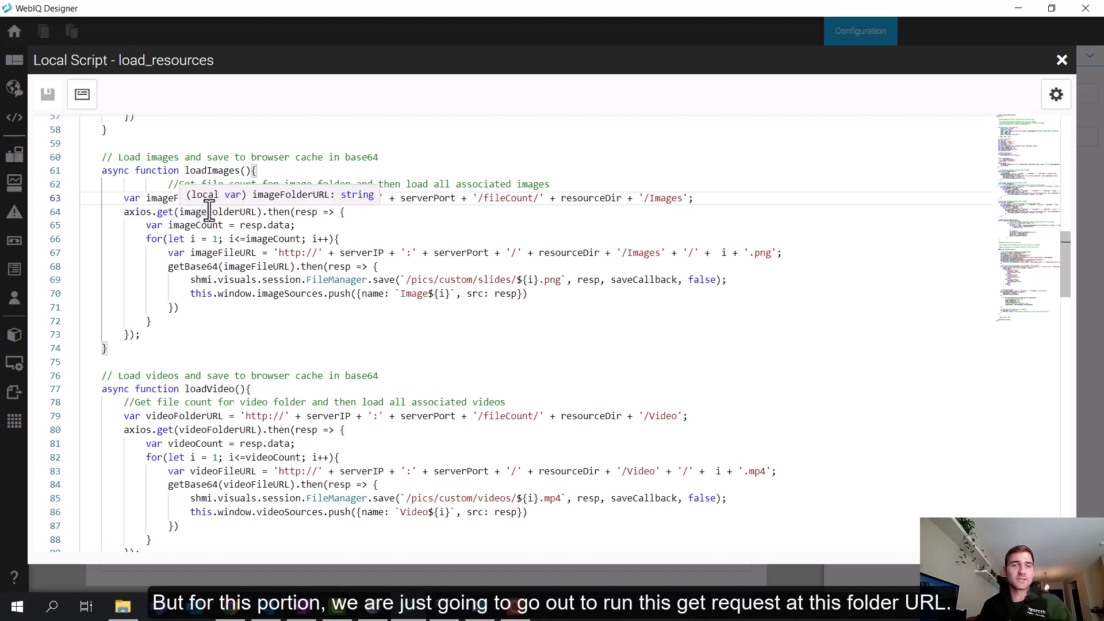
pyautogui.moveTo(252, 211)
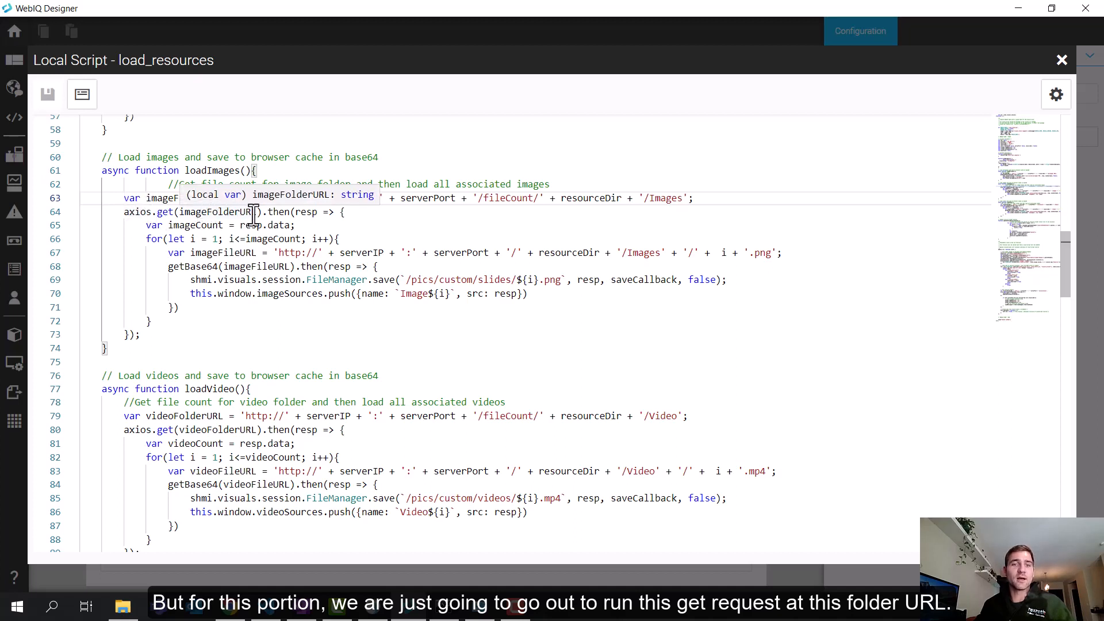
pyautogui.moveTo(303, 212)
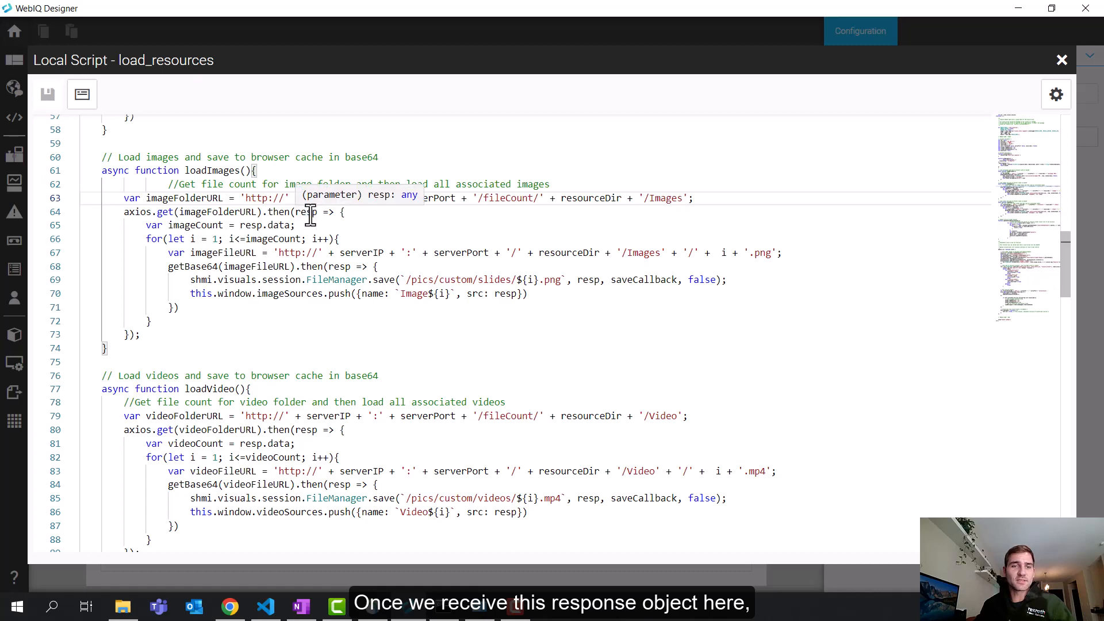
pyautogui.moveTo(243, 226)
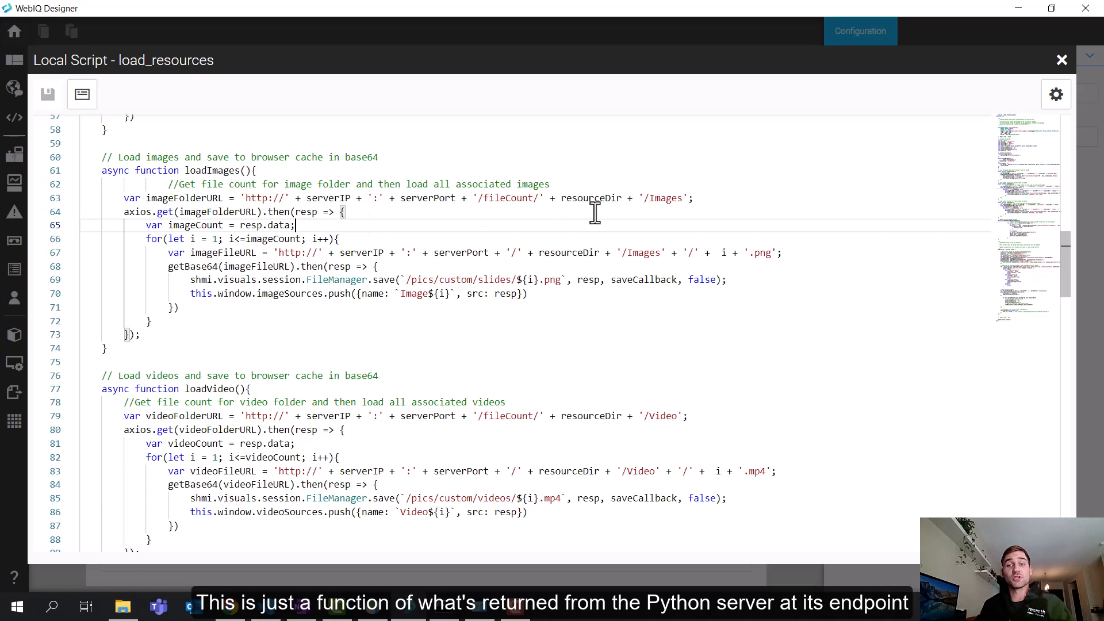
pyautogui.moveTo(491, 228)
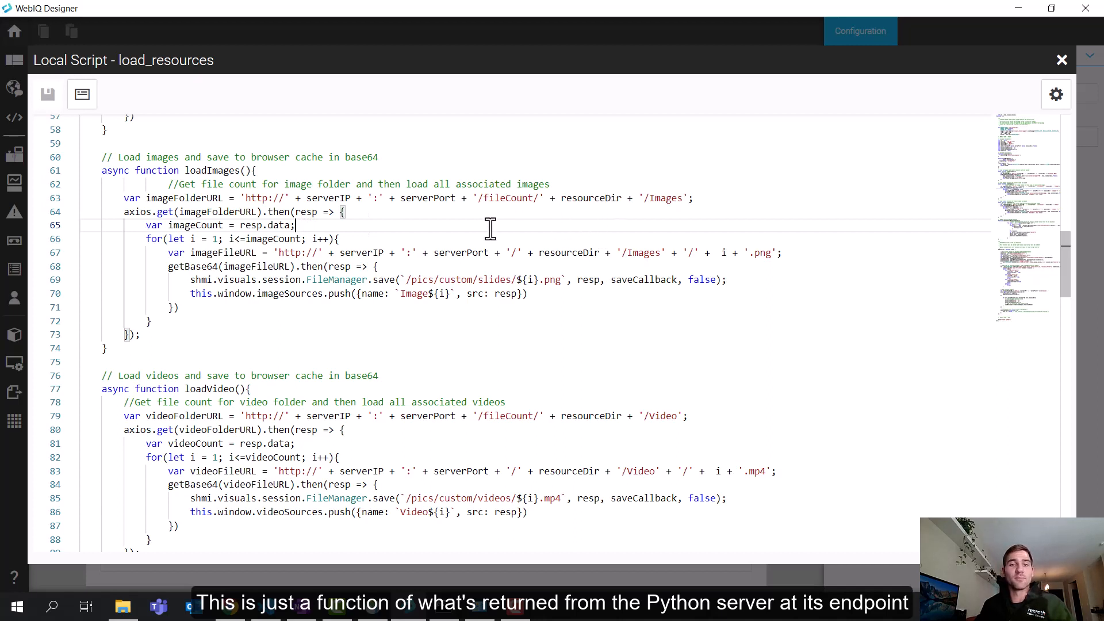
pyautogui.moveTo(659, 198)
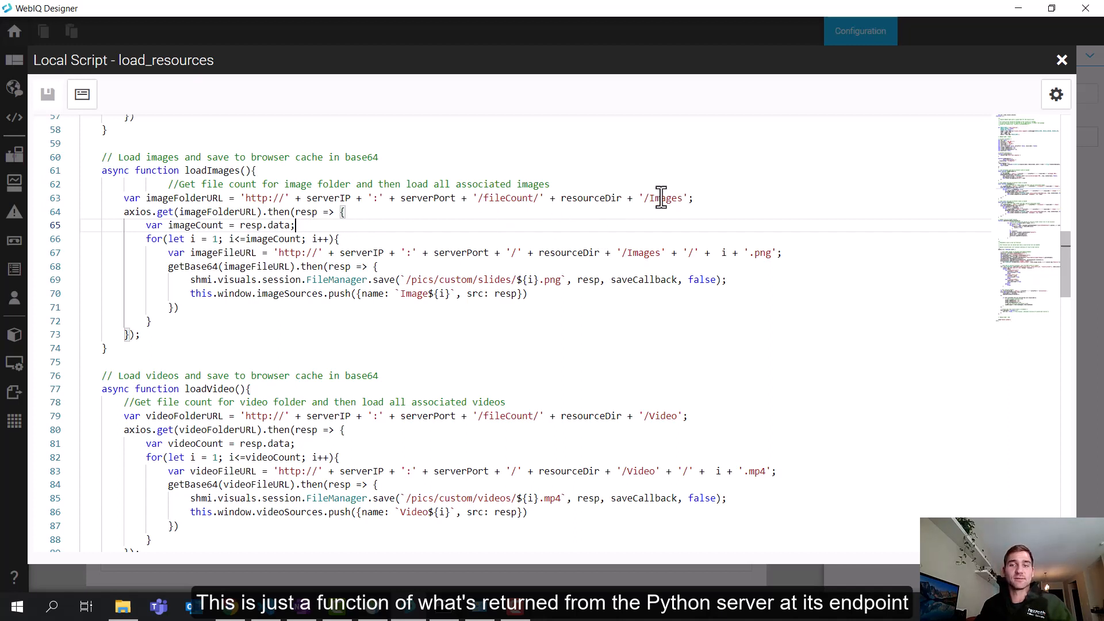
pyautogui.moveTo(484, 169)
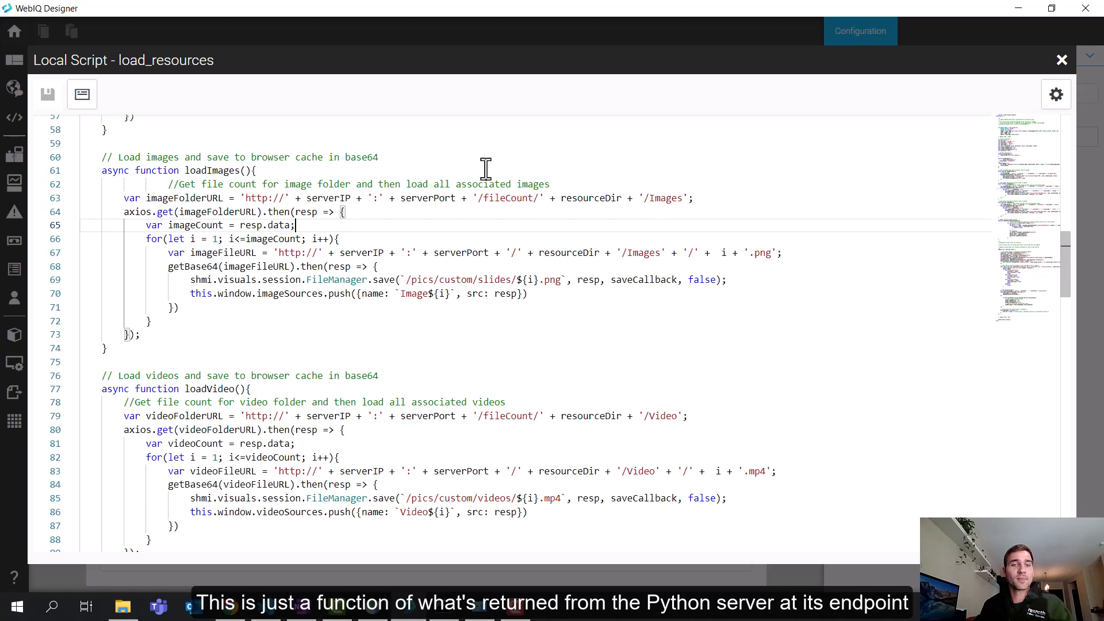
pyautogui.scroll(-3)
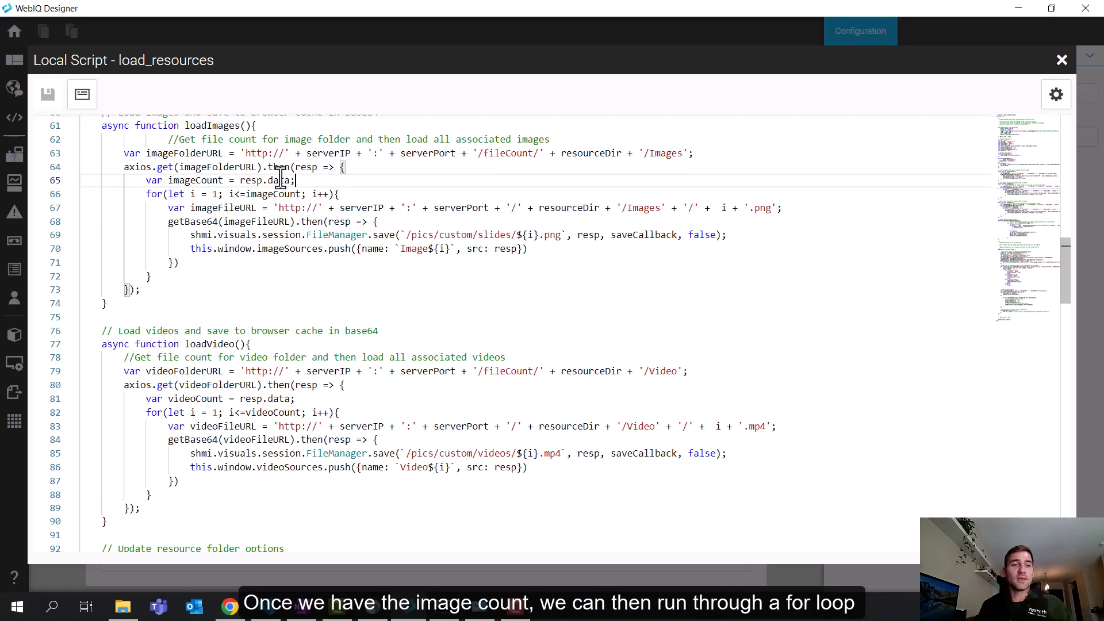
pyautogui.moveTo(226, 226)
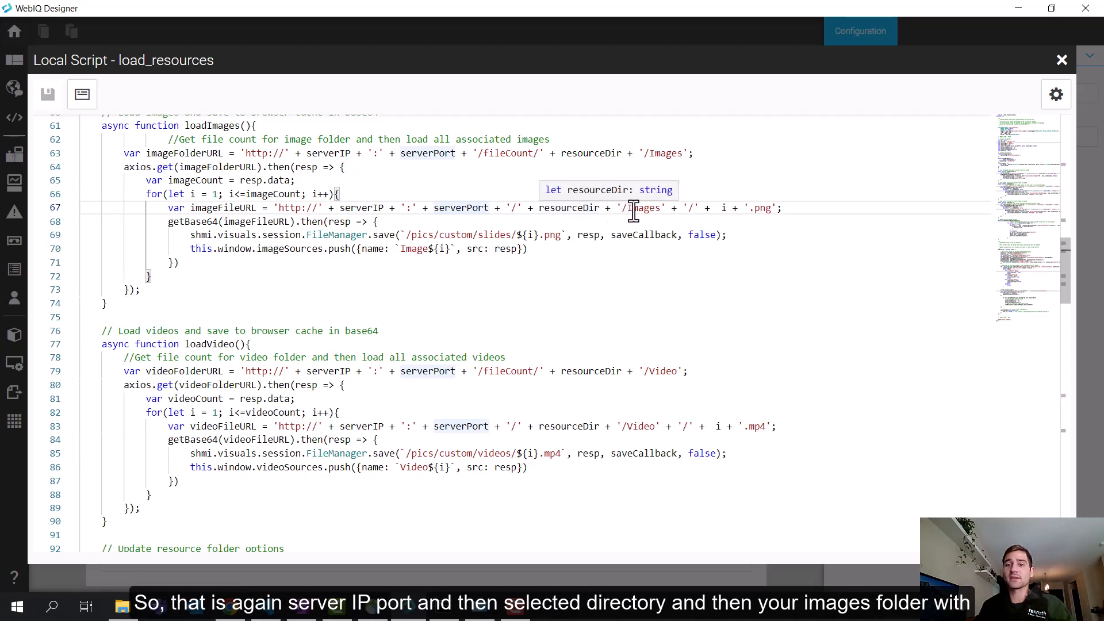
pyautogui.moveTo(712, 207)
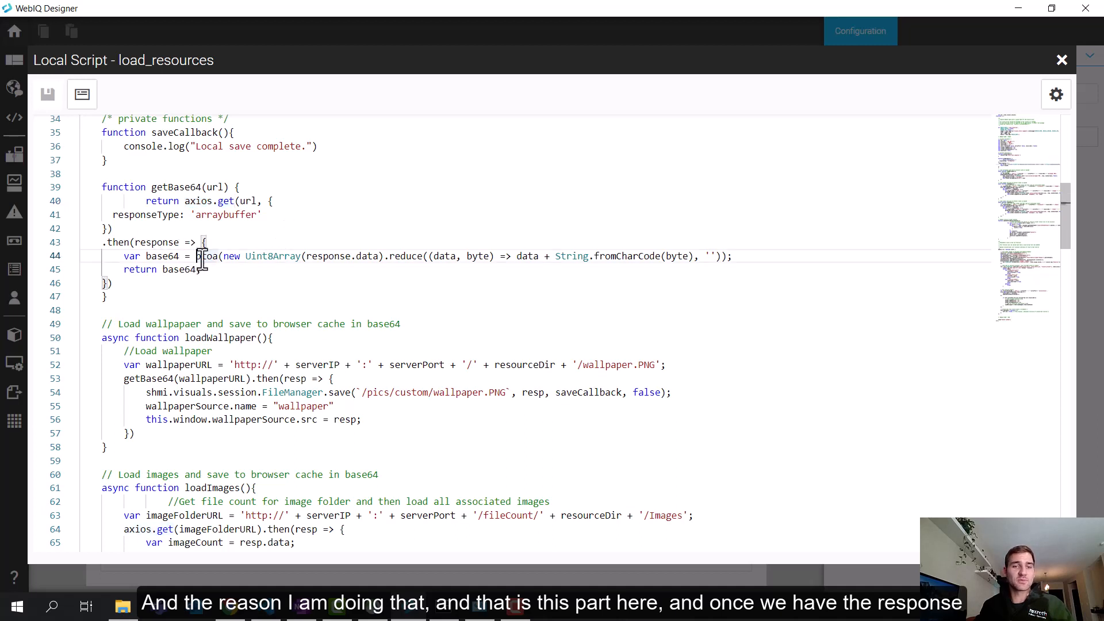
pyautogui.doubleClick(223, 214)
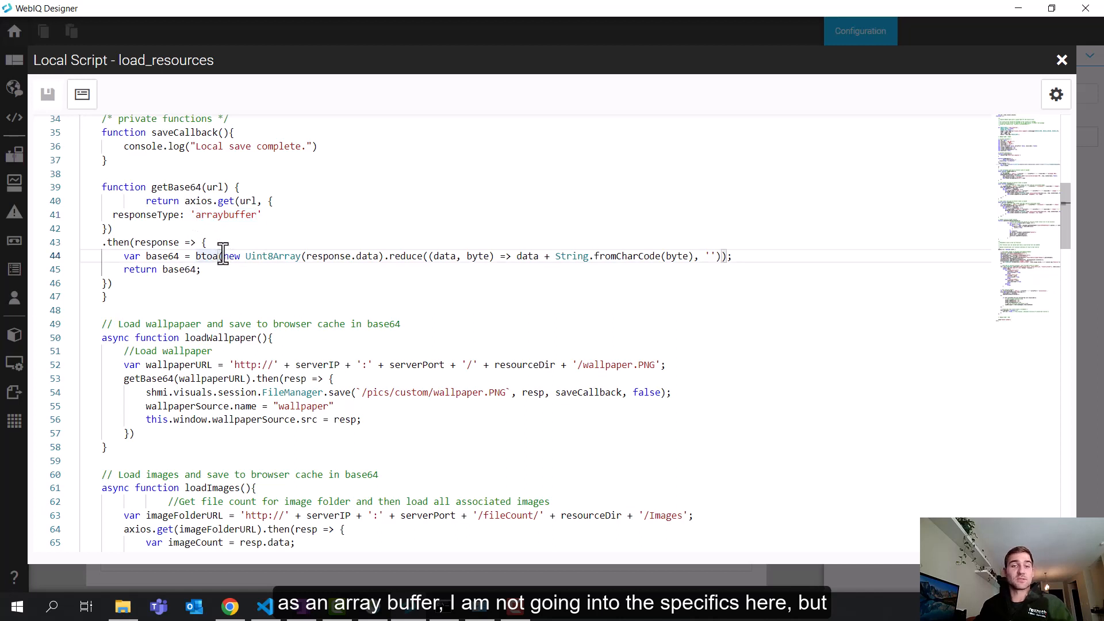
pyautogui.moveTo(207, 256)
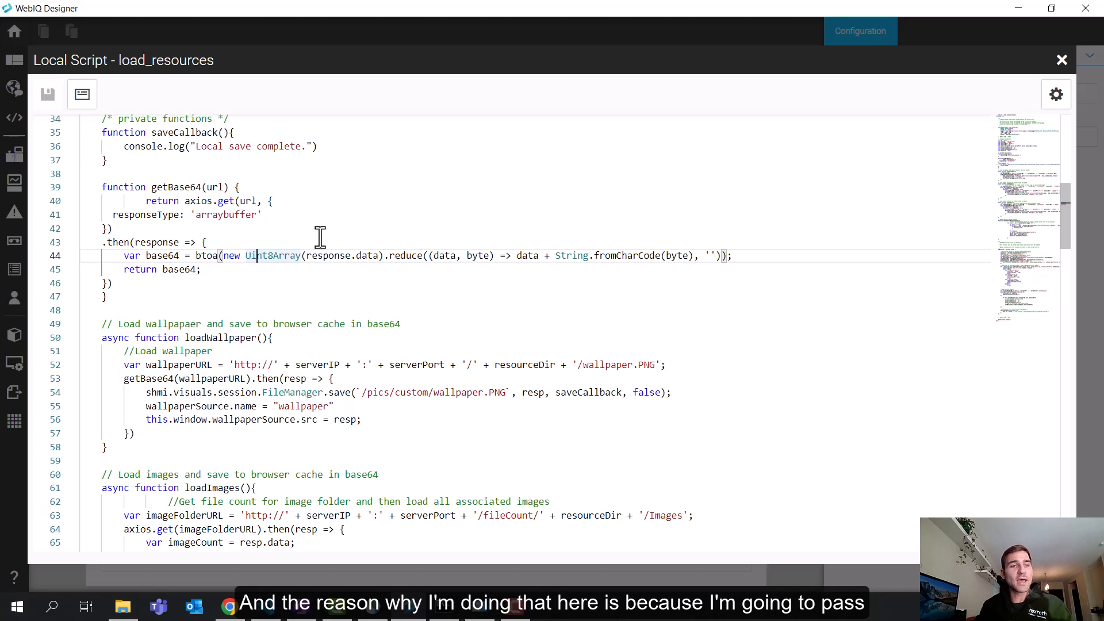
pyautogui.moveTo(315, 243)
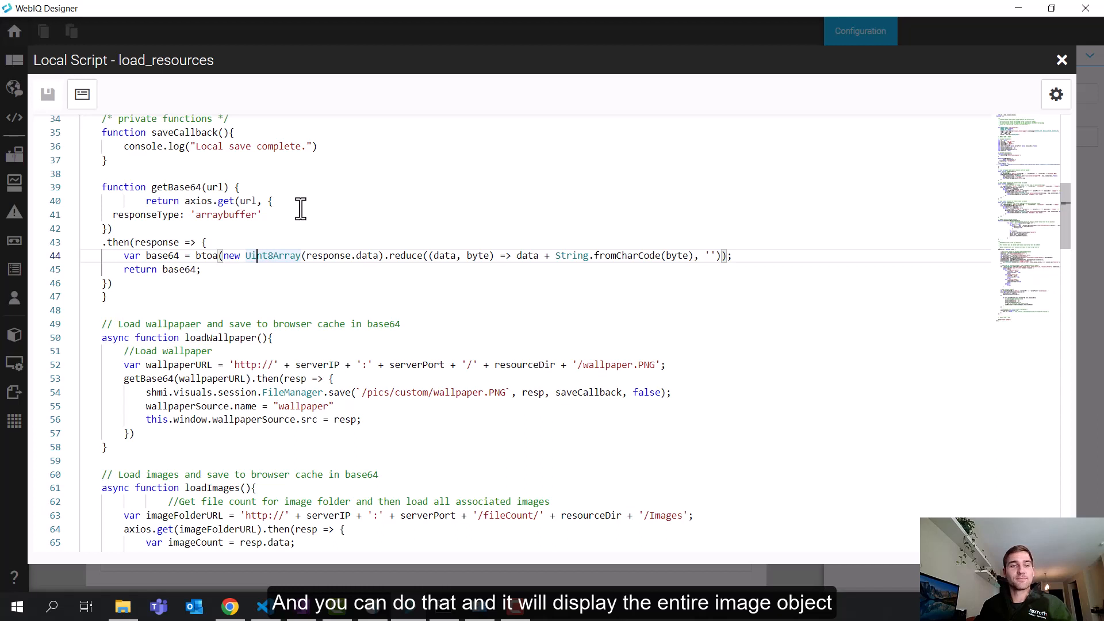
pyautogui.moveTo(311, 203)
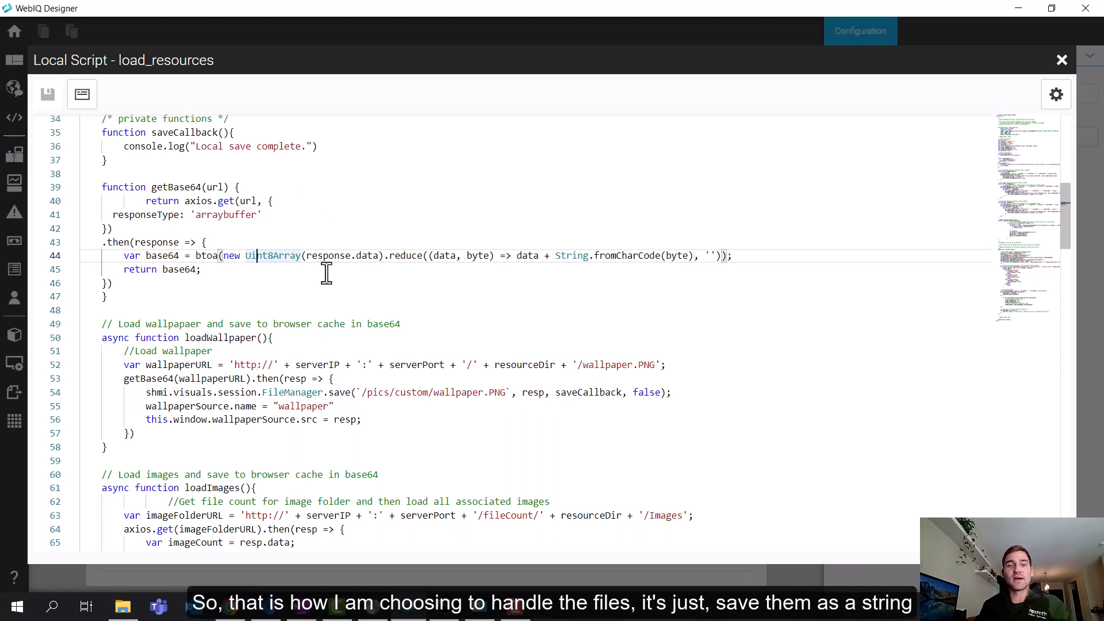
pyautogui.moveTo(324, 255)
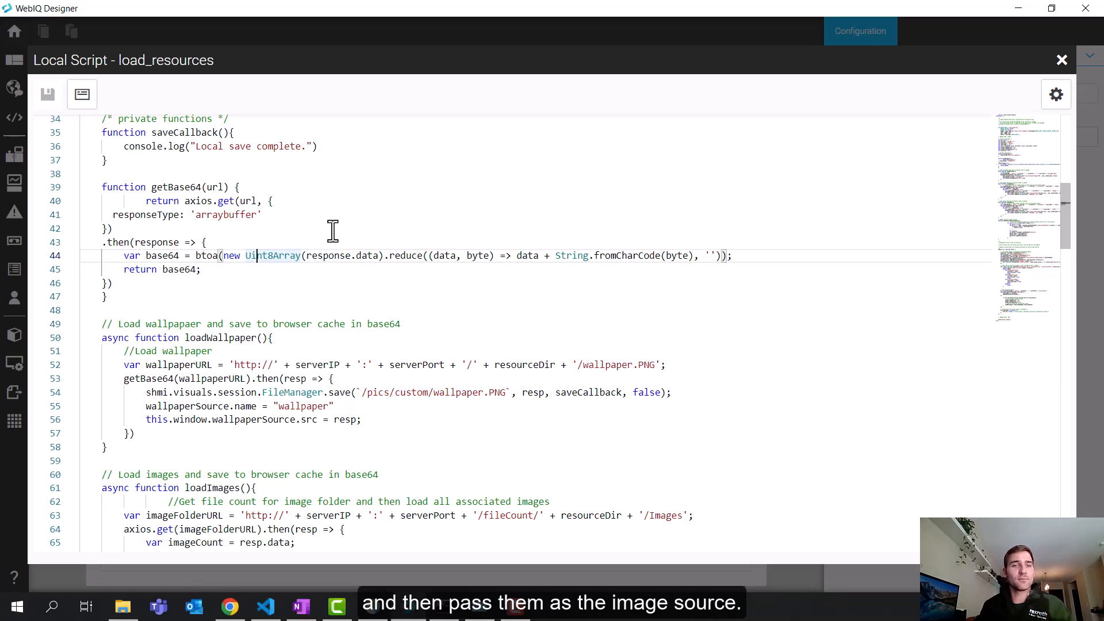
pyautogui.scroll(-3)
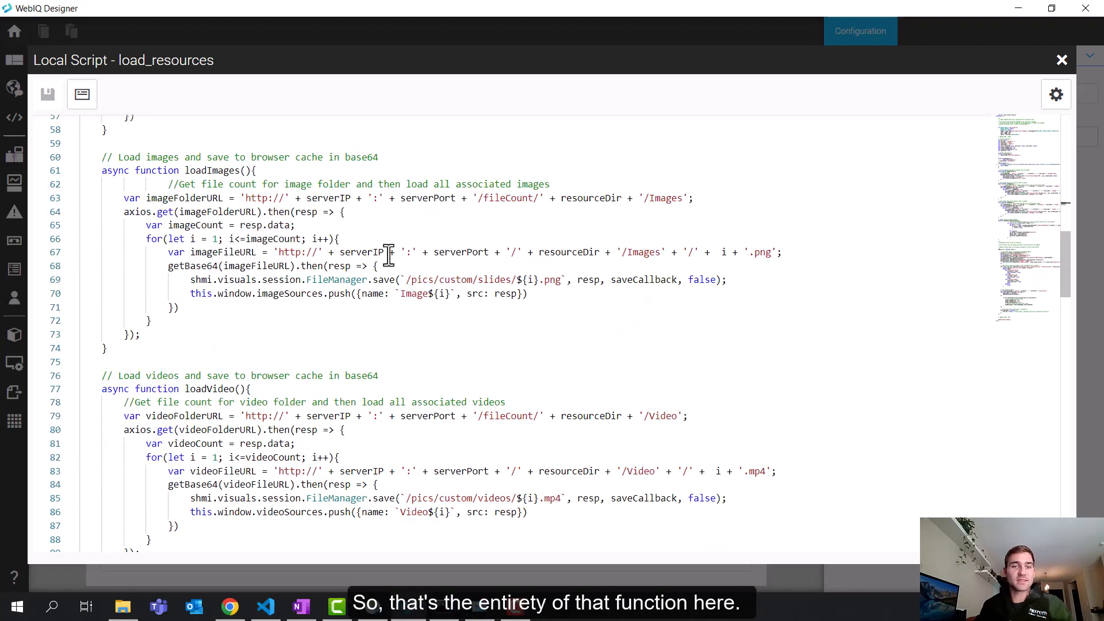
pyautogui.scroll(-3)
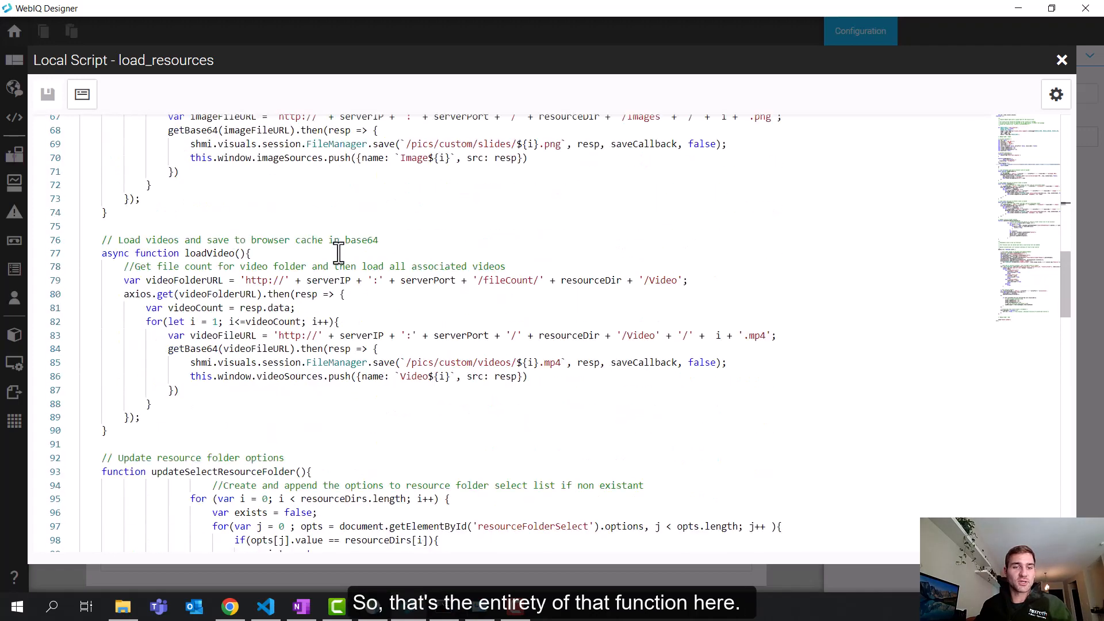
pyautogui.scroll(3)
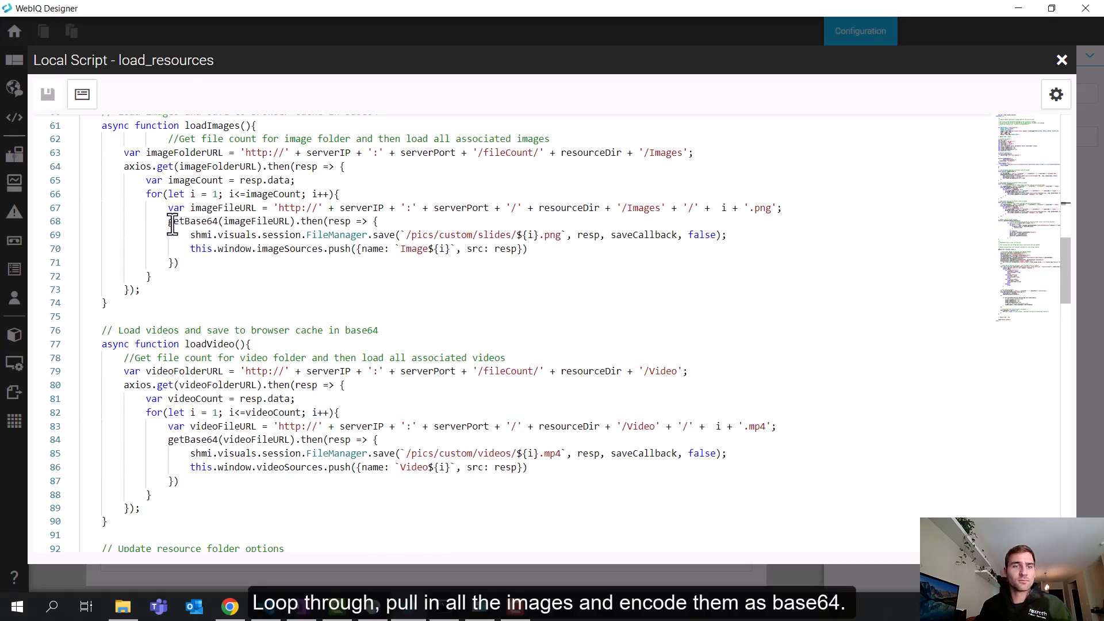
pyautogui.moveTo(168, 220); pyautogui.dragTo(377, 220)
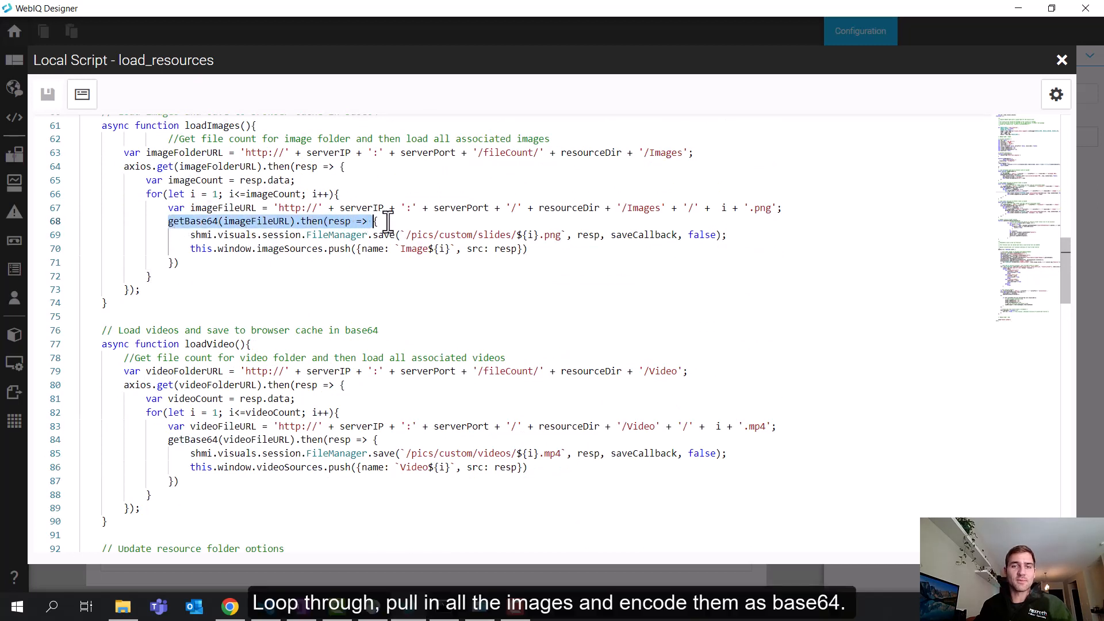
pyautogui.moveTo(440, 208)
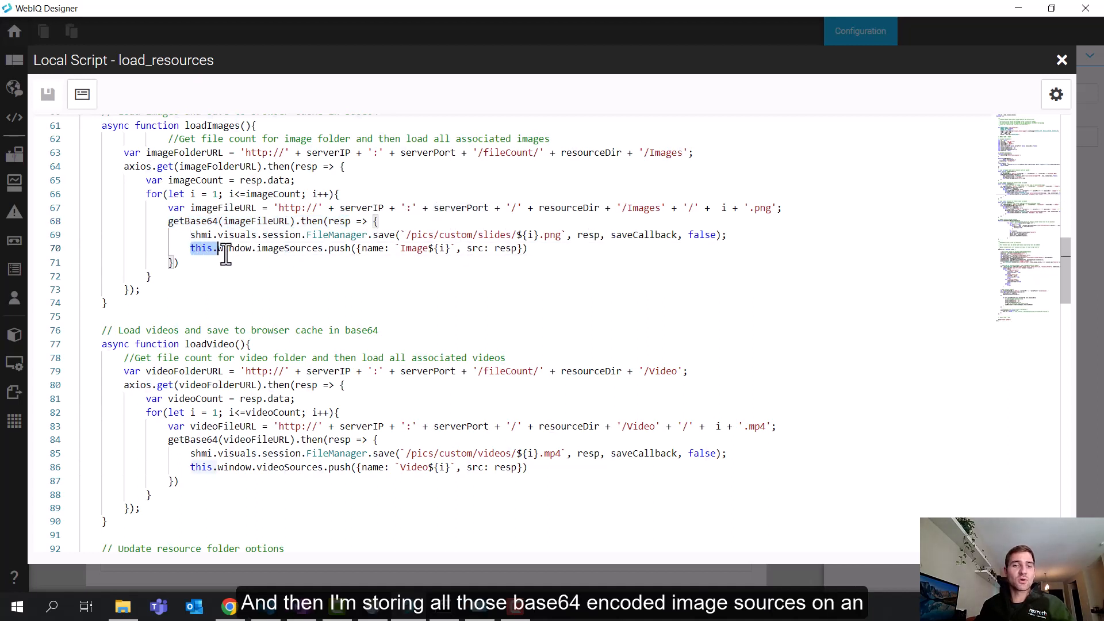
pyautogui.moveTo(219, 247); pyautogui.dragTo(518, 248)
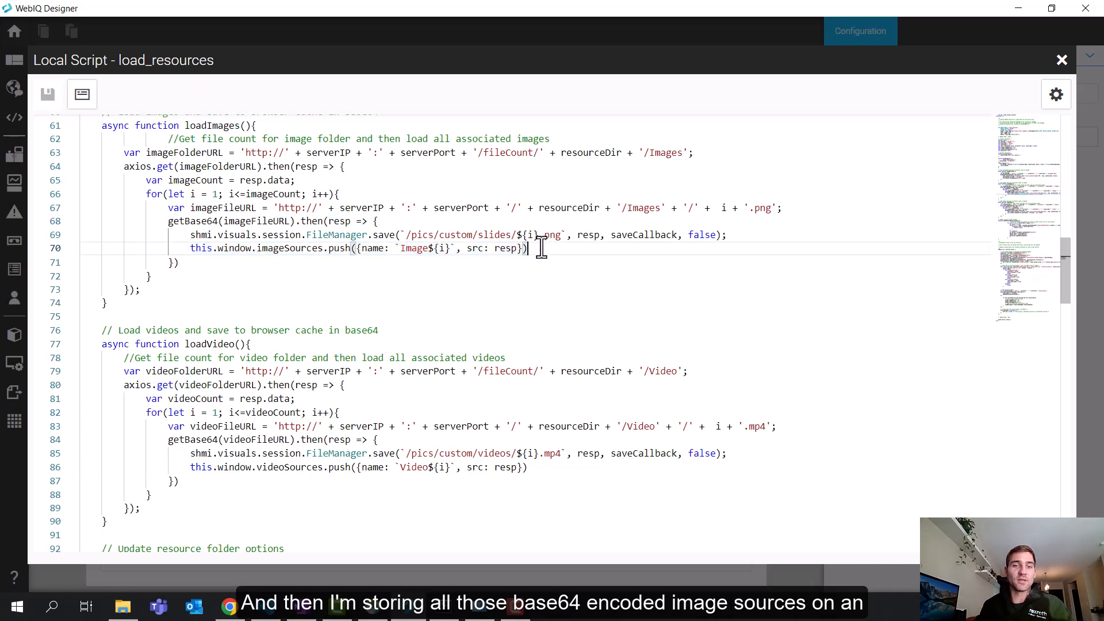
pyautogui.moveTo(348, 248)
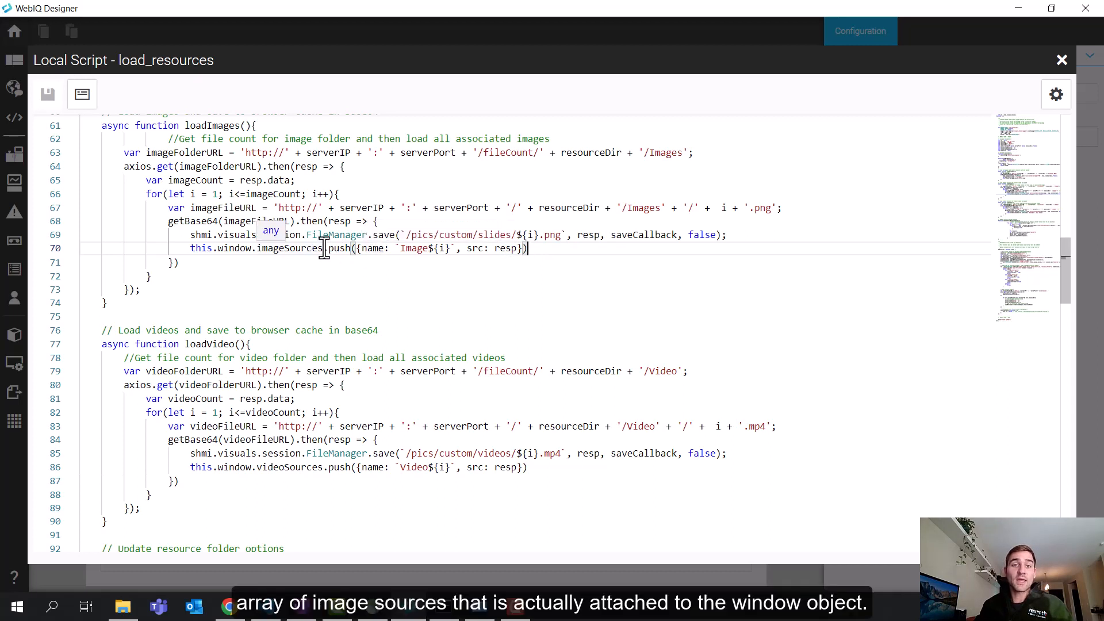
pyautogui.doubleClick(289, 247)
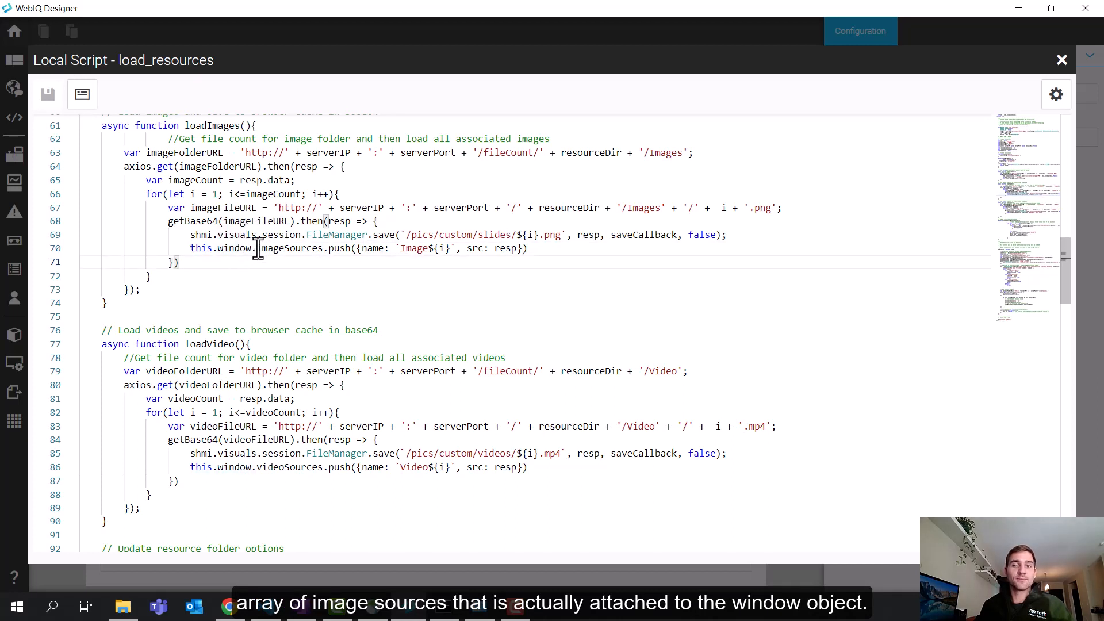
pyautogui.moveTo(528, 248)
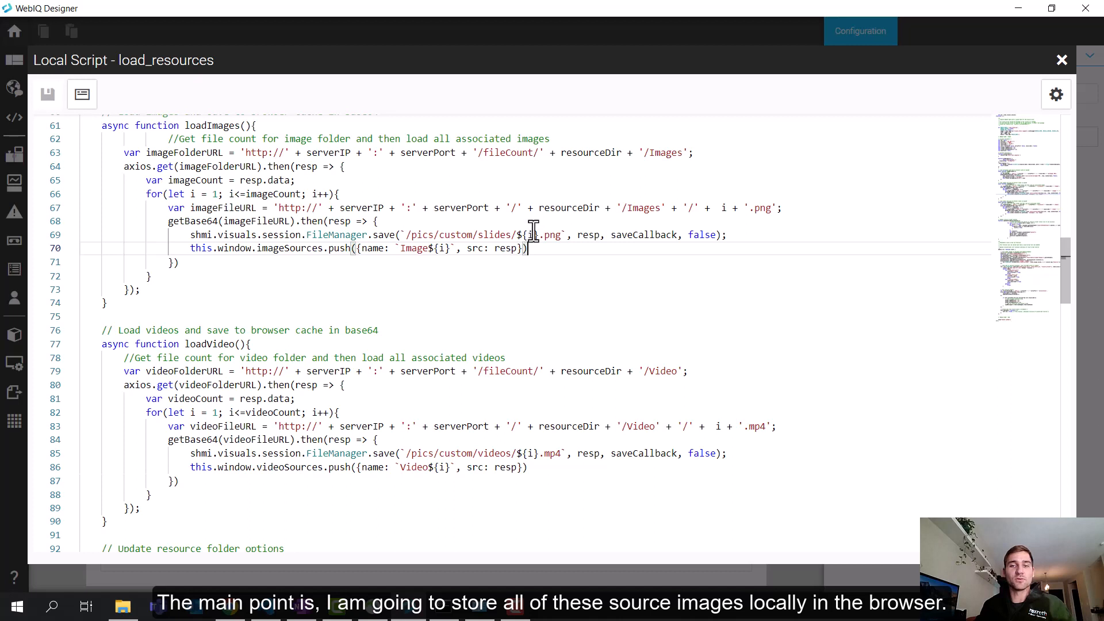
pyautogui.moveTo(503, 248)
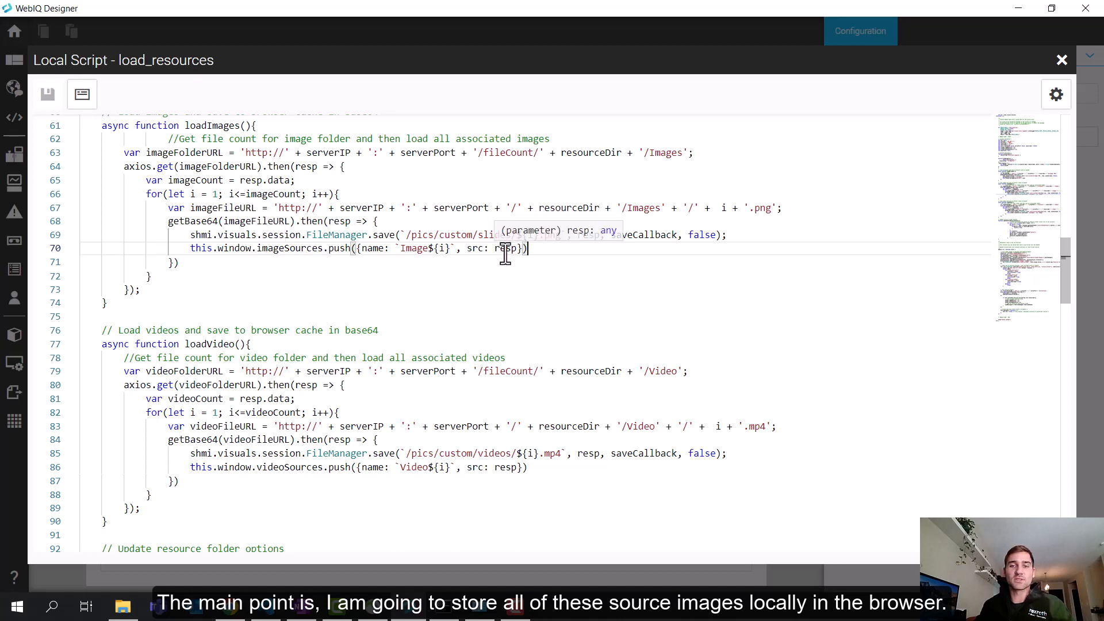
pyautogui.moveTo(570, 248)
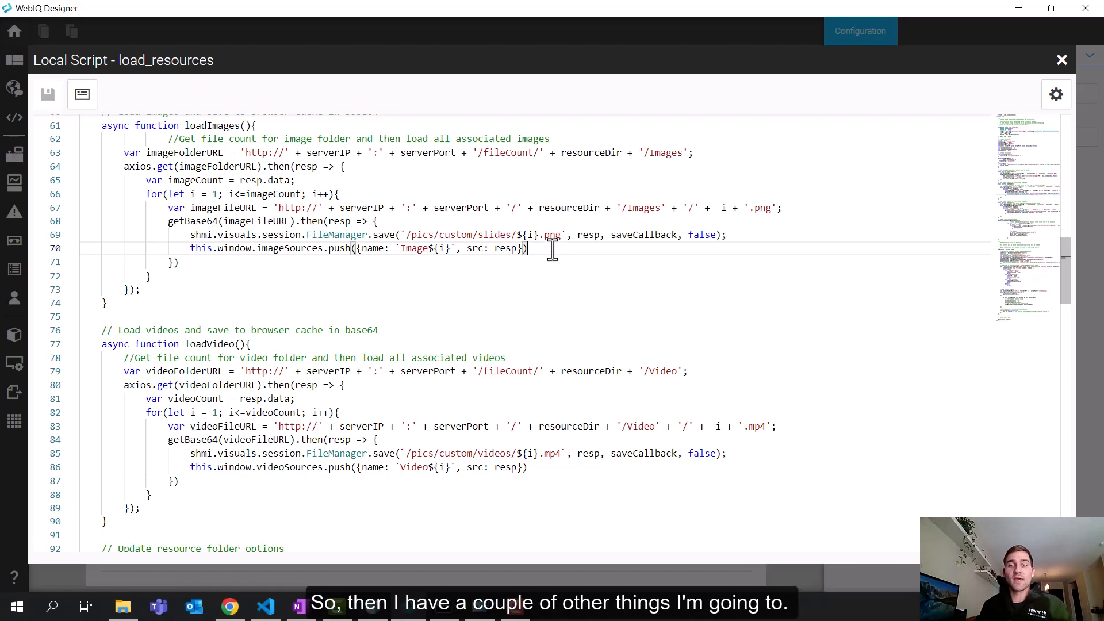
pyautogui.moveTo(522, 235)
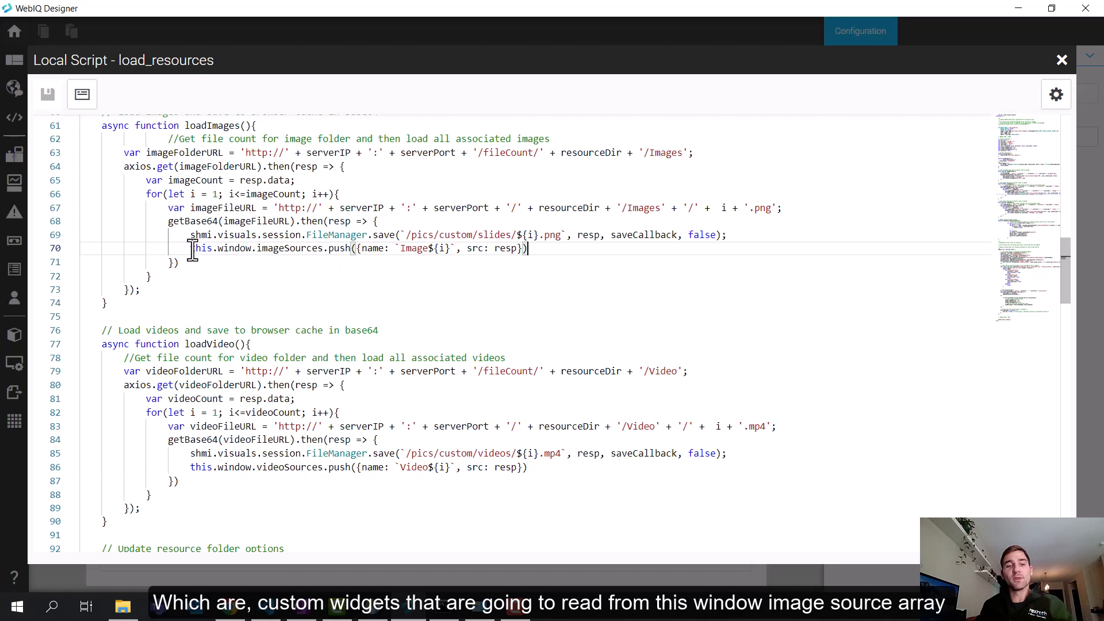
pyautogui.doubleClick(222, 248)
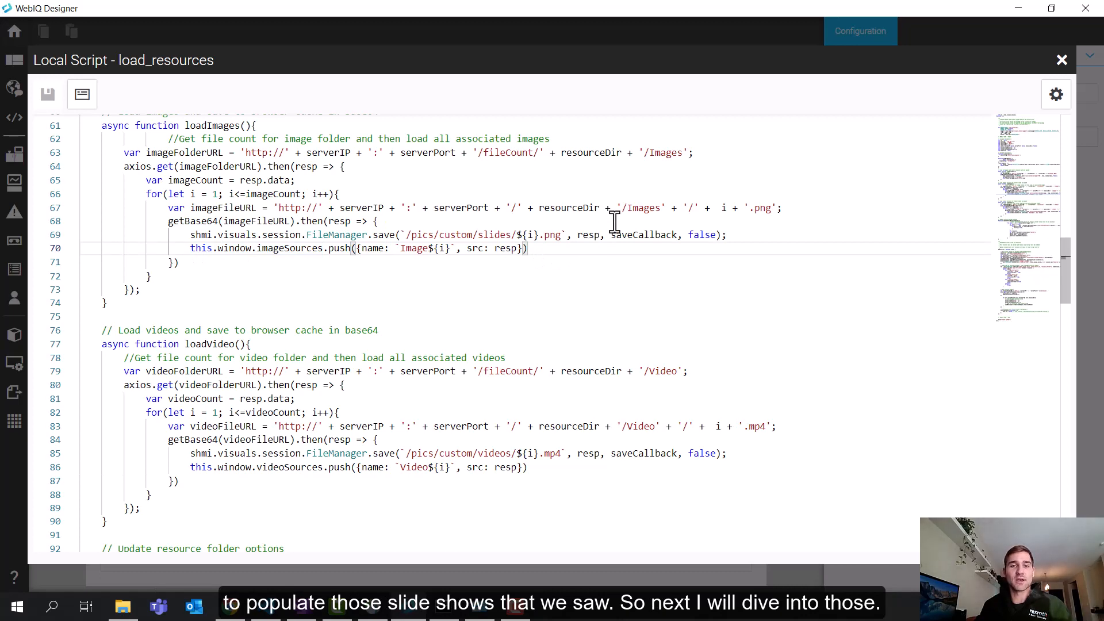
pyautogui.moveTo(600, 224)
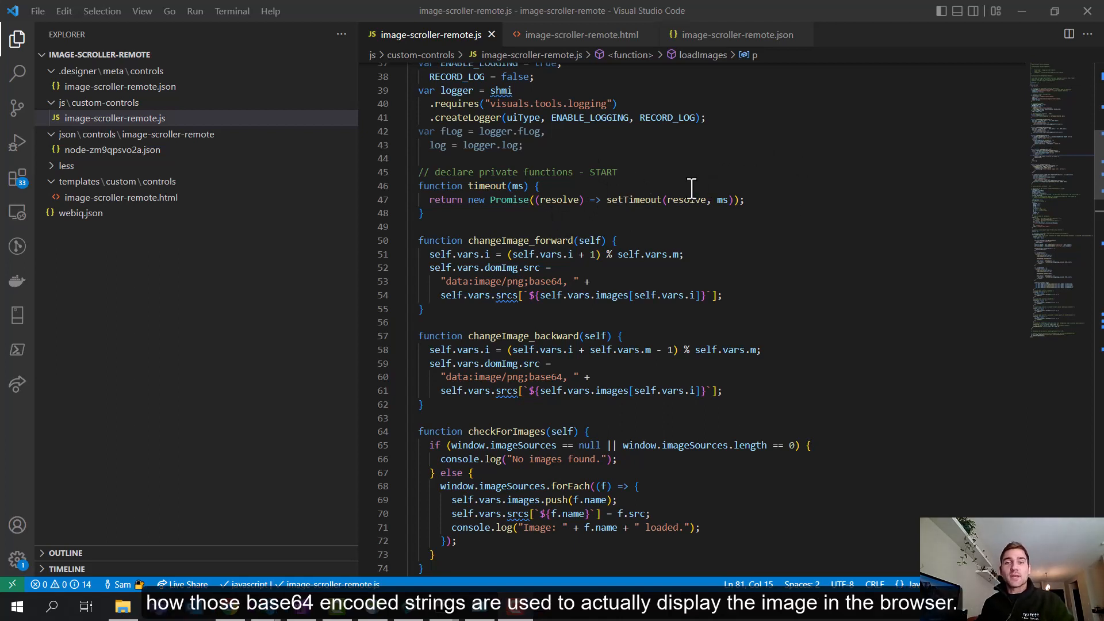
pyautogui.moveTo(649, 211)
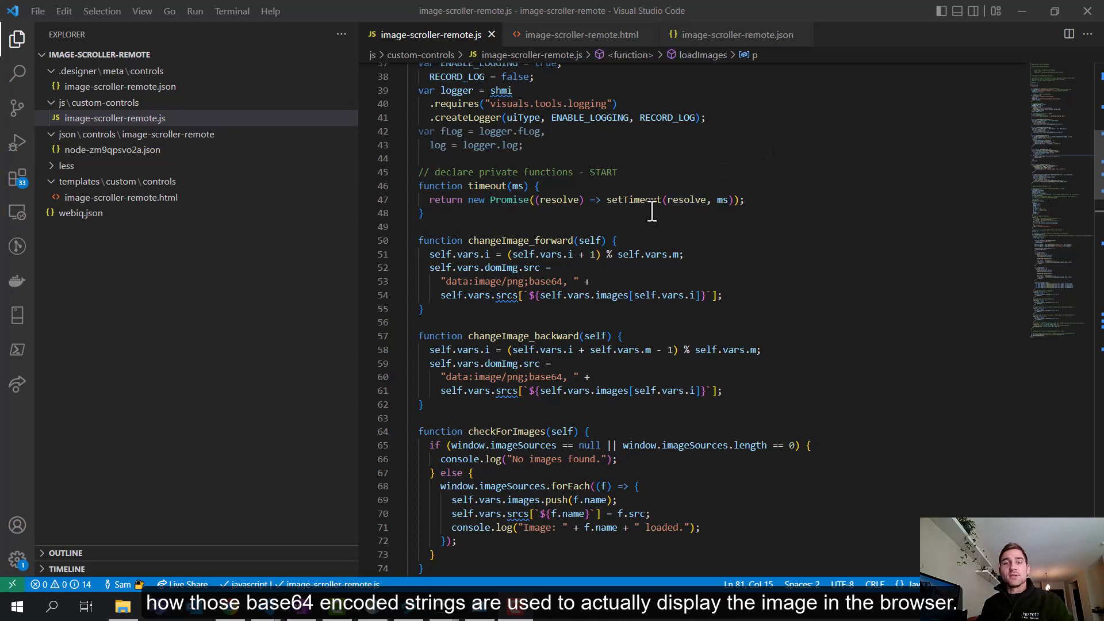
pyautogui.moveTo(642, 199)
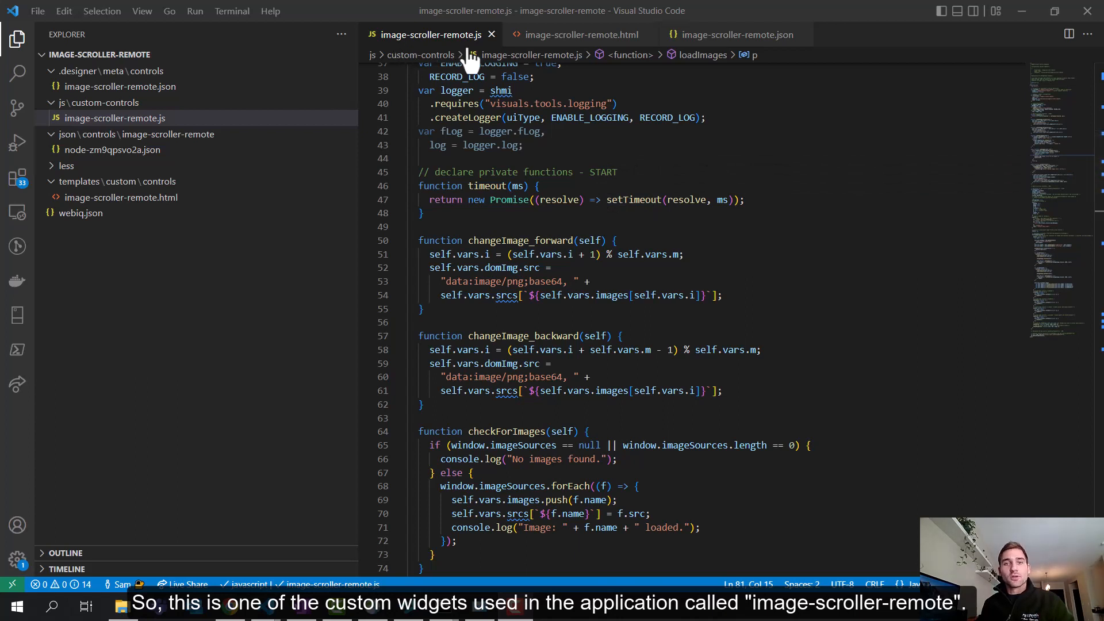
pyautogui.moveTo(757, 139)
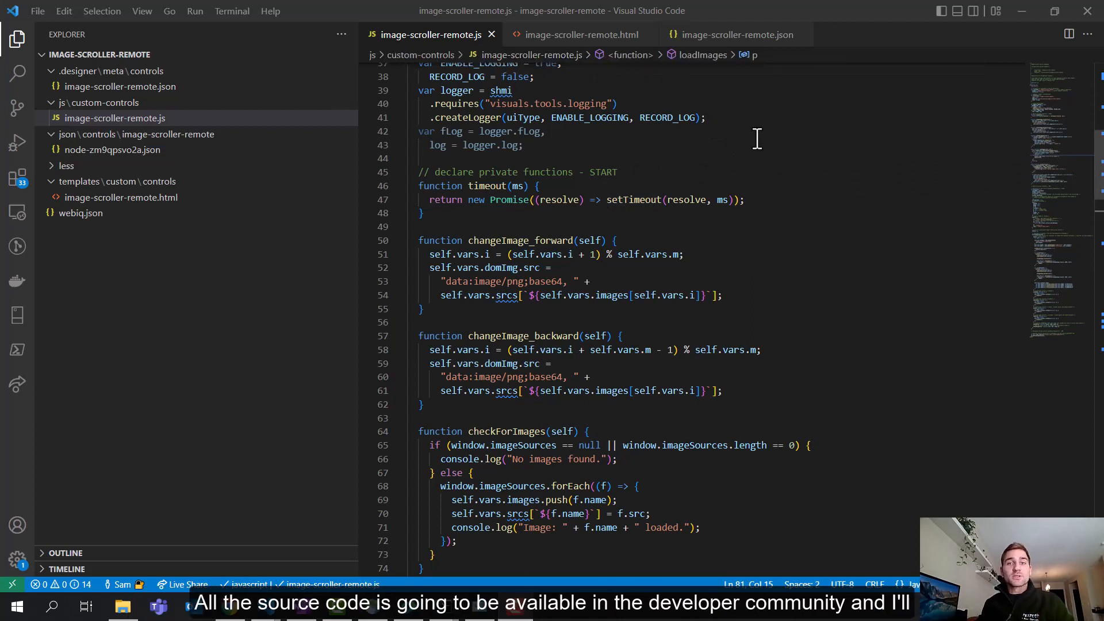
pyautogui.moveTo(738, 156)
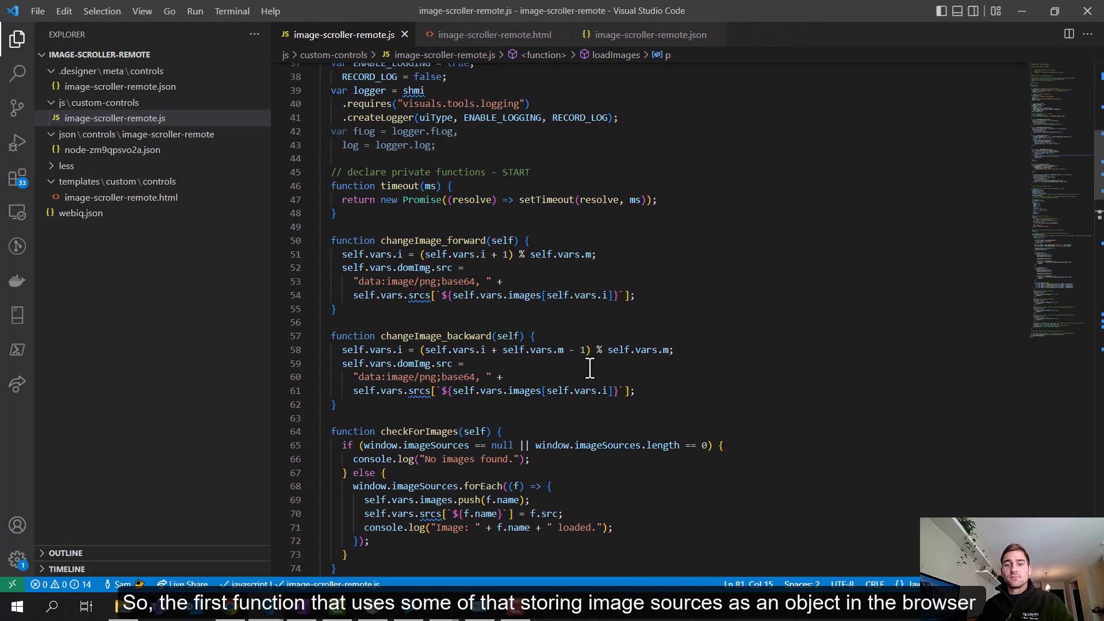
pyautogui.moveTo(607, 380)
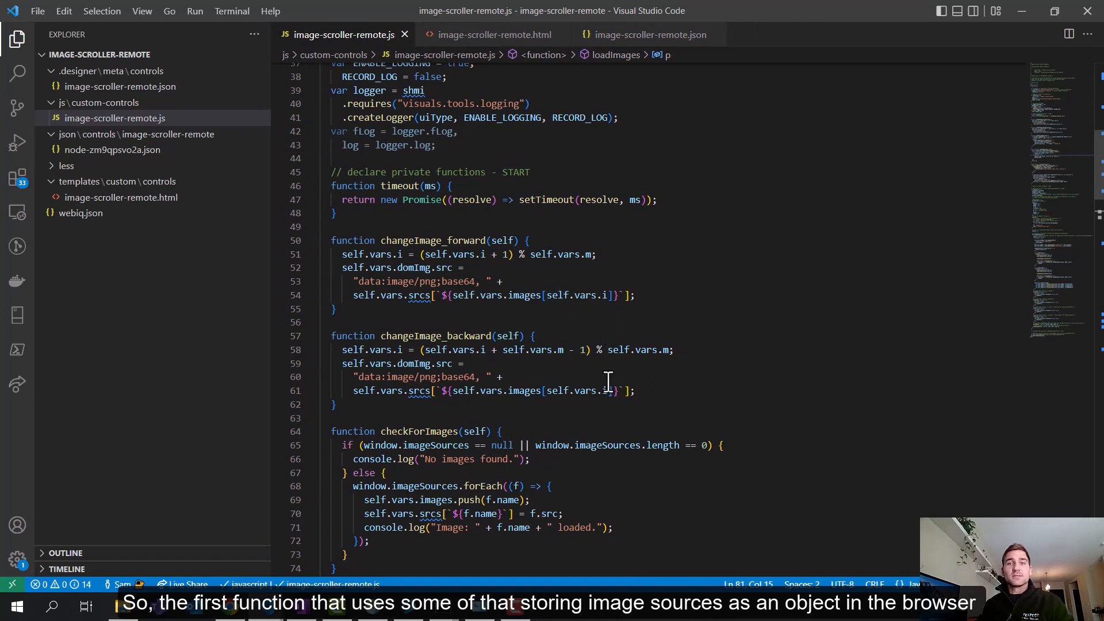
pyautogui.moveTo(615, 323)
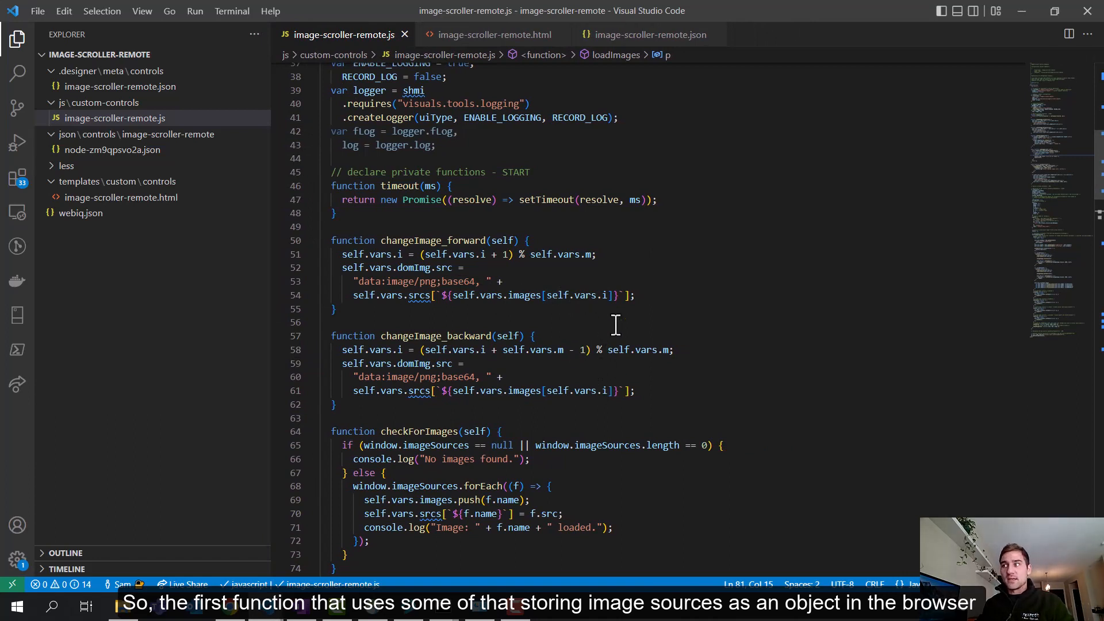
pyautogui.doubleClick(422, 431)
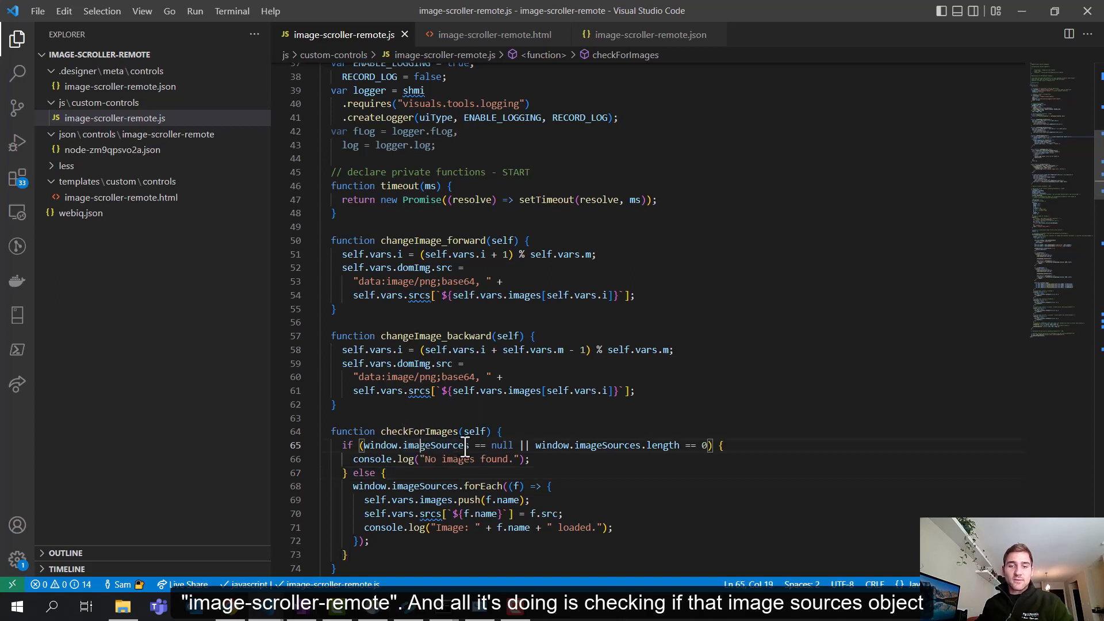
pyautogui.doubleClick(415, 445)
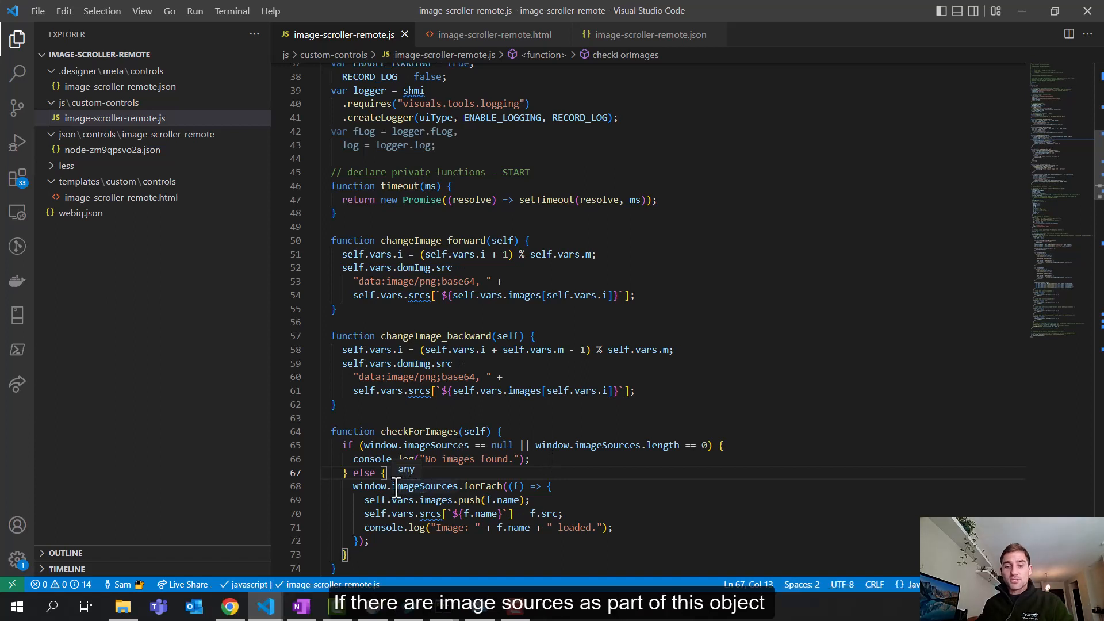
pyautogui.doubleClick(424, 486)
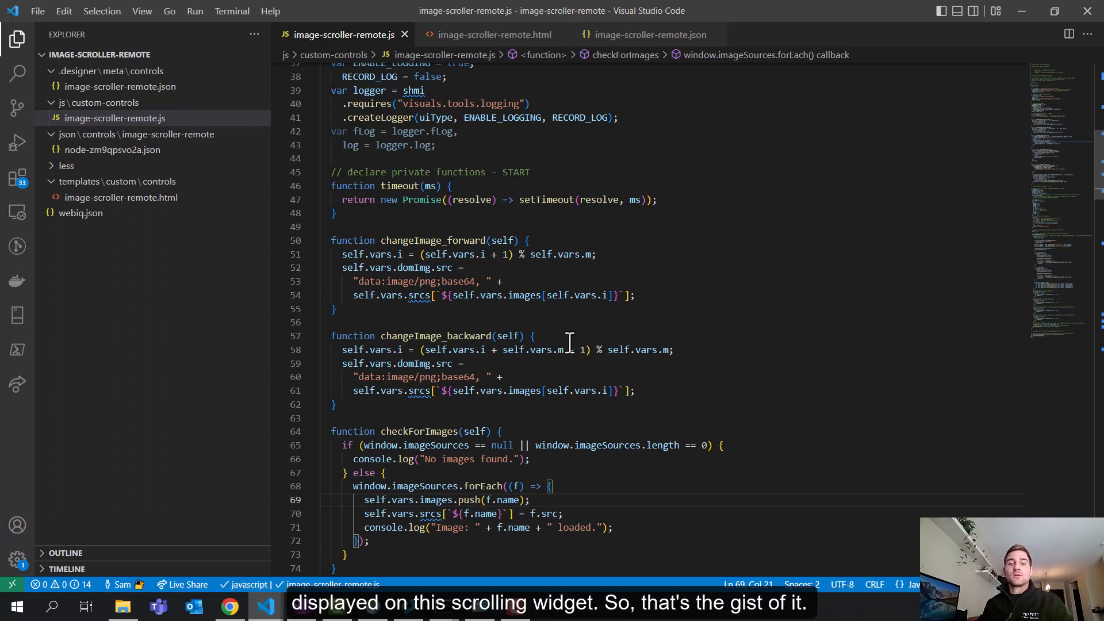
pyautogui.moveTo(464, 444)
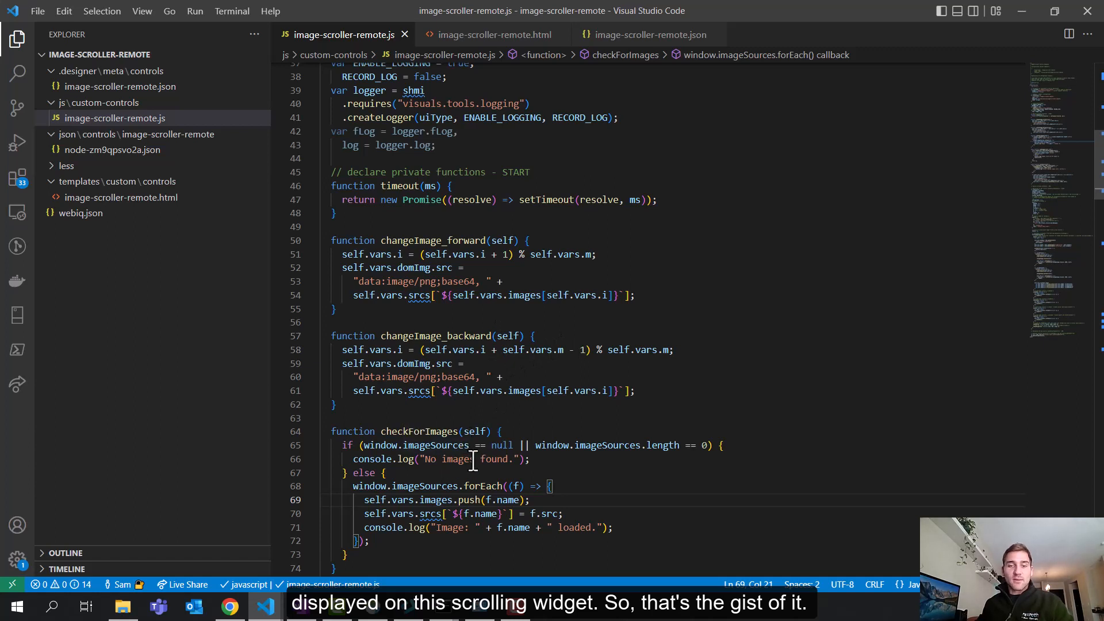
pyautogui.doubleClick(441, 445)
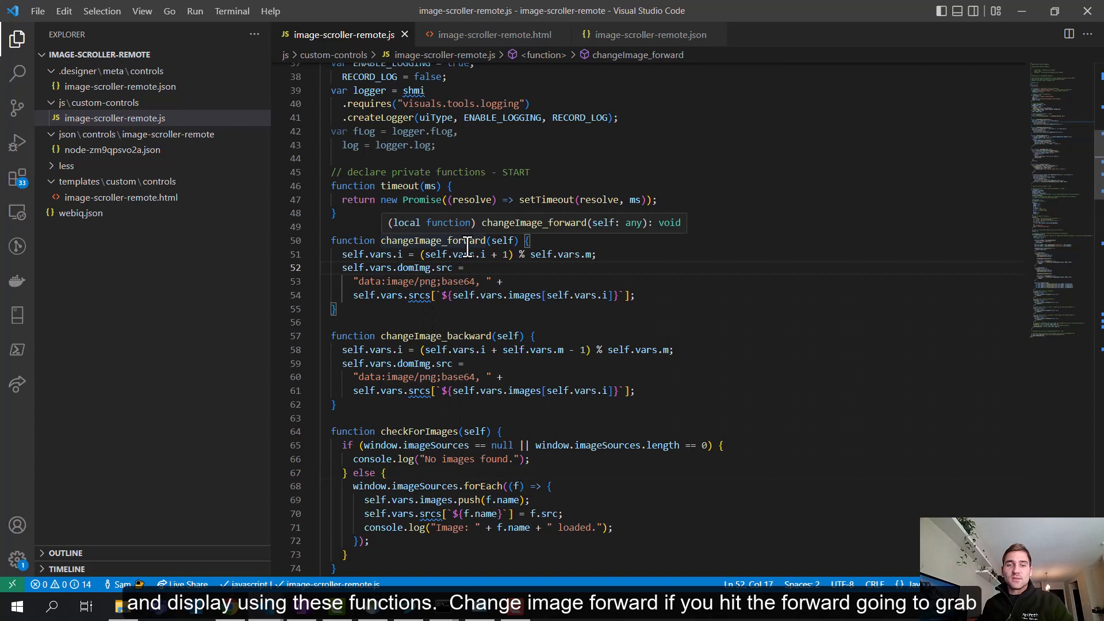
pyautogui.moveTo(487, 254)
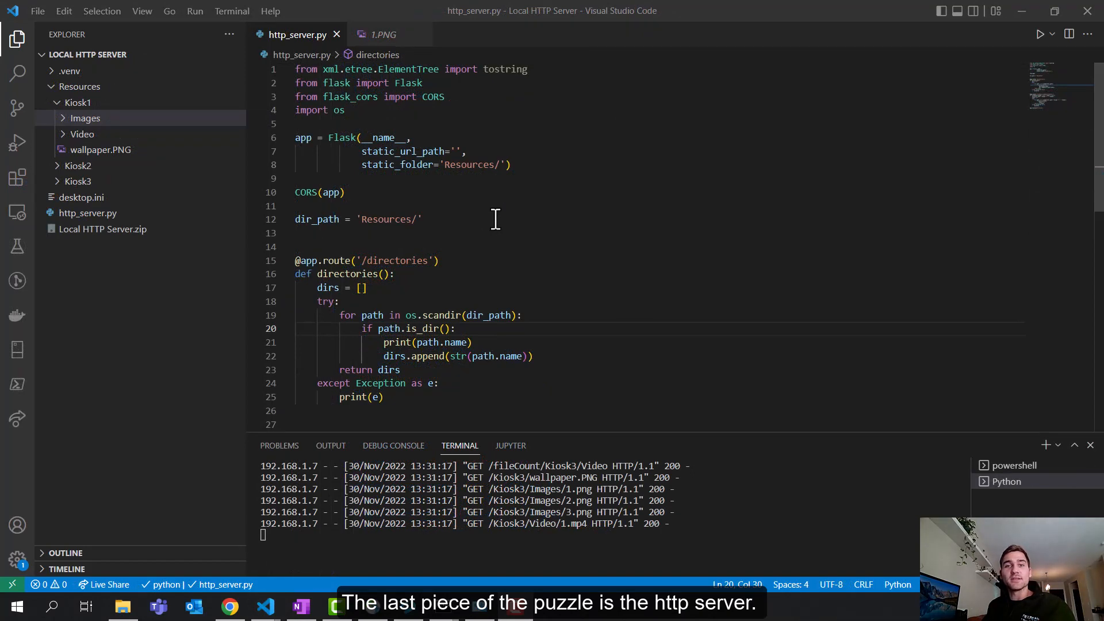
pyautogui.moveTo(493, 215)
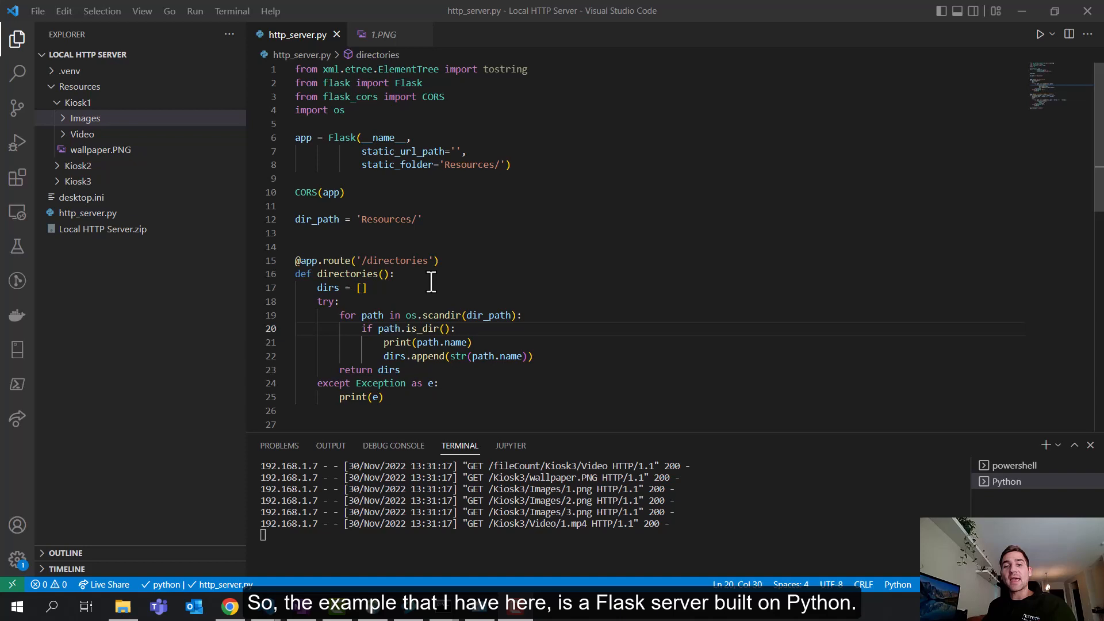
pyautogui.moveTo(455, 259)
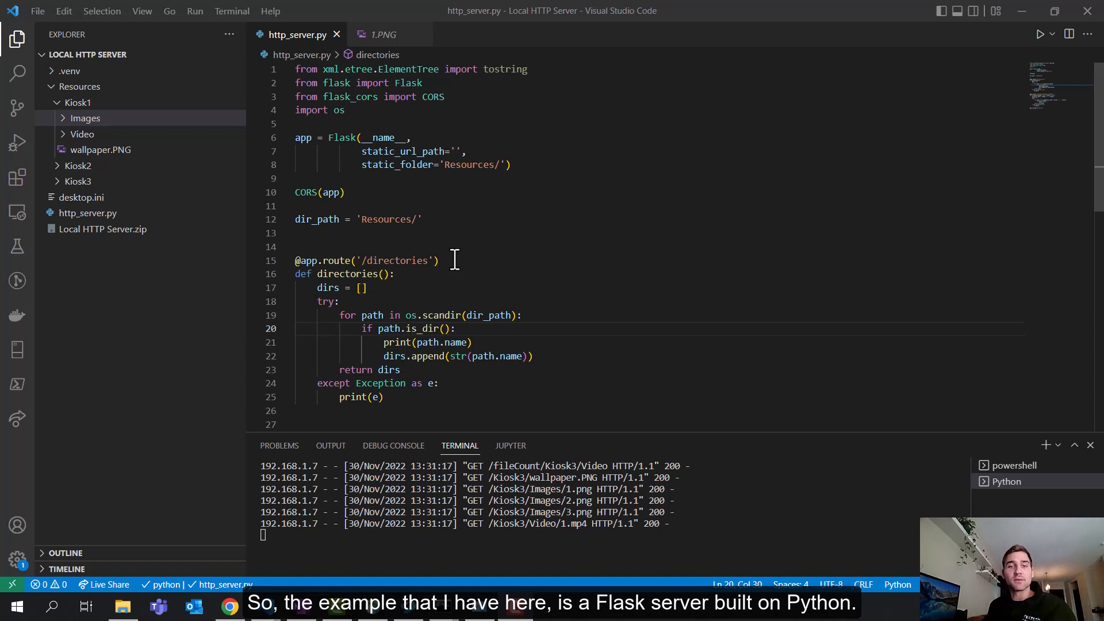
pyautogui.moveTo(443, 236)
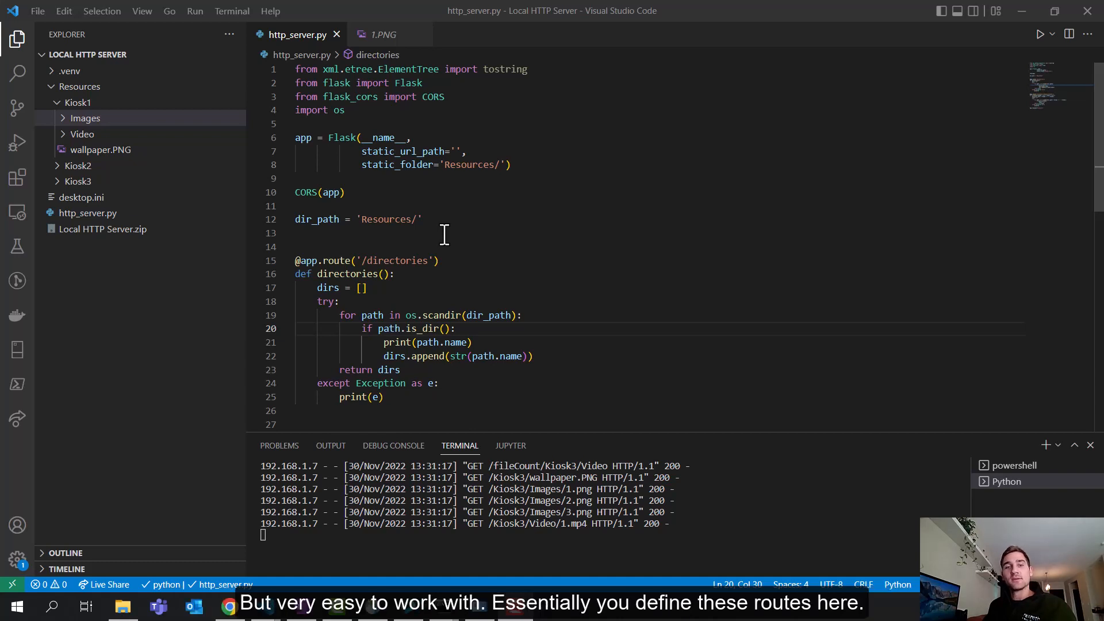
pyautogui.moveTo(470, 104)
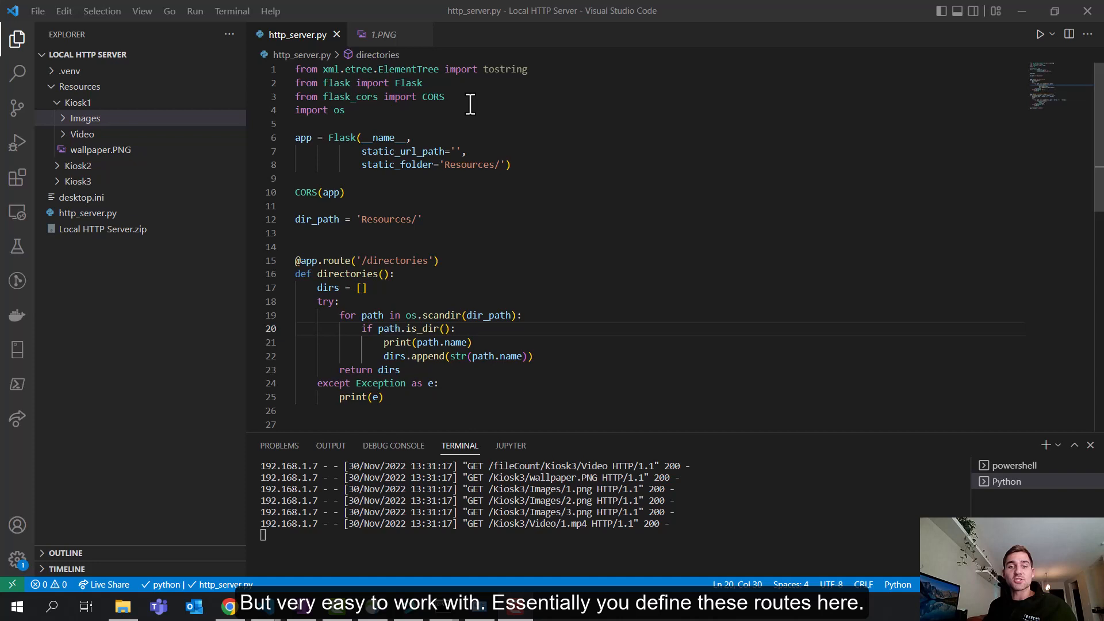
# - Collapse Resources/Kiosk1 in the VS Code Explorer and bring WebIQ Designer forward
pyautogui.scroll(-3)
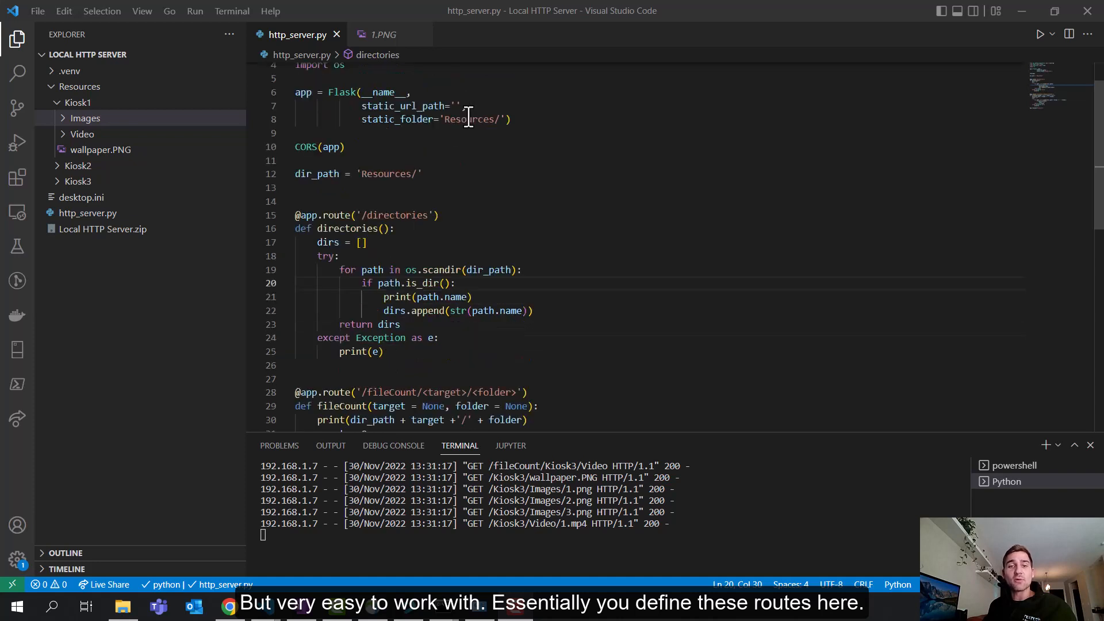
pyautogui.click(438, 214)
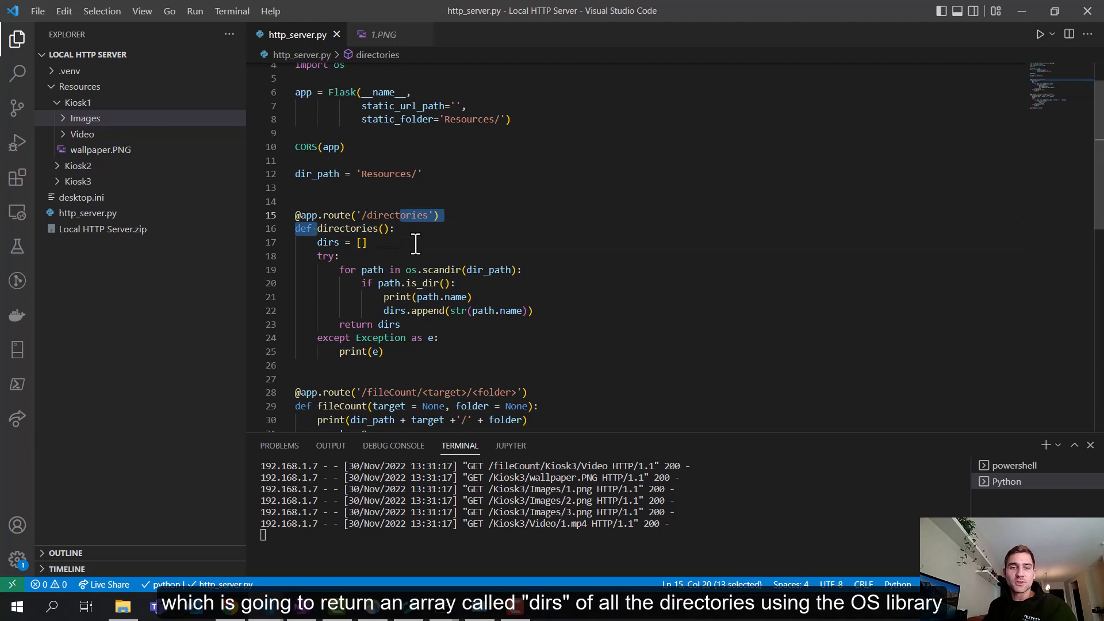
pyautogui.click(361, 242)
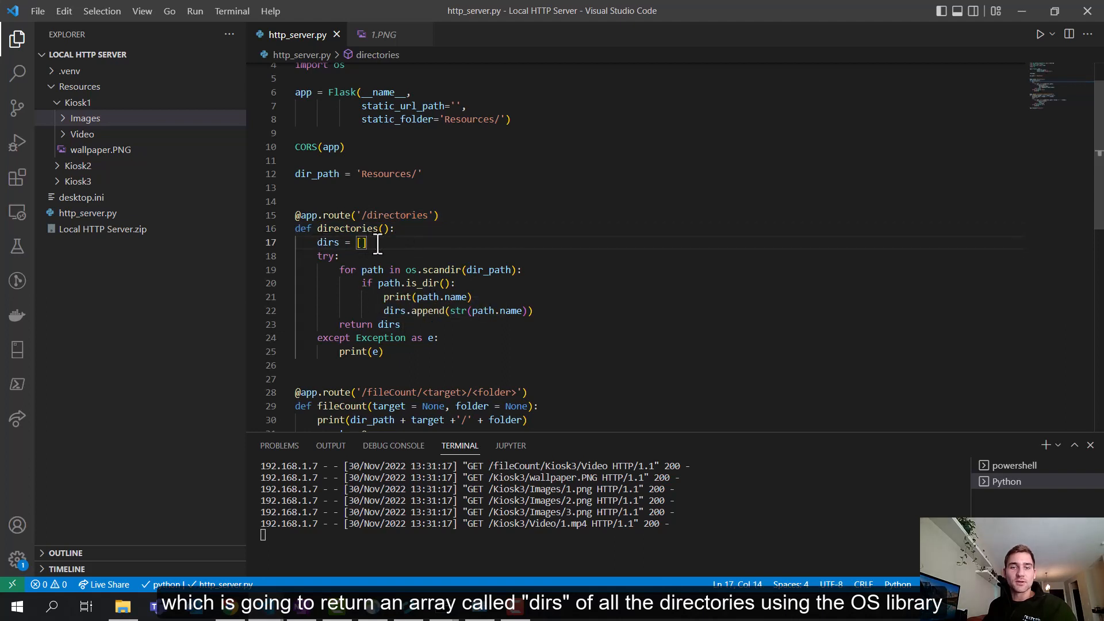
pyautogui.moveTo(452, 204)
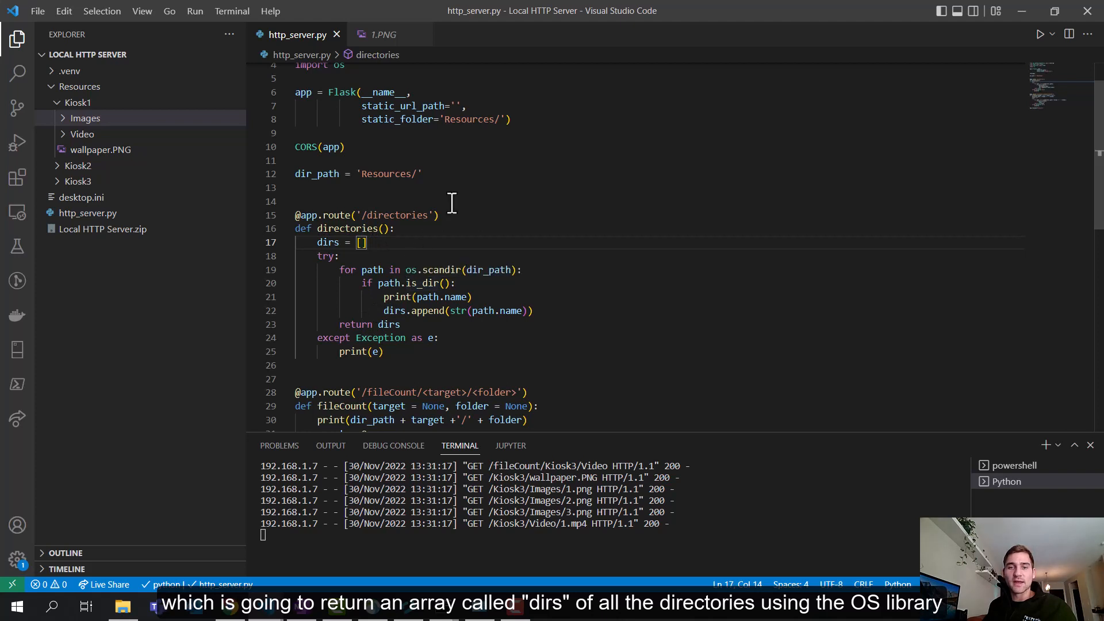
pyautogui.moveTo(408, 270)
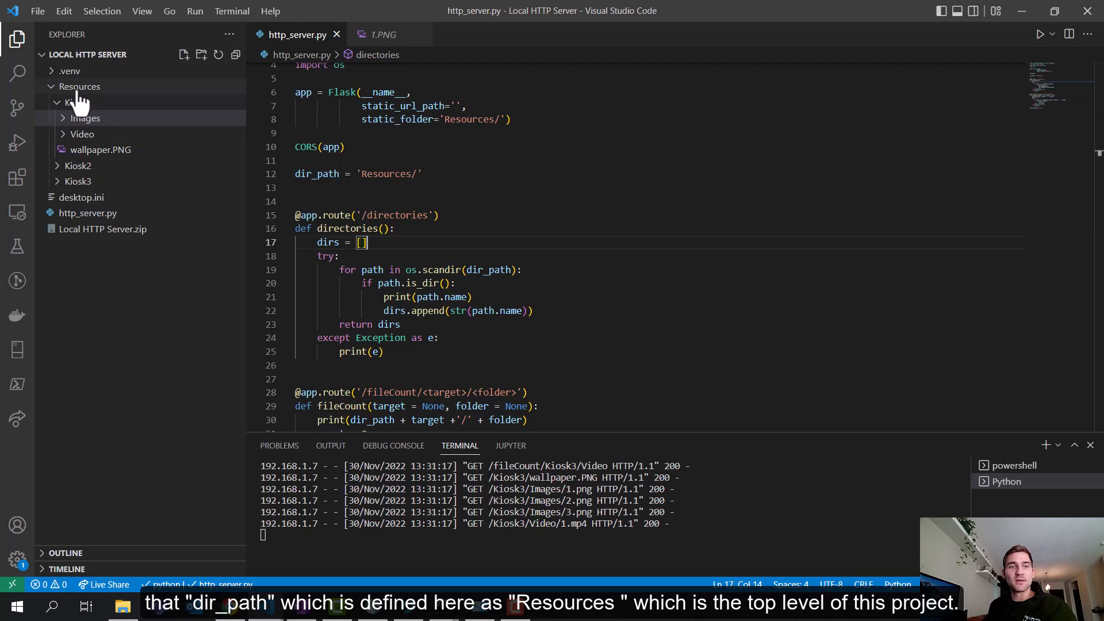
pyautogui.moveTo(79, 102)
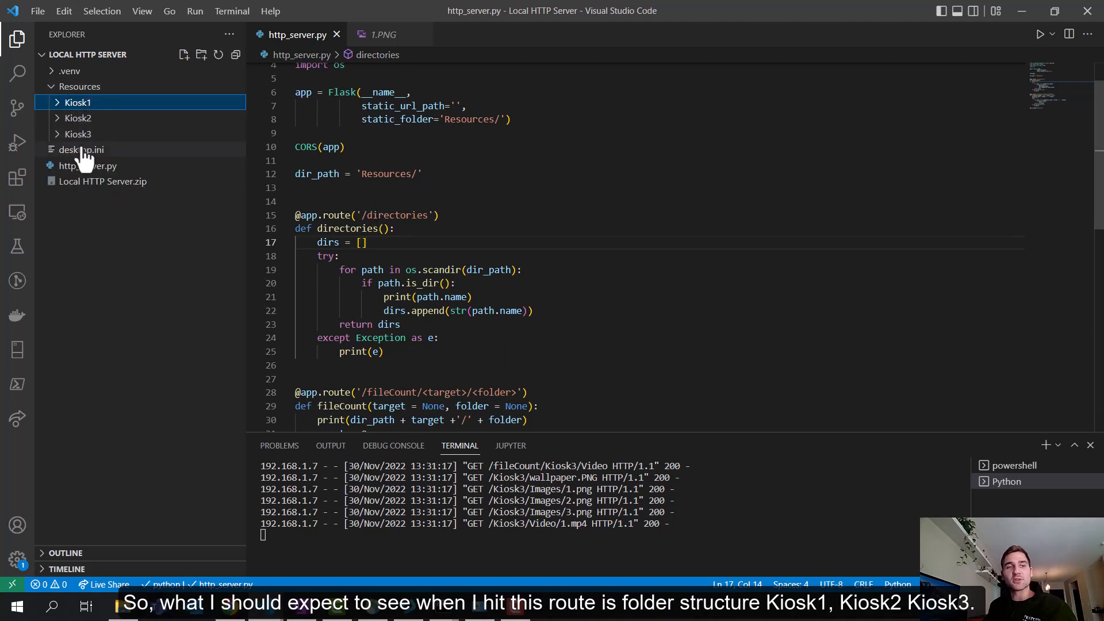
pyautogui.moveTo(78, 134)
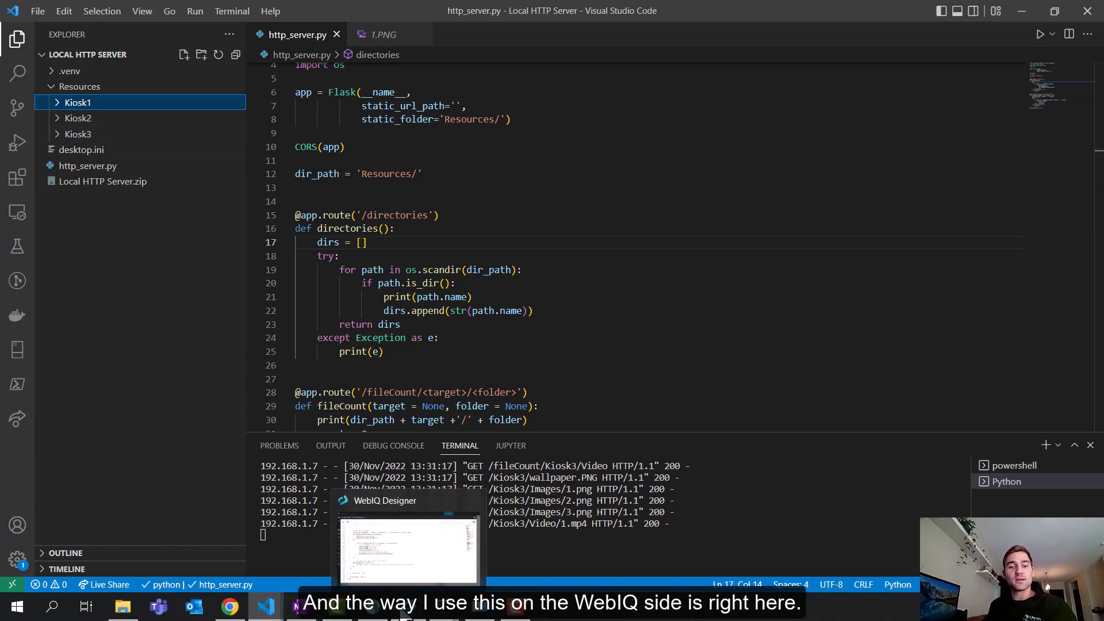
pyautogui.click(408, 549)
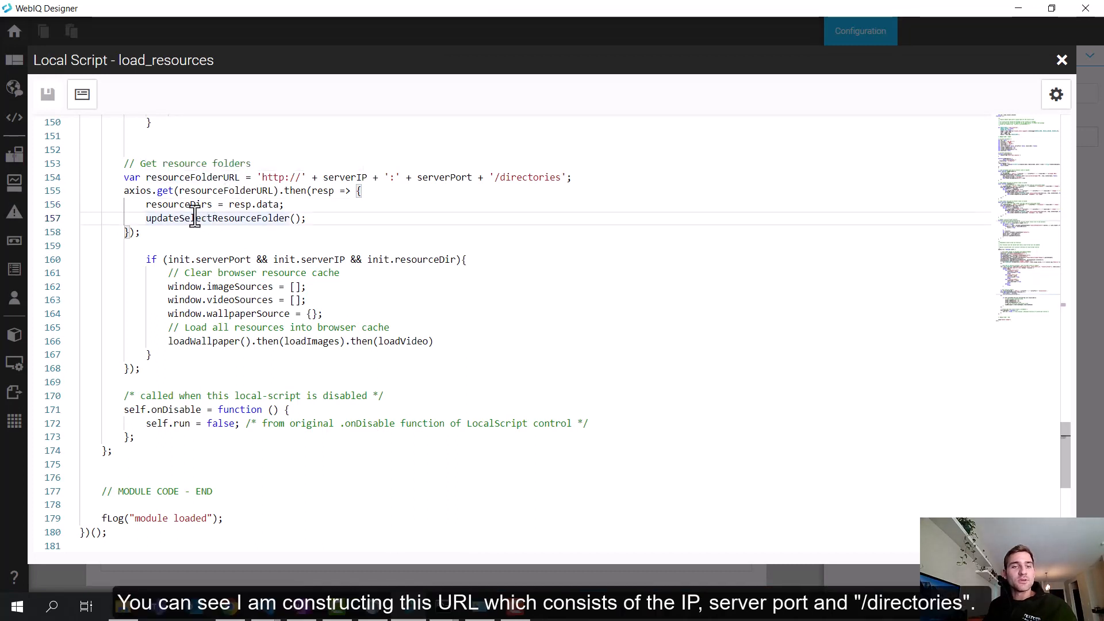
pyautogui.moveTo(149, 176)
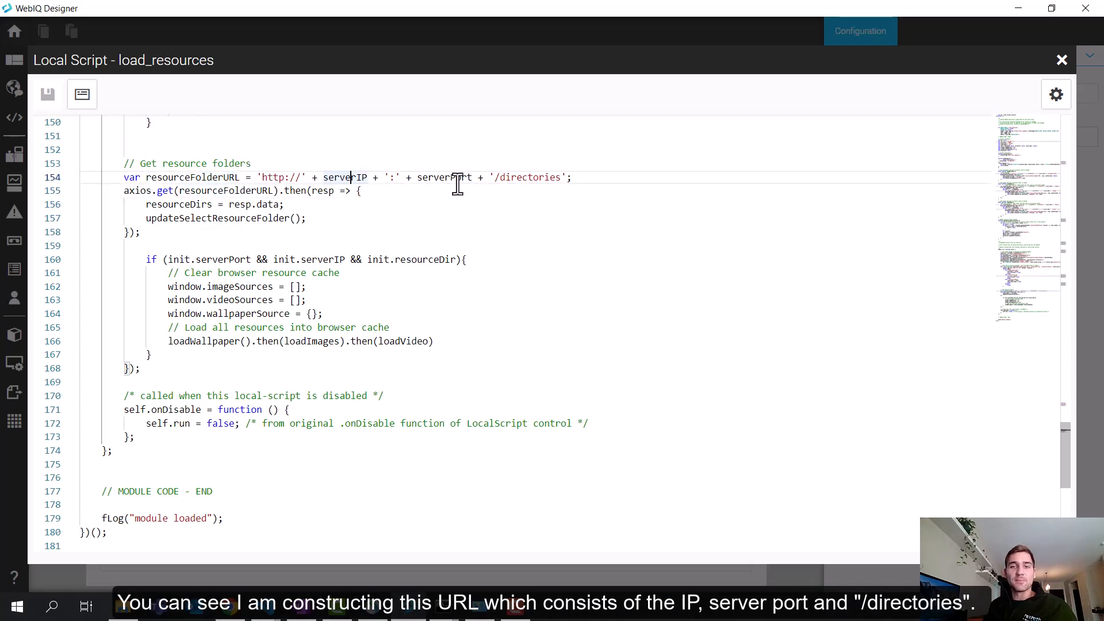
pyautogui.doubleClick(530, 176)
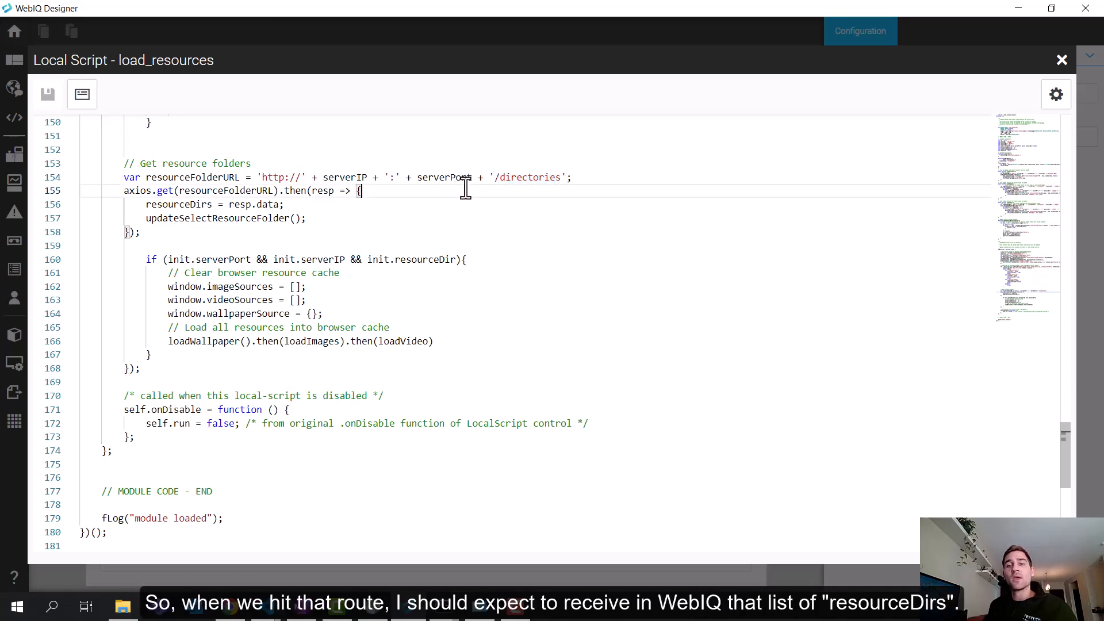
pyautogui.moveTo(374, 176)
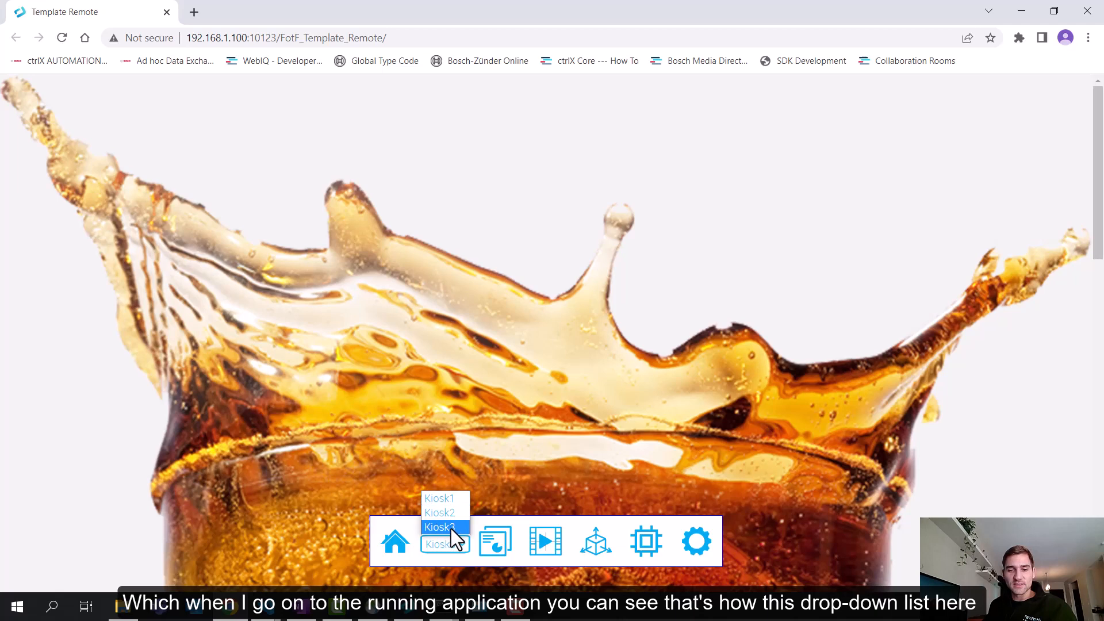
# - Show the Kiosk1–Kiosk3 options in the HMI kiosk dropdown and keep Kiosk3 selected
pyautogui.click(439, 527)
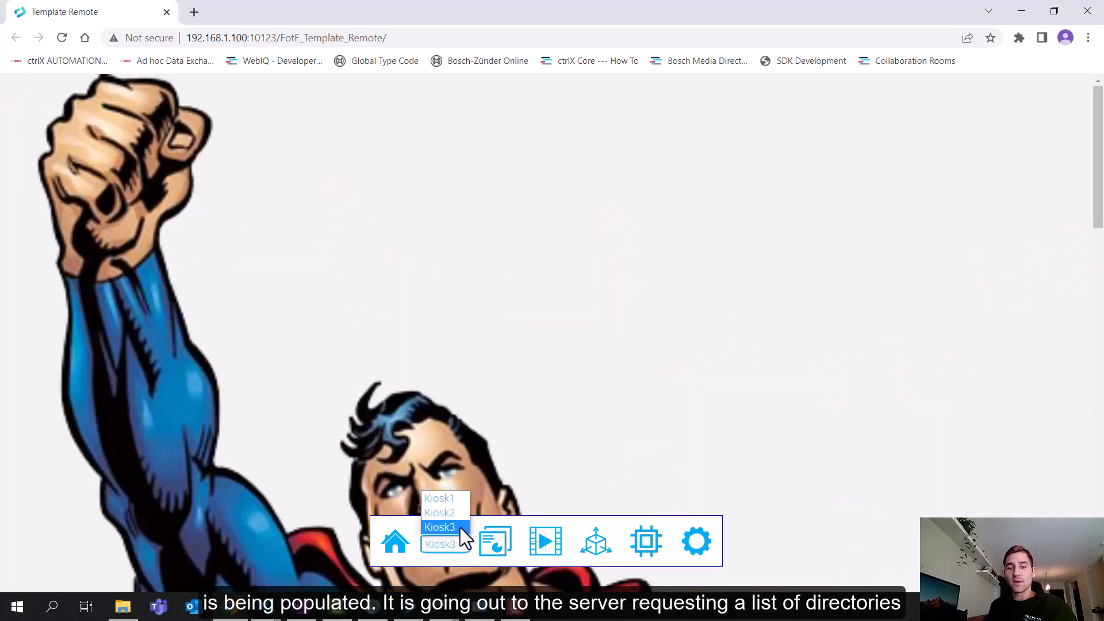
pyautogui.moveTo(440, 512)
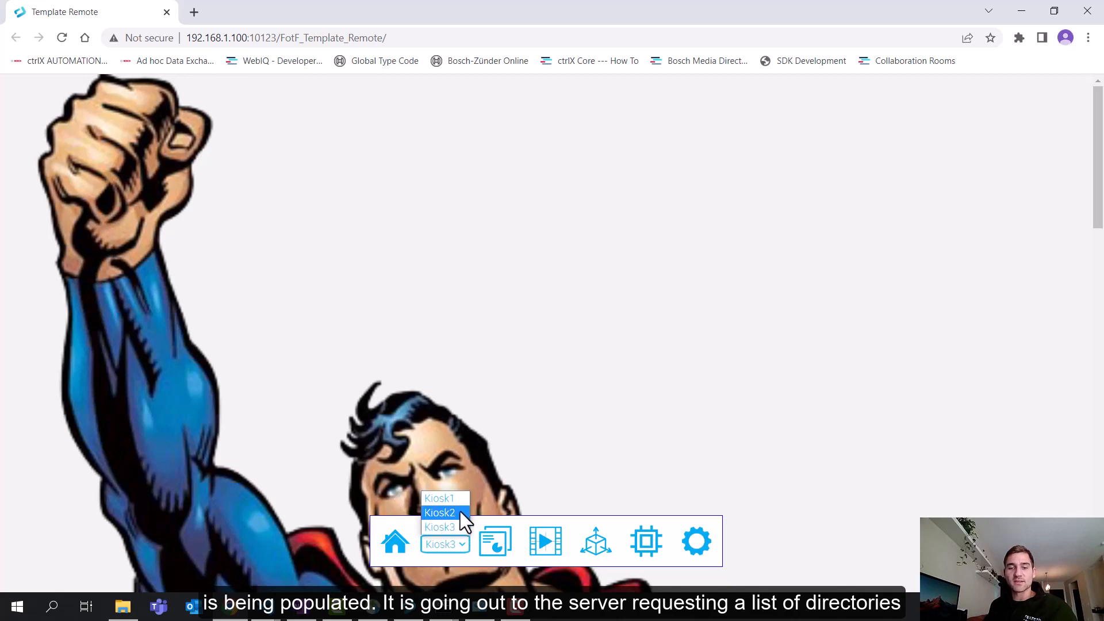
pyautogui.click(439, 527)
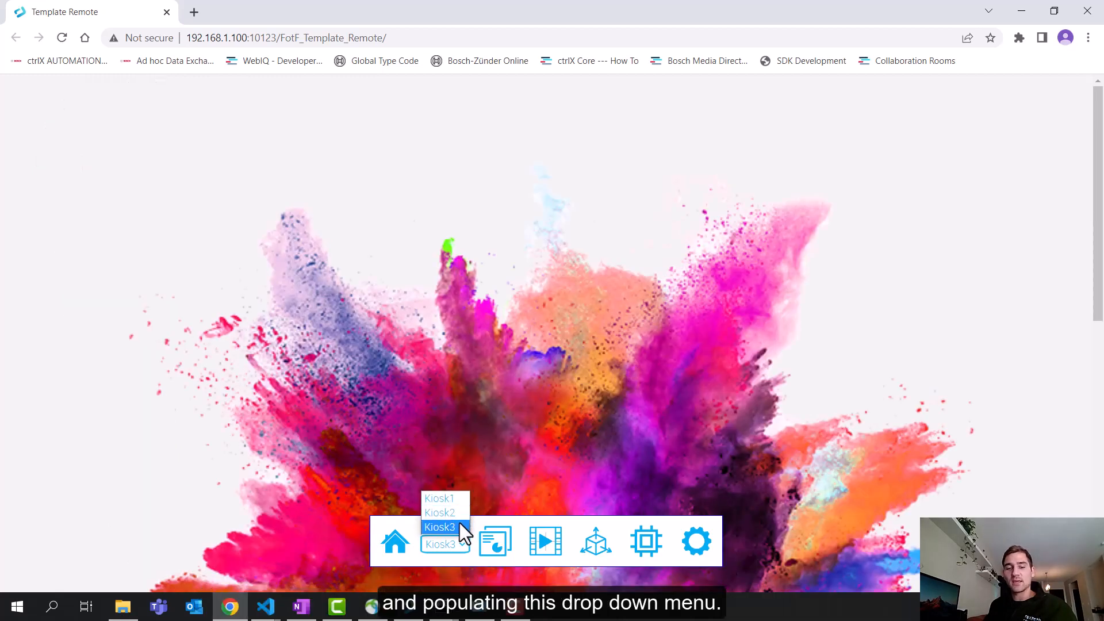
pyautogui.click(440, 526)
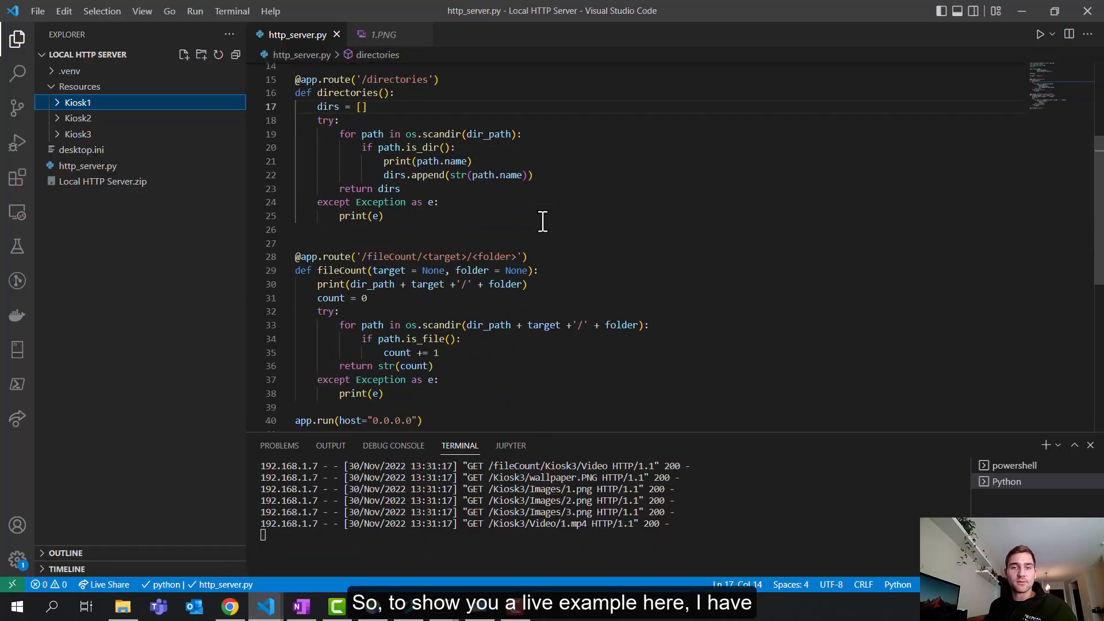
# - Scroll http_server.py down to the /fileCount/<target>/<folder> route
pyautogui.scroll(-3)
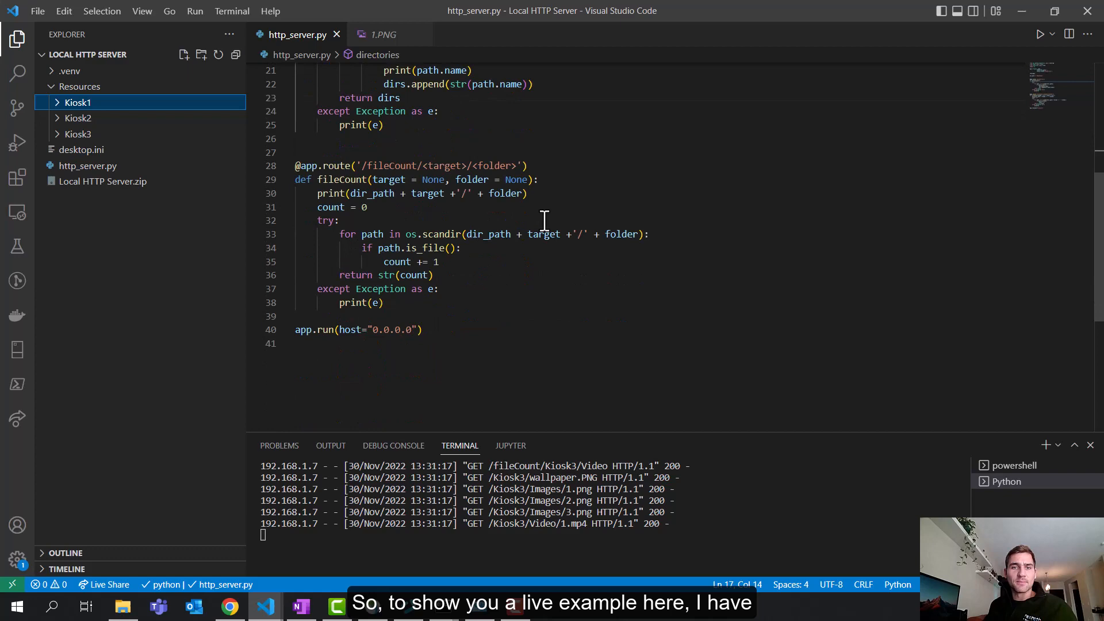
pyautogui.moveTo(545, 449)
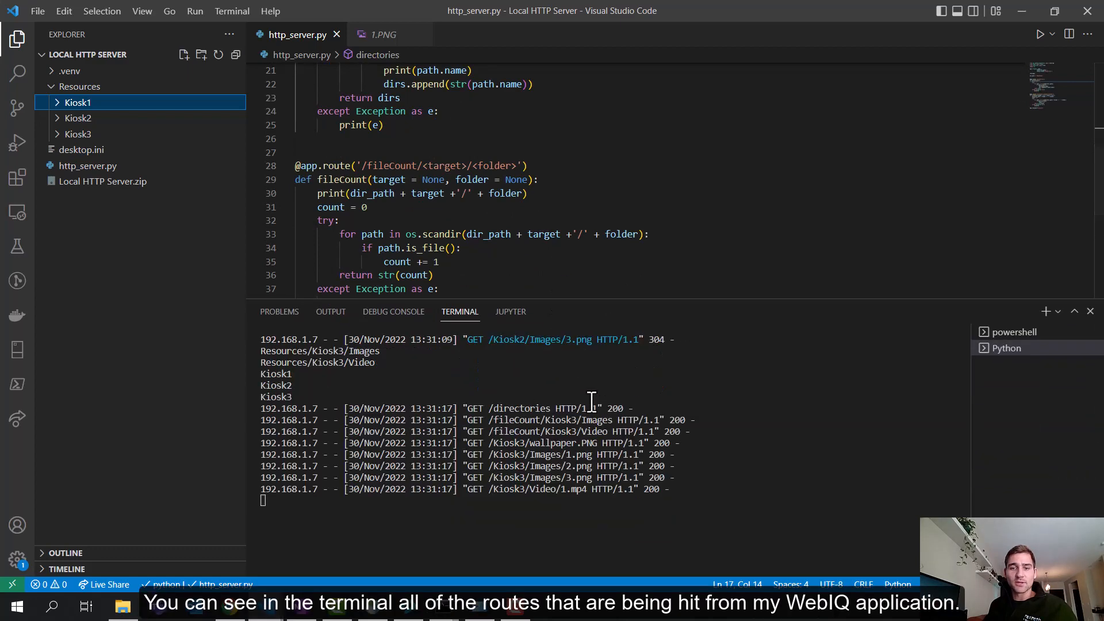
pyautogui.moveTo(489, 408)
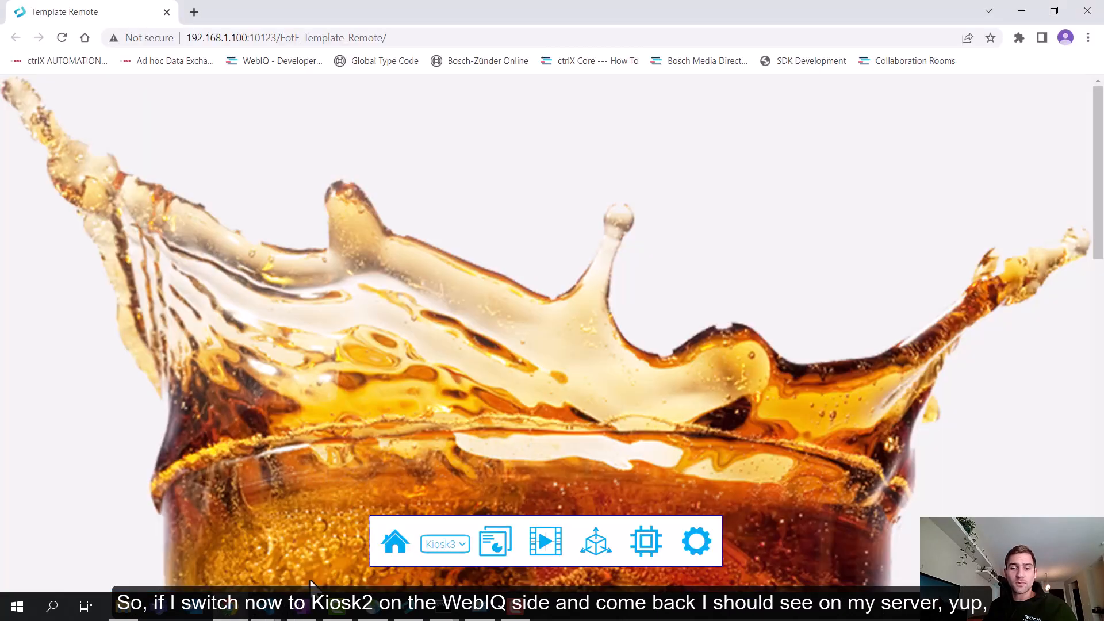
# - Switch the HMI kiosk selector from Kiosk3 to Kiosk2
pyautogui.click(444, 543)
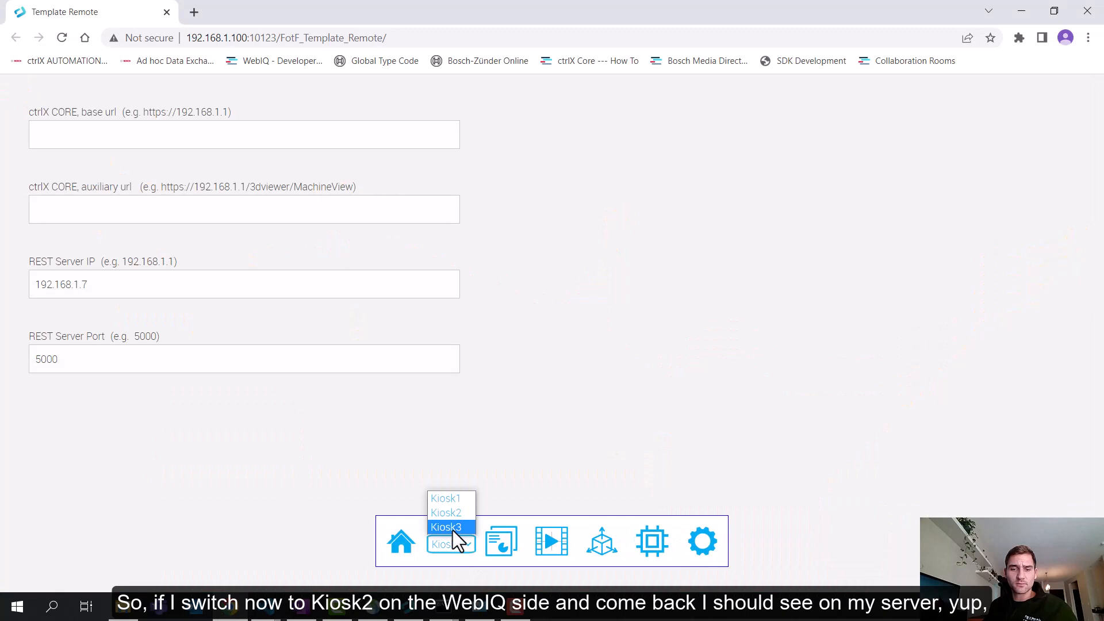
pyautogui.click(445, 511)
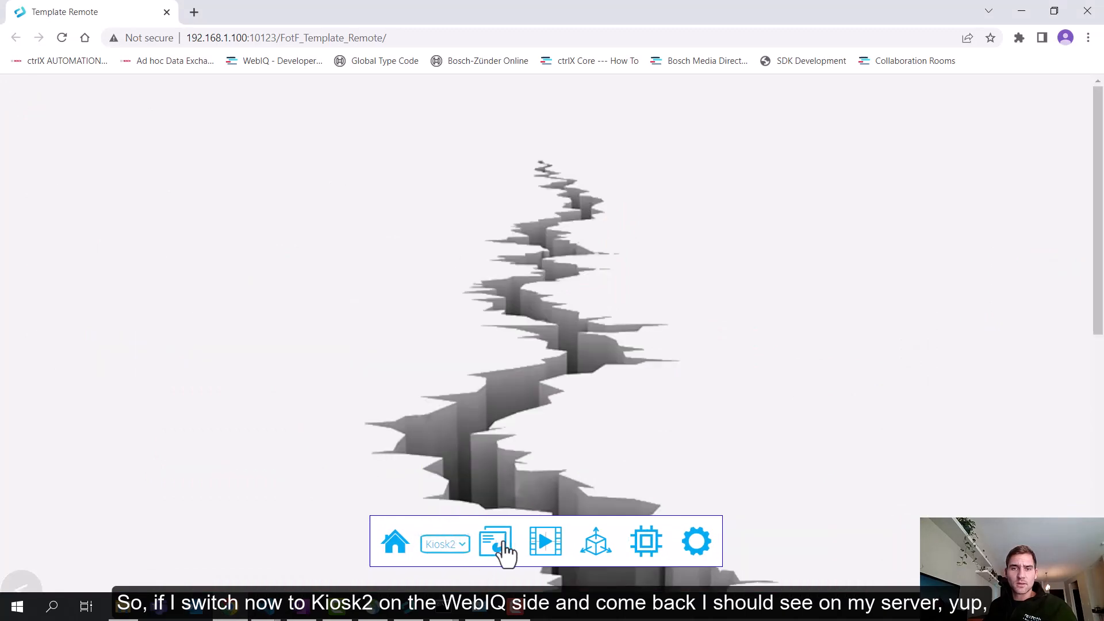